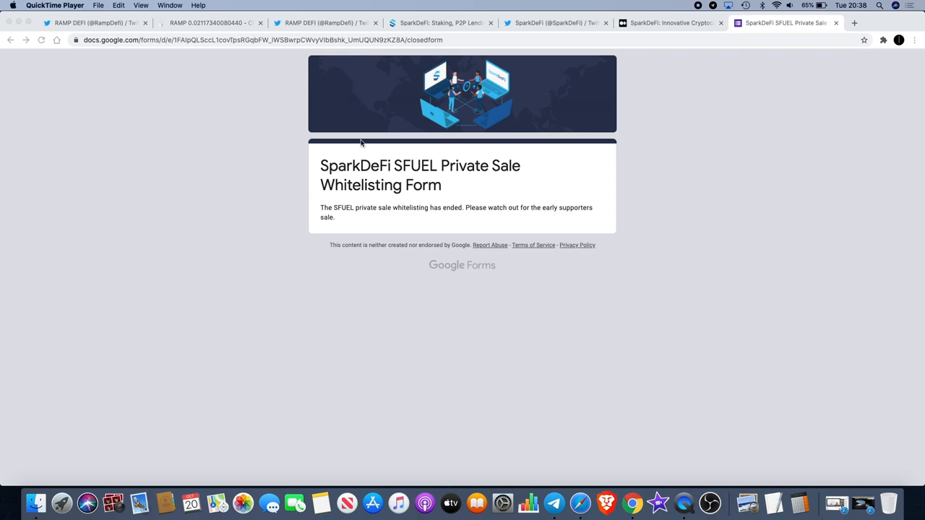
Check the RAMP DeFi Twitter and SparkDeFi whitelisting tabs, then land on the SparkDeFi Medium article
{"action": "left_click", "coordinate": [94, 23]}
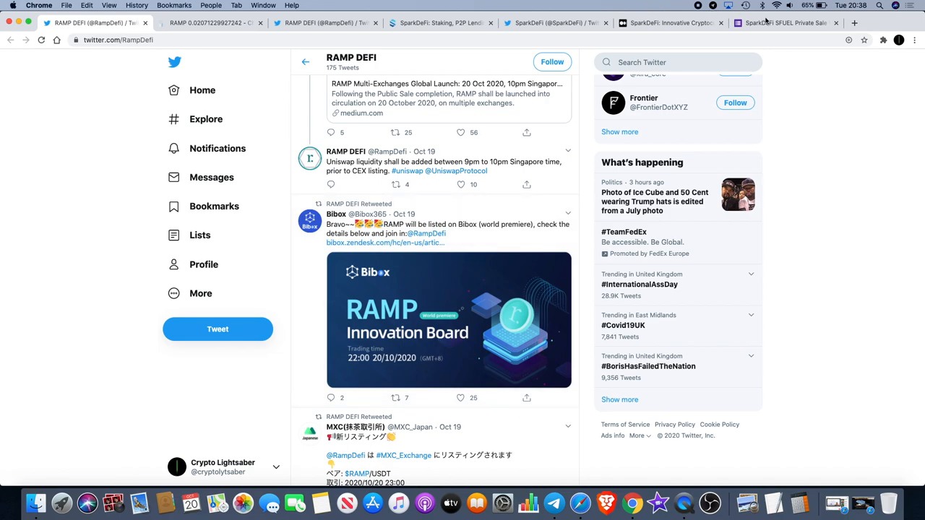
{"action": "left_click", "coordinate": [783, 23]}
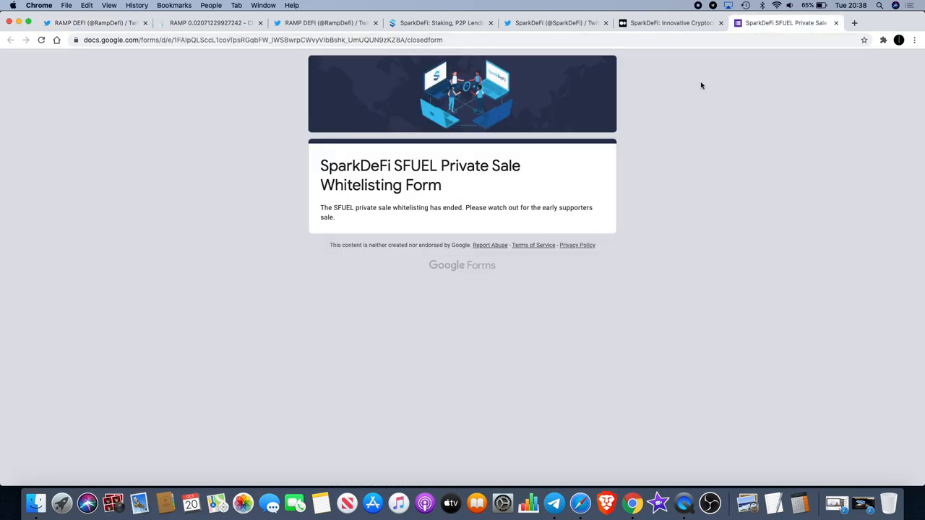
{"action": "mouse_move", "coordinate": [517, 188]}
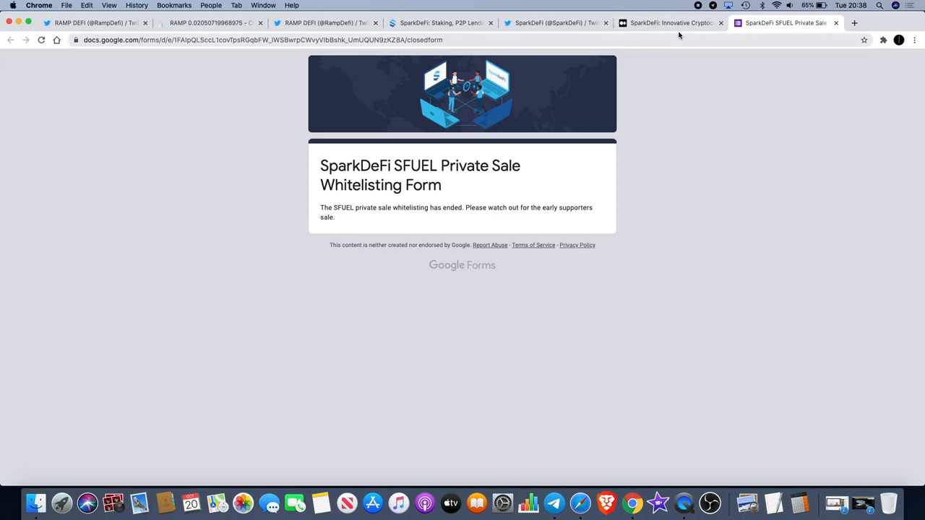
{"action": "mouse_move", "coordinate": [672, 23]}
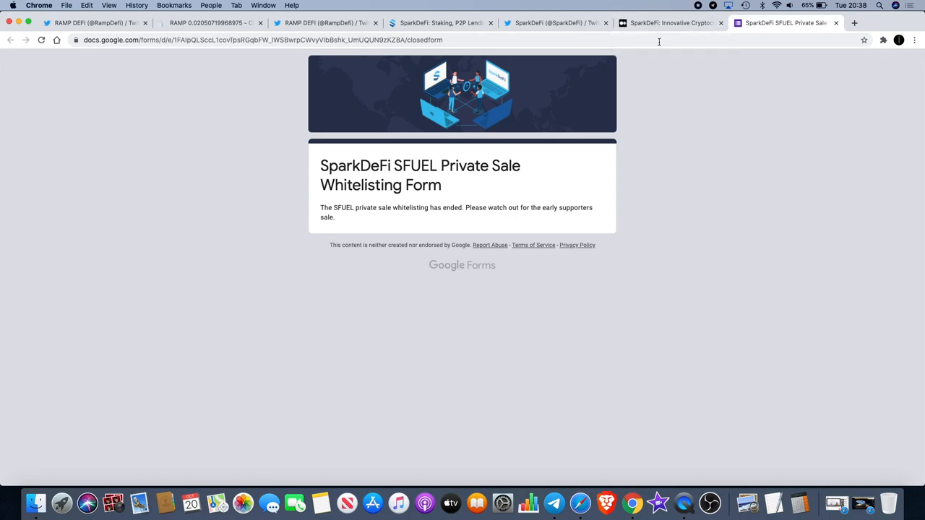
{"action": "mouse_move", "coordinate": [670, 23]}
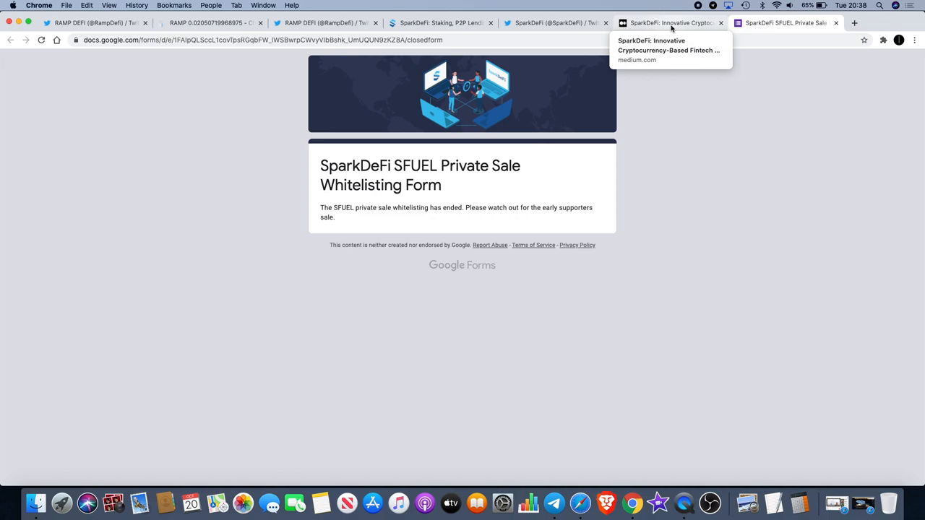
{"action": "left_click", "coordinate": [670, 23]}
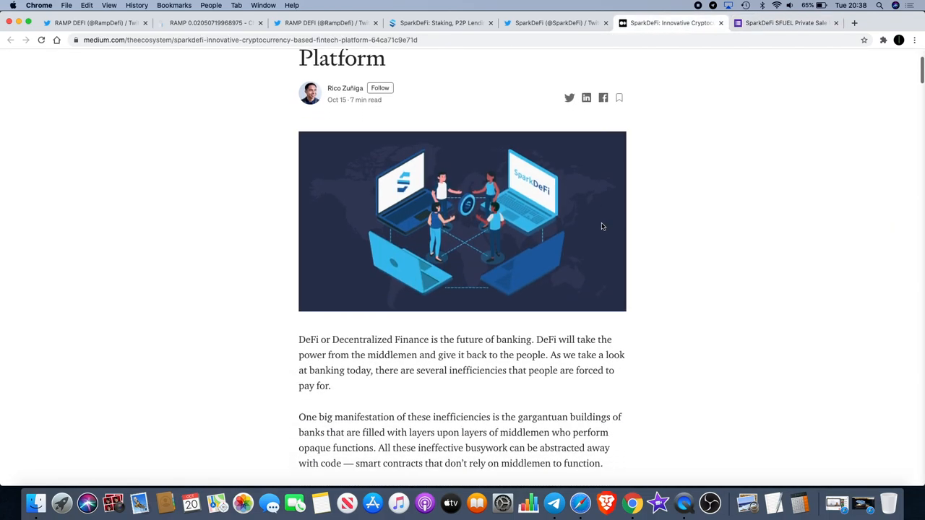
Read down through the SparkDeFi features, SFUEL token and distribution sections to the use-of-funds table
{"action": "scroll", "scroll_direction": "down", "scroll_amount": 3}
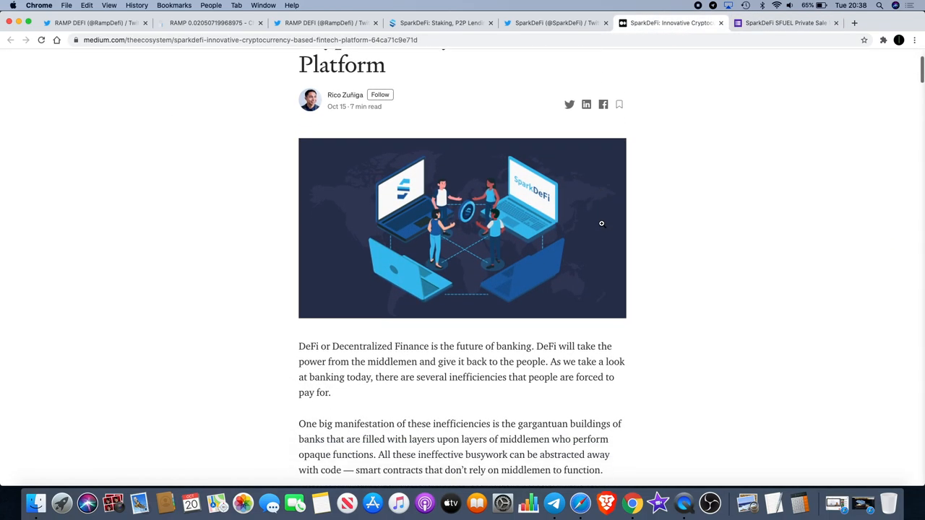
{"action": "scroll", "scroll_direction": "down", "scroll_amount": 3}
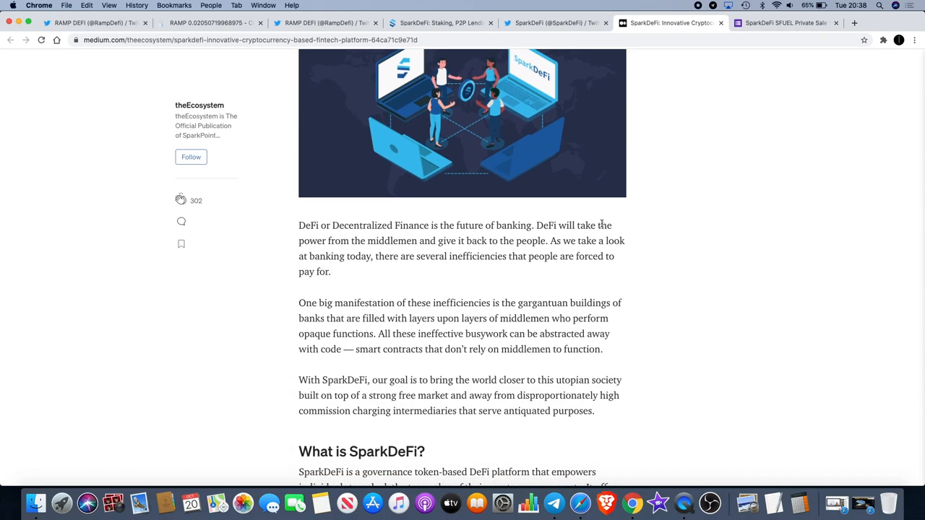
{"action": "scroll", "scroll_direction": "down", "scroll_amount": 3}
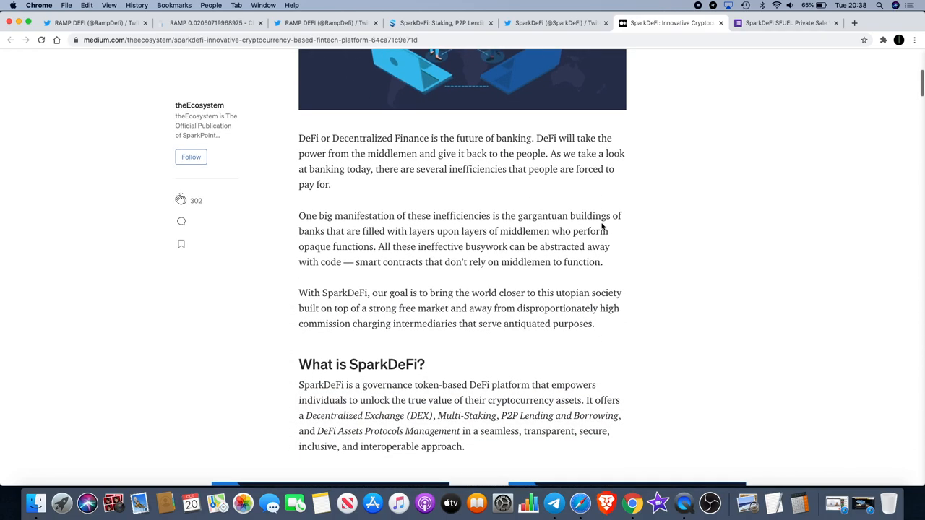
{"action": "scroll", "scroll_direction": "down", "scroll_amount": 3}
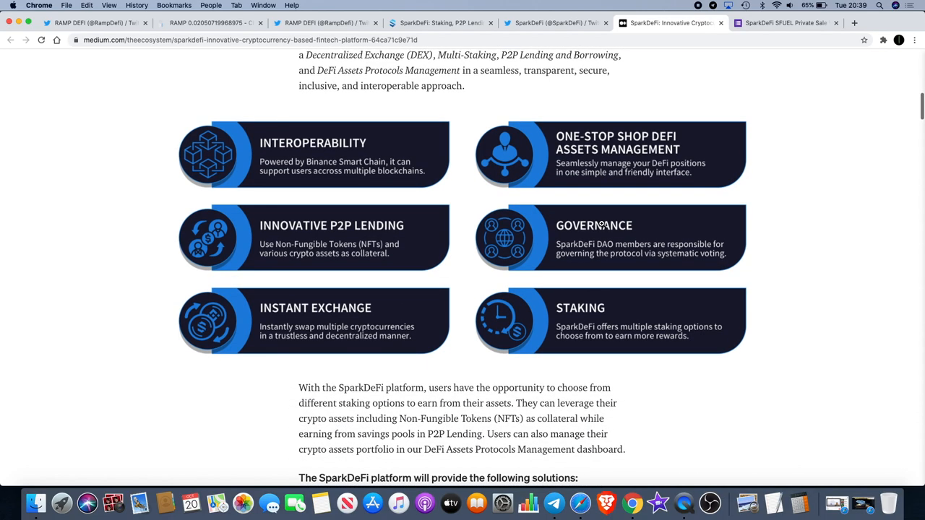
{"action": "scroll", "scroll_direction": "down", "scroll_amount": 3}
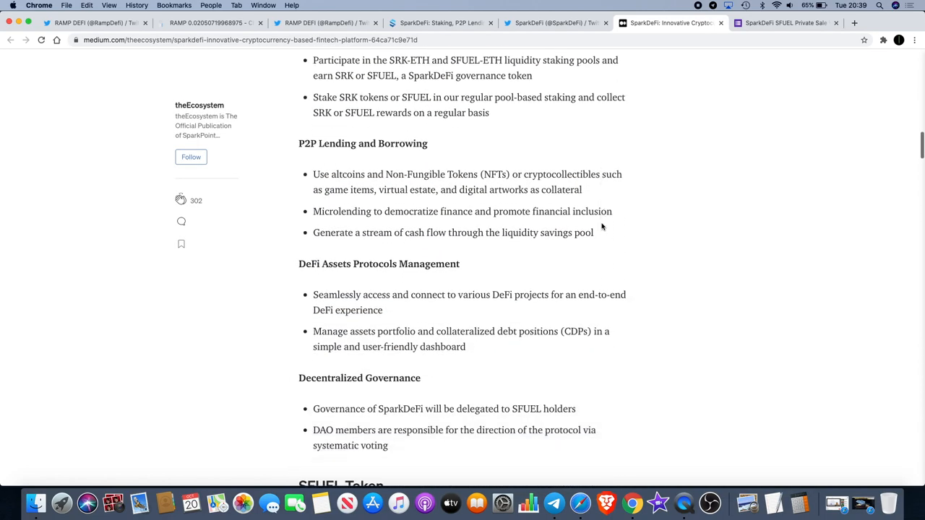
{"action": "scroll", "scroll_direction": "down", "scroll_amount": 3}
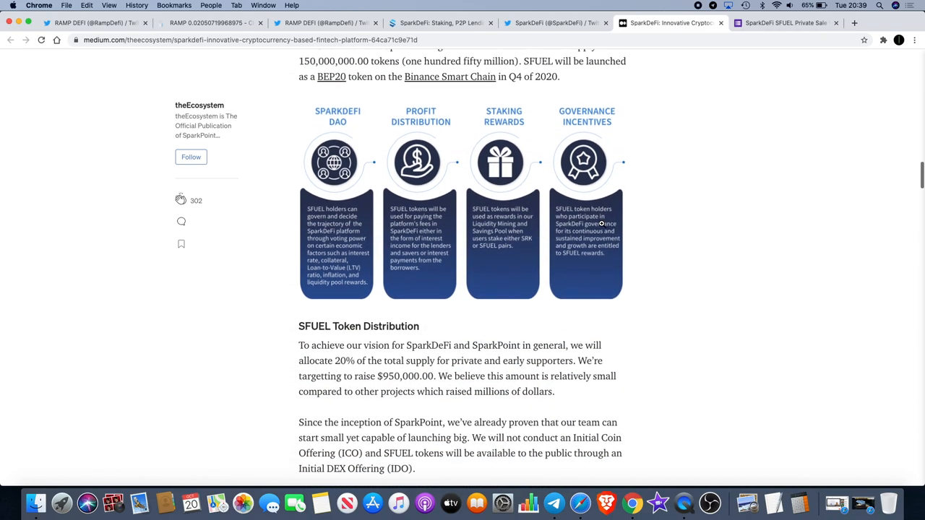
{"action": "scroll", "scroll_direction": "down", "scroll_amount": 3}
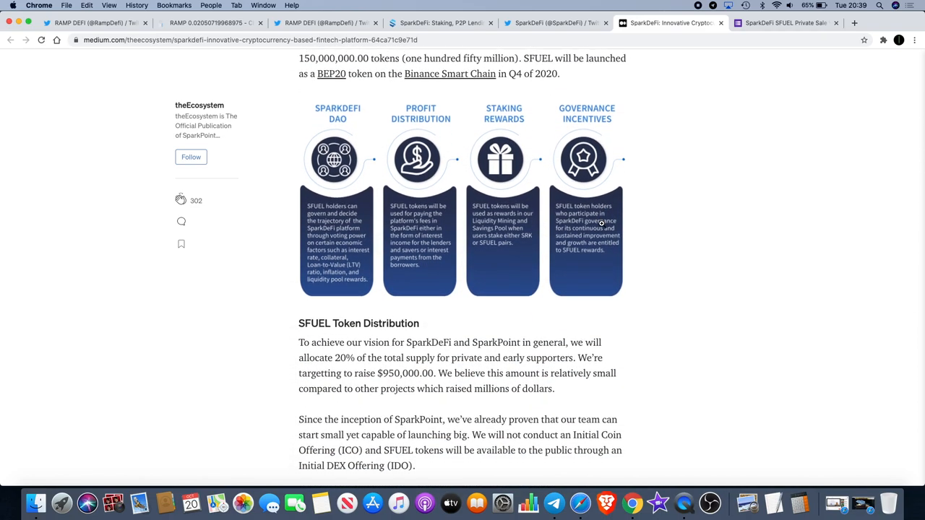
{"action": "scroll", "scroll_direction": "down", "scroll_amount": 3}
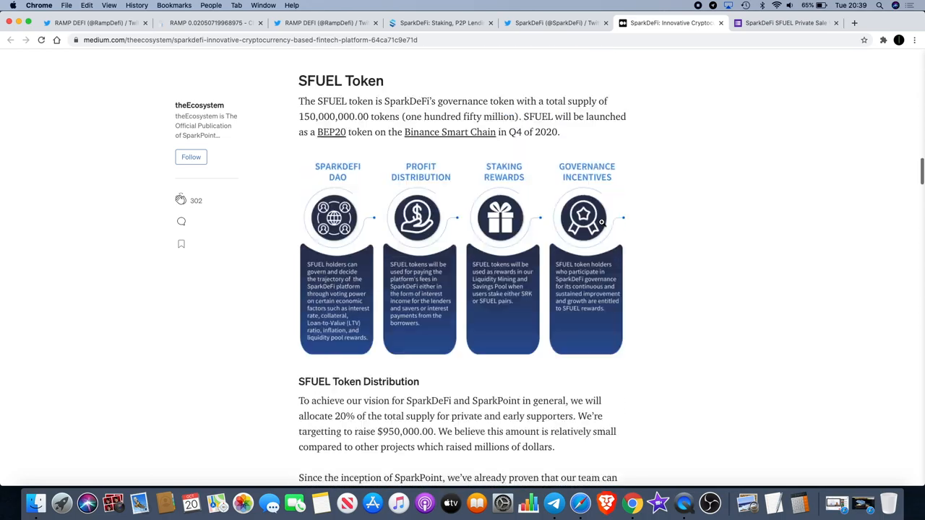
{"action": "scroll", "scroll_direction": "up", "scroll_amount": 3}
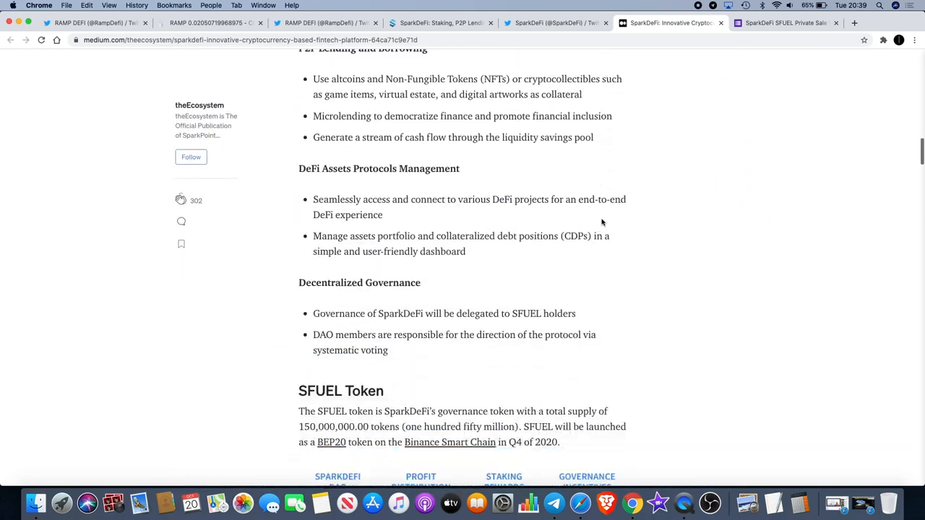
{"action": "scroll", "scroll_direction": "down", "scroll_amount": 3}
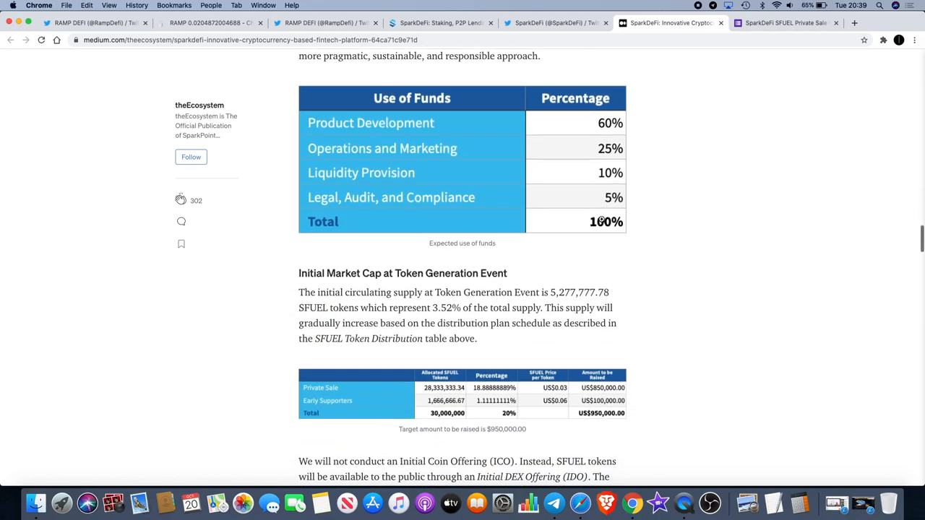
Highlight the SFUEL sale prices: private sale $0.03, early supporters $0.06 and IDO $0.15
{"action": "scroll", "scroll_direction": "down", "scroll_amount": 3}
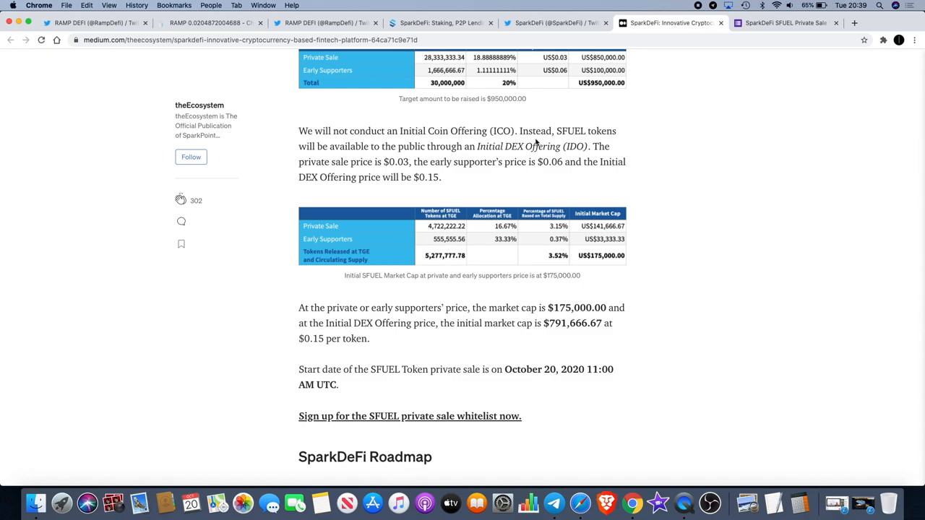
{"action": "mouse_move", "coordinate": [445, 156]}
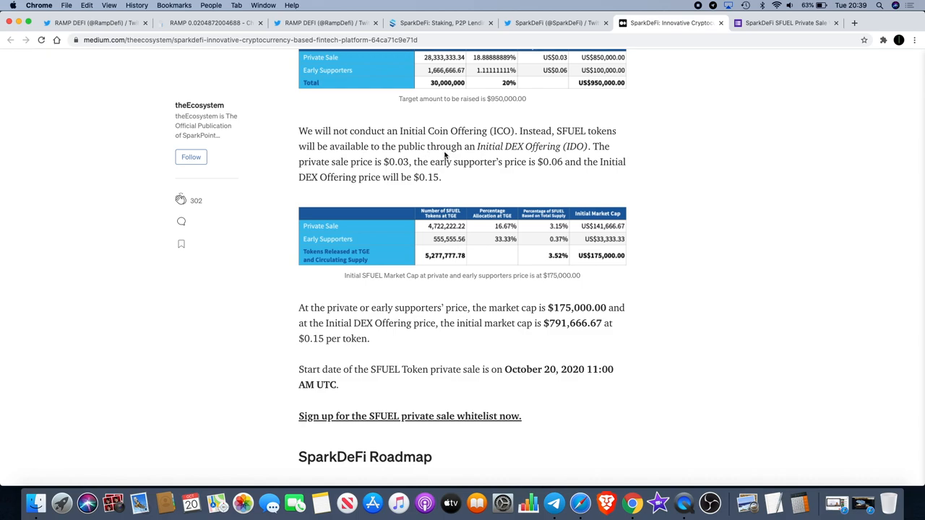
{"action": "mouse_move", "coordinate": [534, 154]}
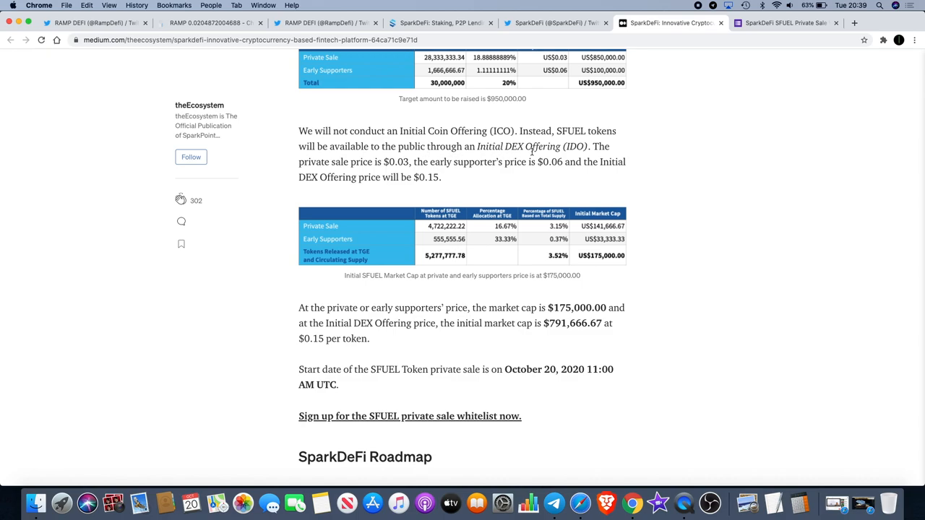
{"action": "mouse_move", "coordinate": [433, 156]}
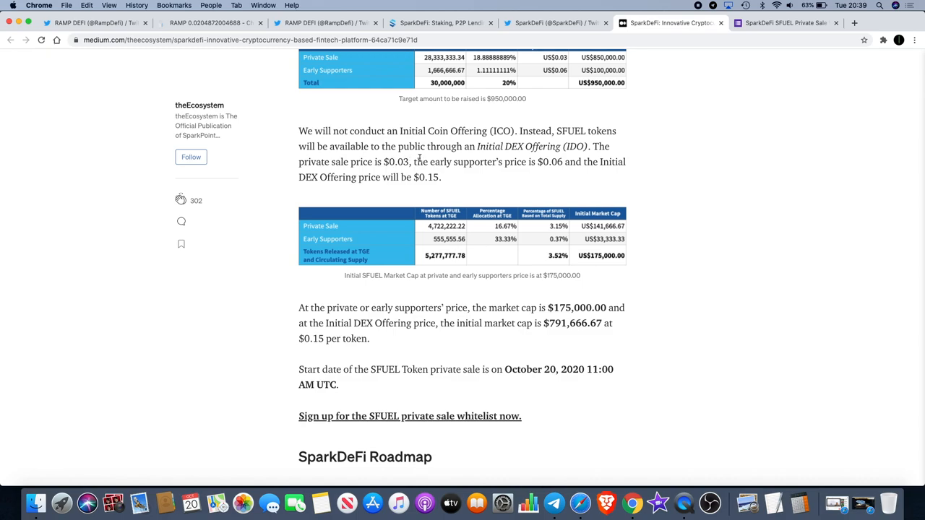
{"action": "left_click_drag", "start_coordinate": [367, 161], "coordinate": [412, 162]}
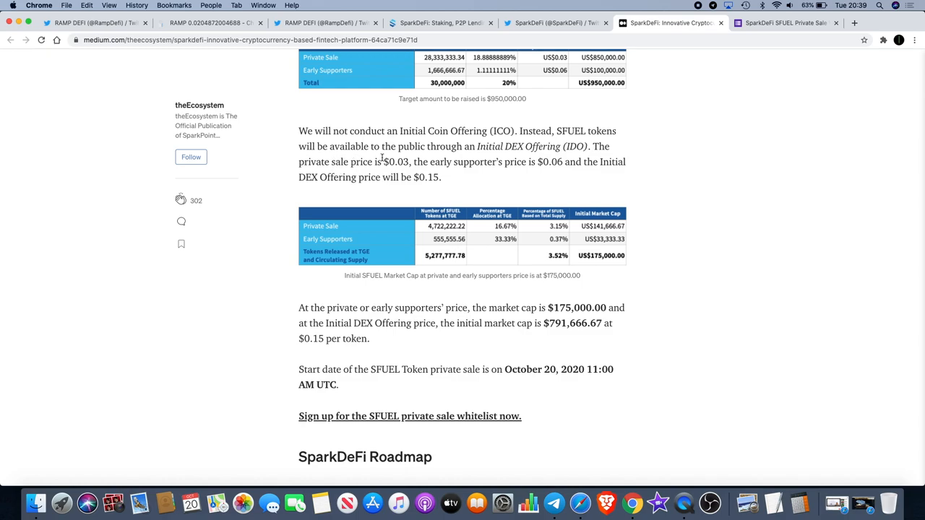
{"action": "mouse_move", "coordinate": [566, 157]}
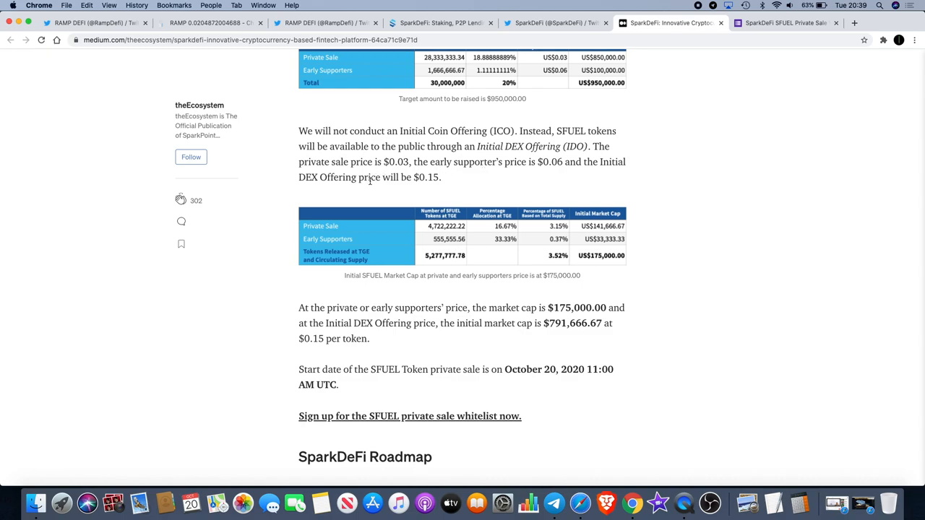
{"action": "mouse_move", "coordinate": [442, 182]}
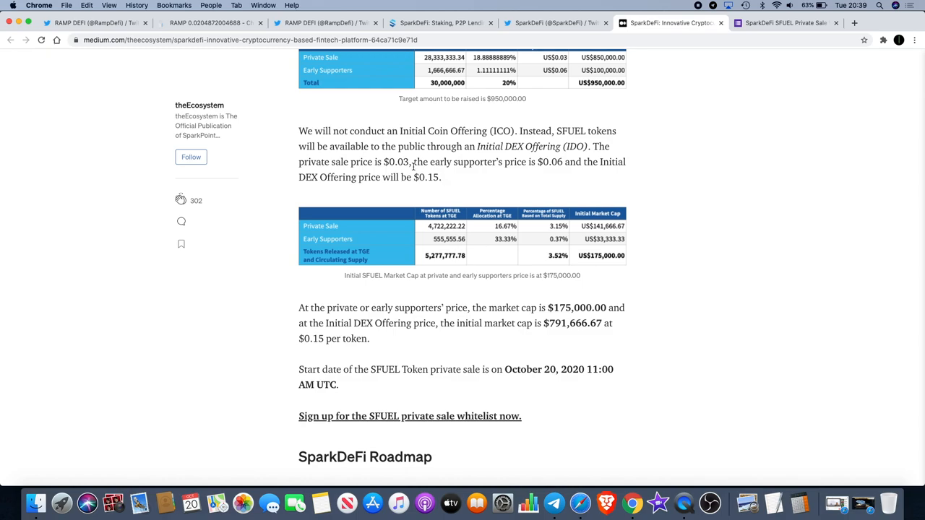
{"action": "left_click_drag", "start_coordinate": [367, 162], "coordinate": [410, 161]}
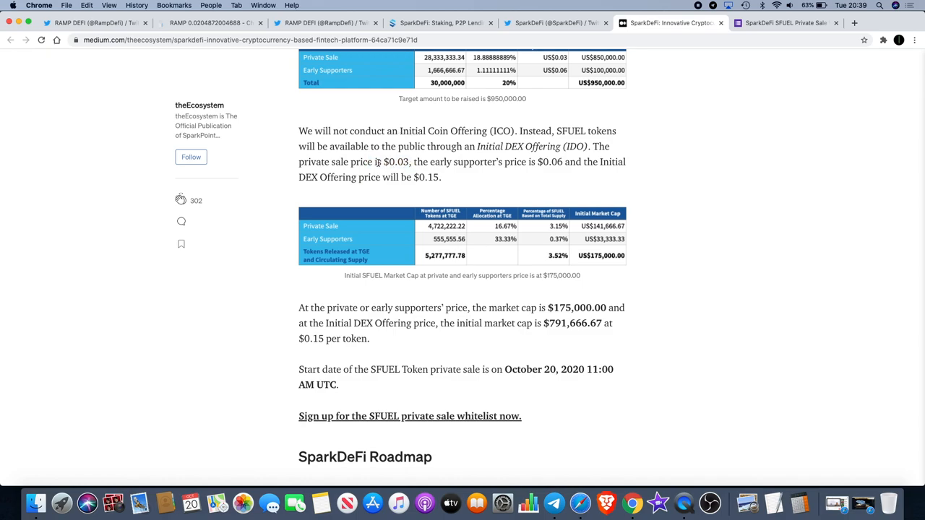
{"action": "double_click", "coordinate": [396, 162]}
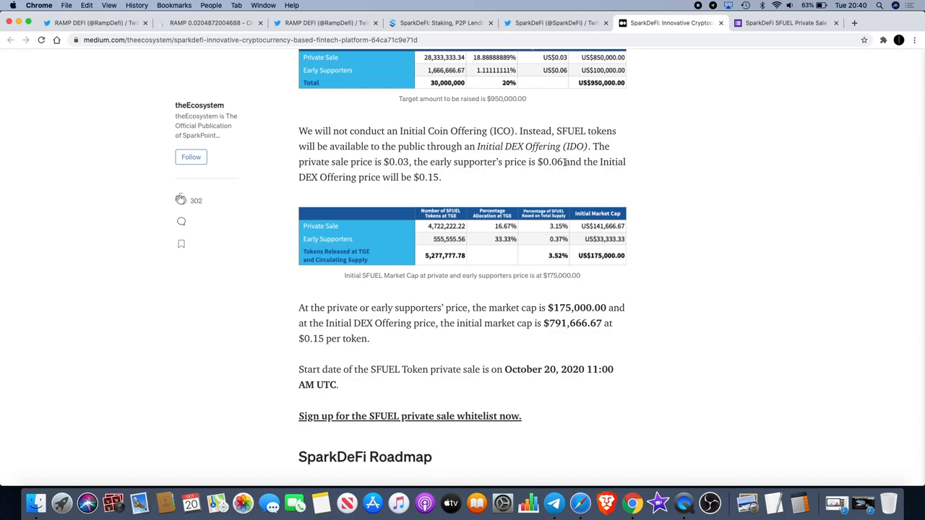
{"action": "mouse_move", "coordinate": [567, 187]}
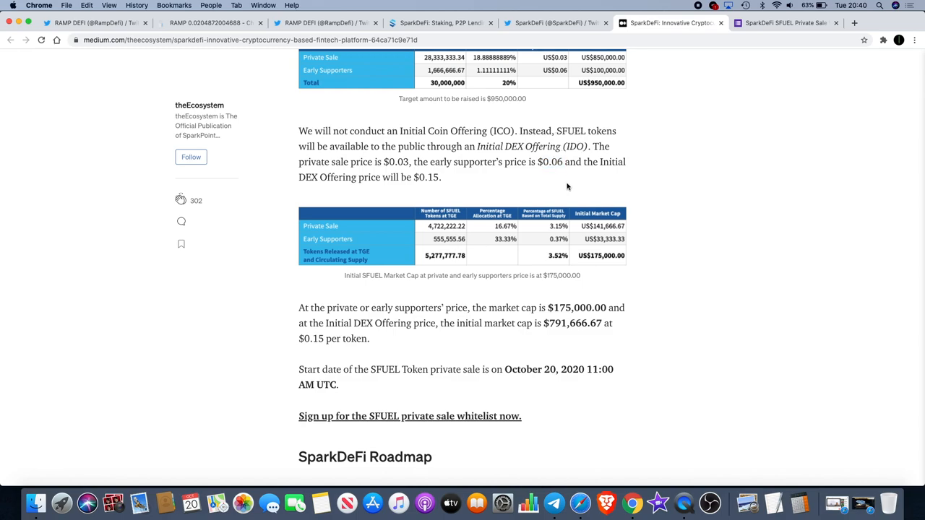
{"action": "mouse_move", "coordinate": [456, 179]}
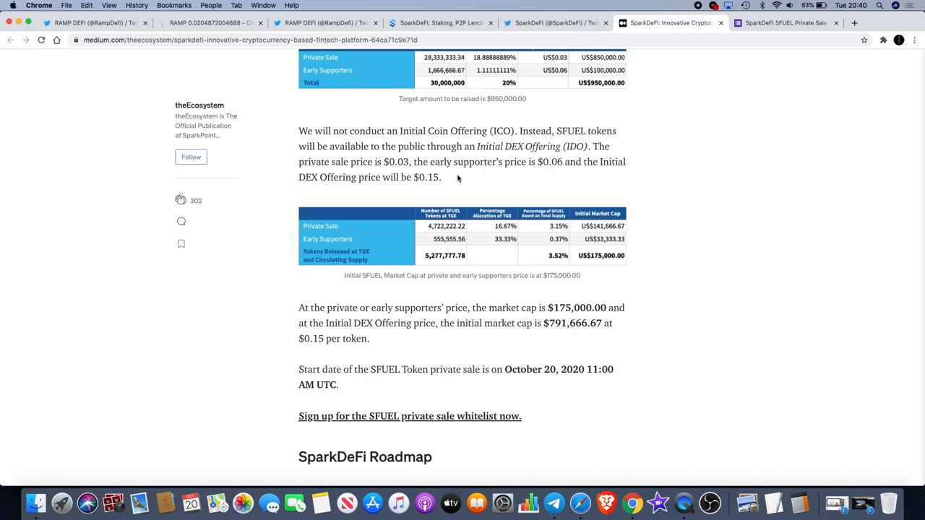
{"action": "double_click", "coordinate": [427, 176]}
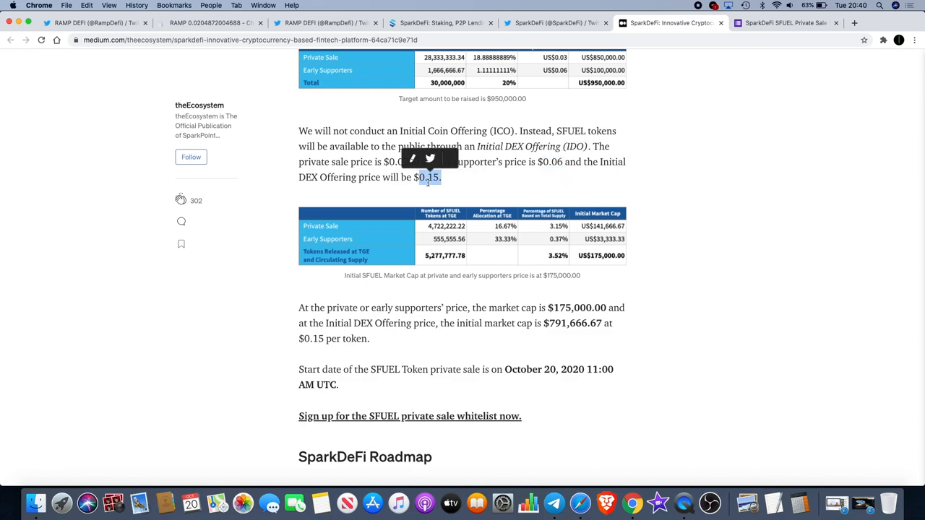
{"action": "mouse_move", "coordinate": [475, 185]}
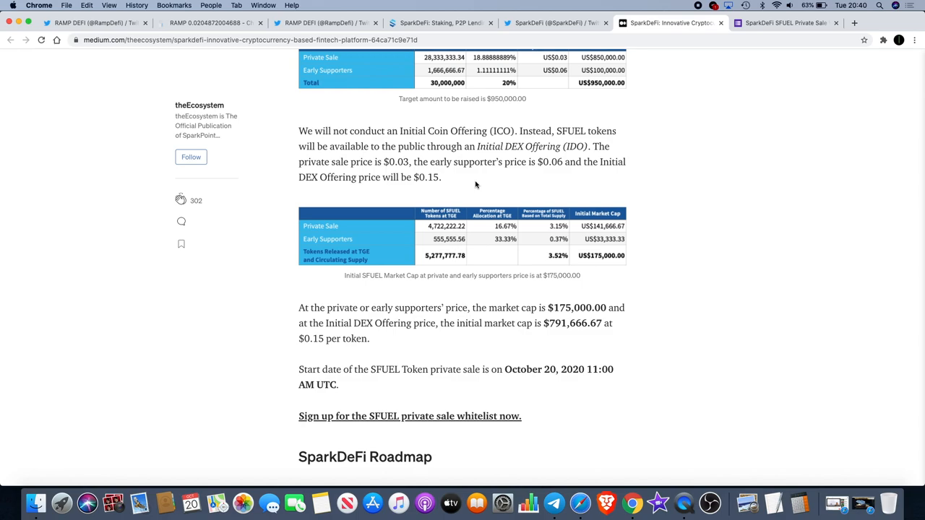
{"action": "mouse_move", "coordinate": [490, 174]}
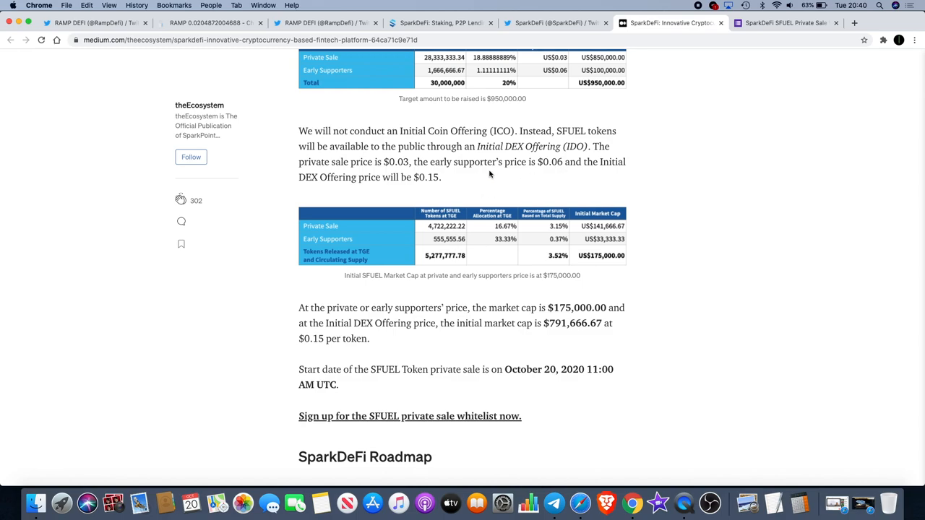
{"action": "mouse_move", "coordinate": [494, 179]}
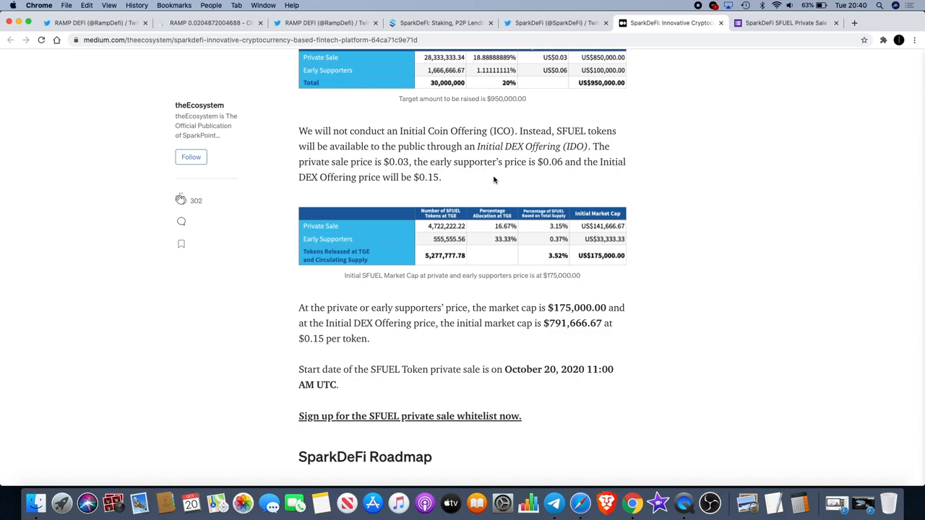
Read past the sale details to the SparkDeFi roadmap milestones from Q4 2020 through Q4 2021
{"action": "scroll", "scroll_direction": "down", "scroll_amount": 3}
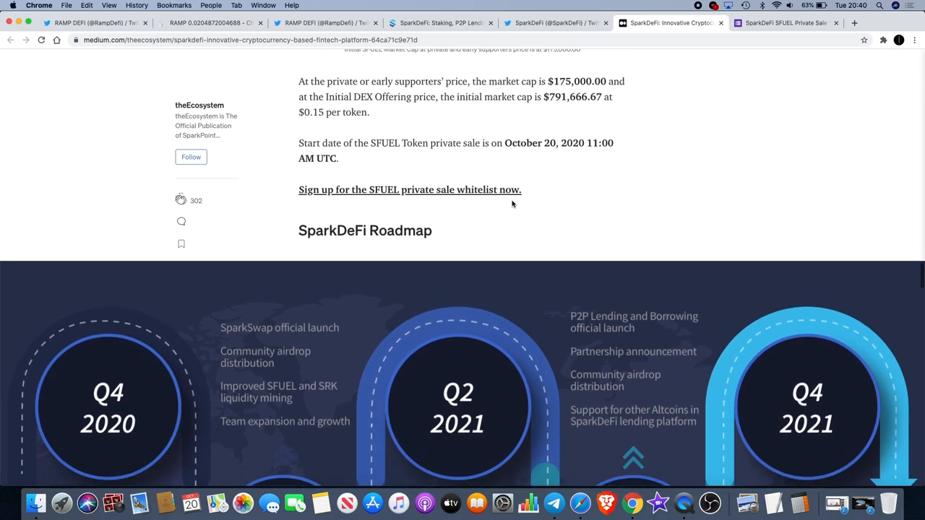
{"action": "scroll", "scroll_direction": "down", "scroll_amount": 3}
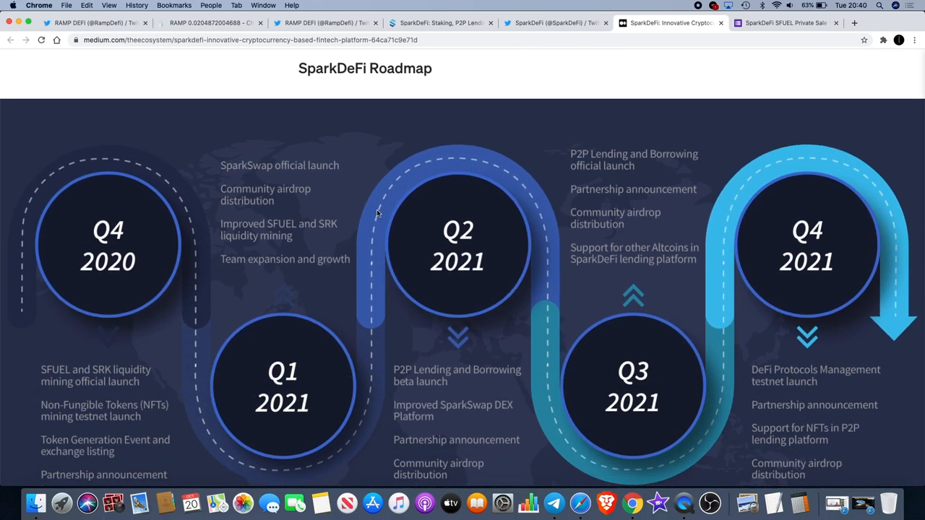
{"action": "scroll", "scroll_direction": "down", "scroll_amount": 3}
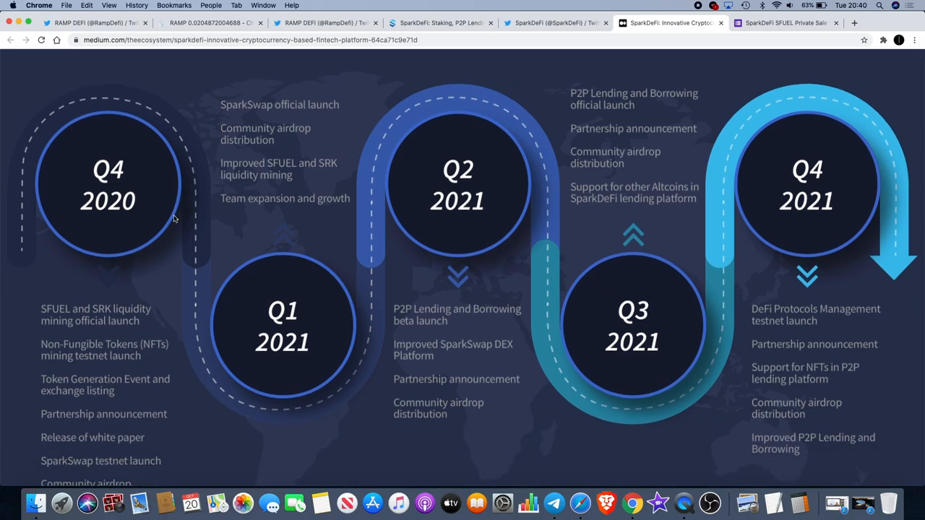
{"action": "scroll", "scroll_direction": "down", "scroll_amount": 3}
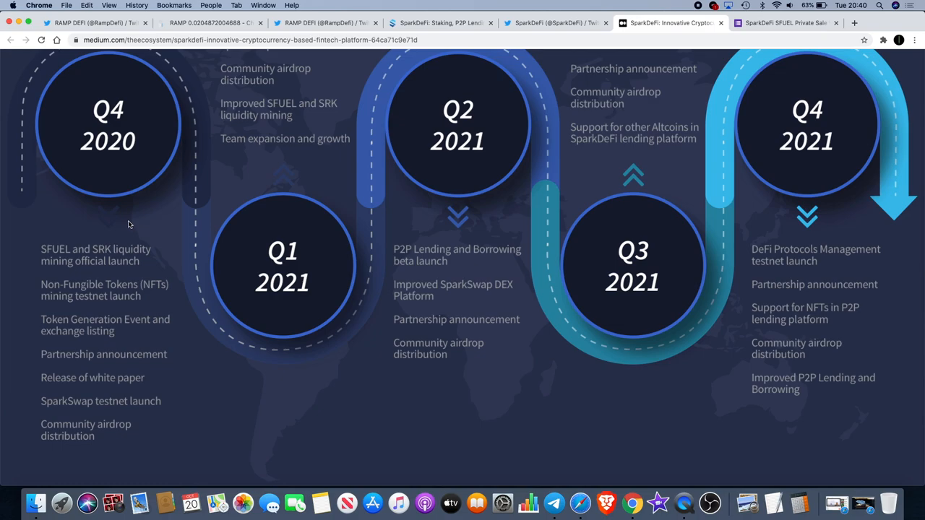
{"action": "mouse_move", "coordinate": [93, 259]}
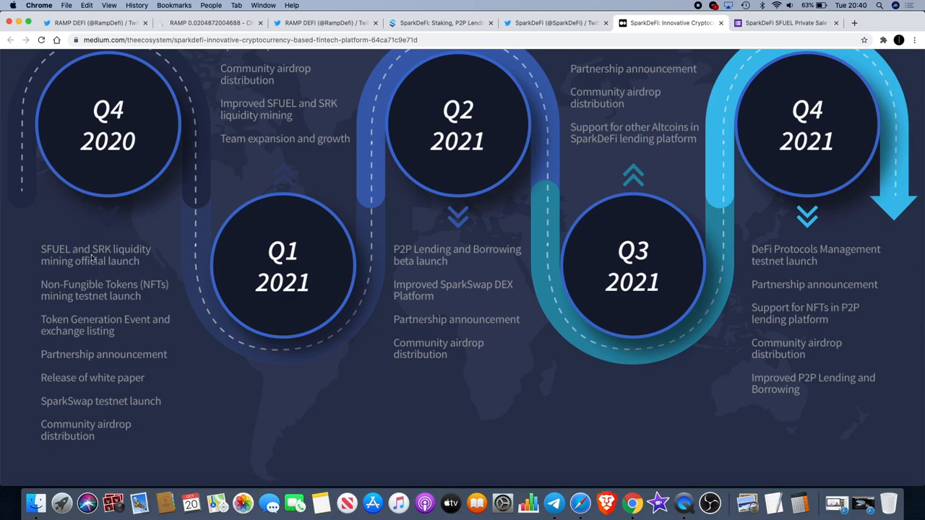
{"action": "mouse_move", "coordinate": [94, 259]}
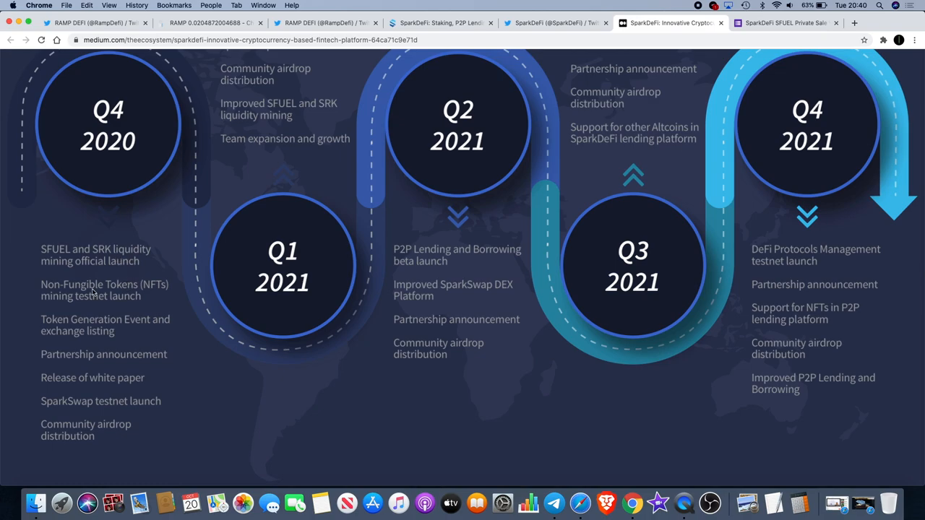
{"action": "mouse_move", "coordinate": [116, 170]}
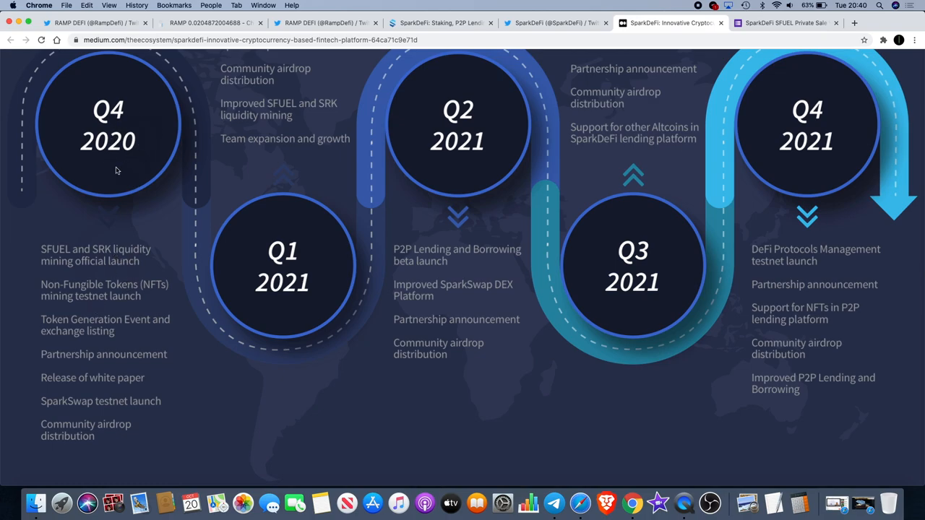
{"action": "mouse_move", "coordinate": [130, 208]}
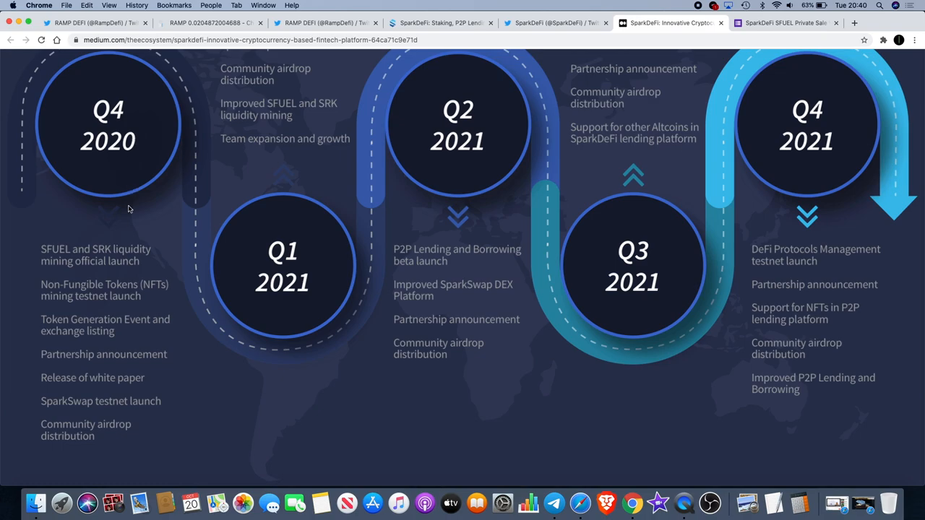
{"action": "mouse_move", "coordinate": [130, 251]}
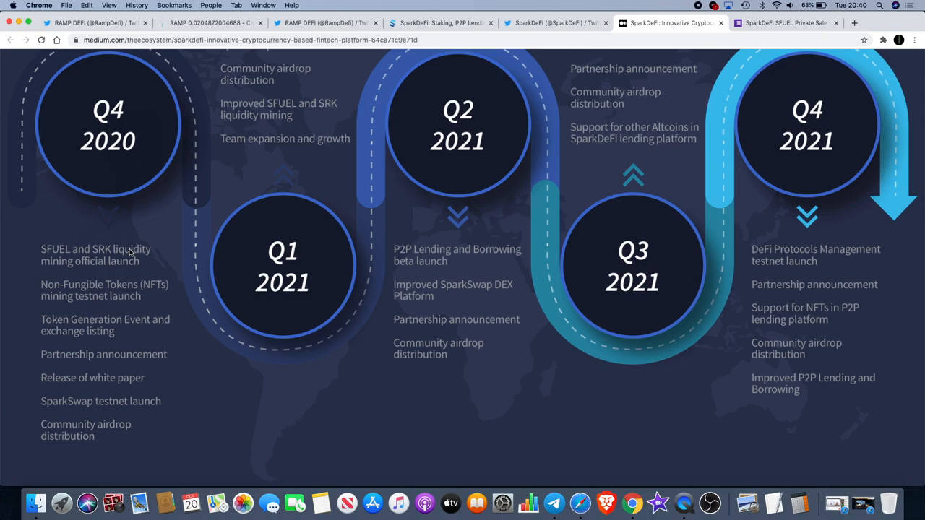
{"action": "mouse_move", "coordinate": [119, 306]}
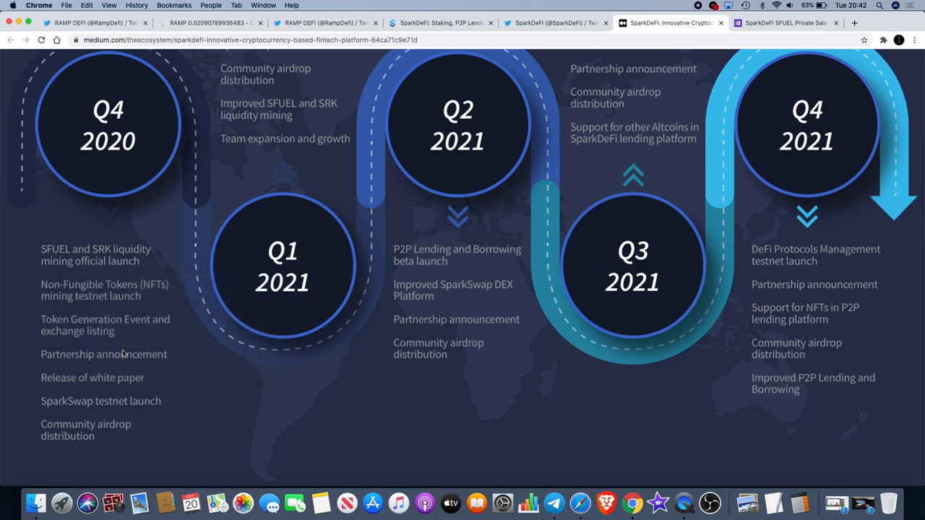
{"action": "mouse_move", "coordinate": [166, 303]}
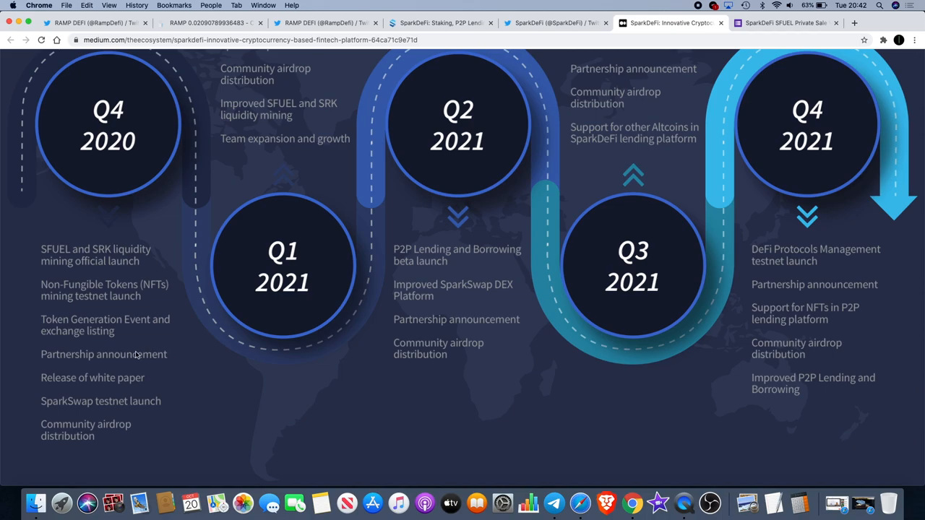
{"action": "mouse_move", "coordinate": [127, 331]}
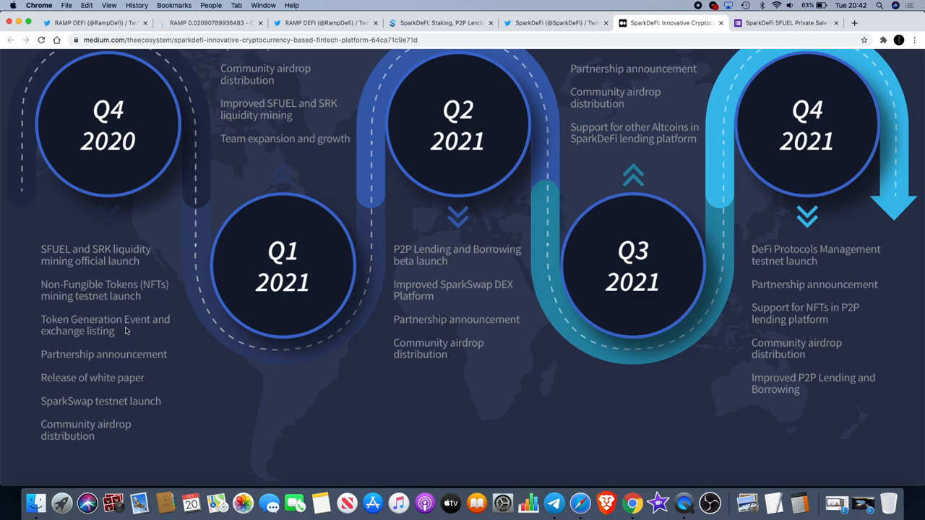
{"action": "scroll", "scroll_direction": "down", "scroll_amount": 3}
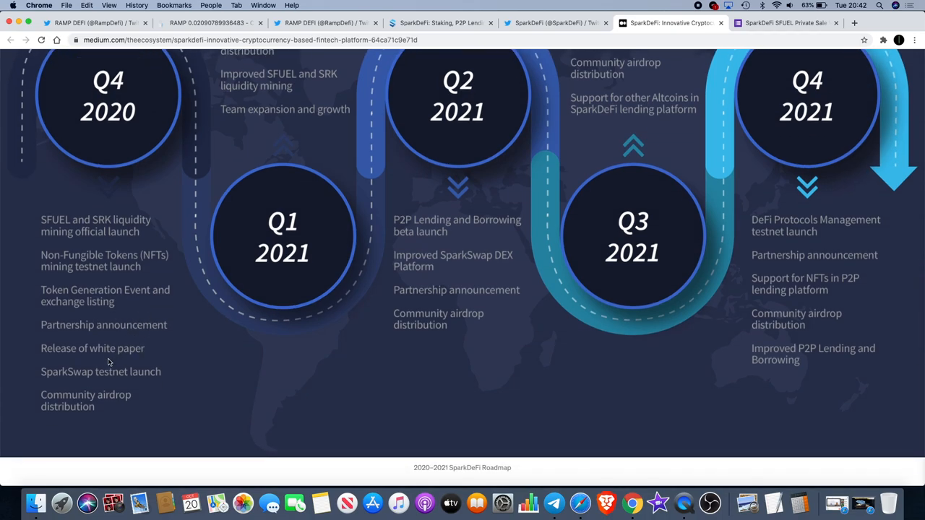
{"action": "mouse_move", "coordinate": [152, 373]}
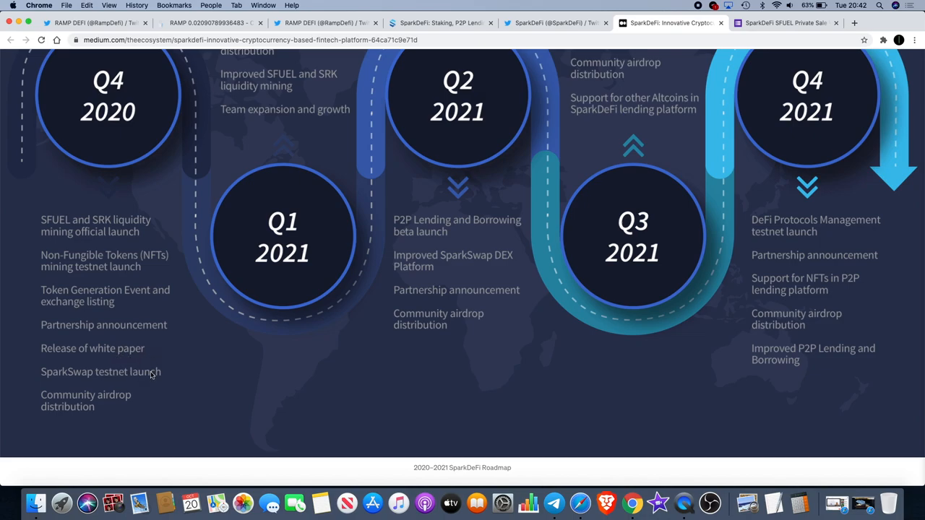
{"action": "mouse_move", "coordinate": [121, 376]}
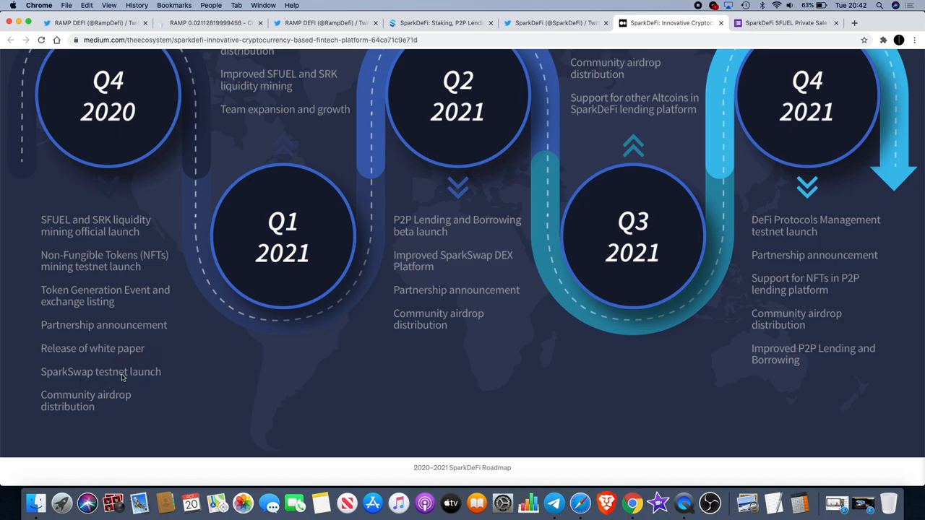
{"action": "mouse_move", "coordinate": [130, 379]}
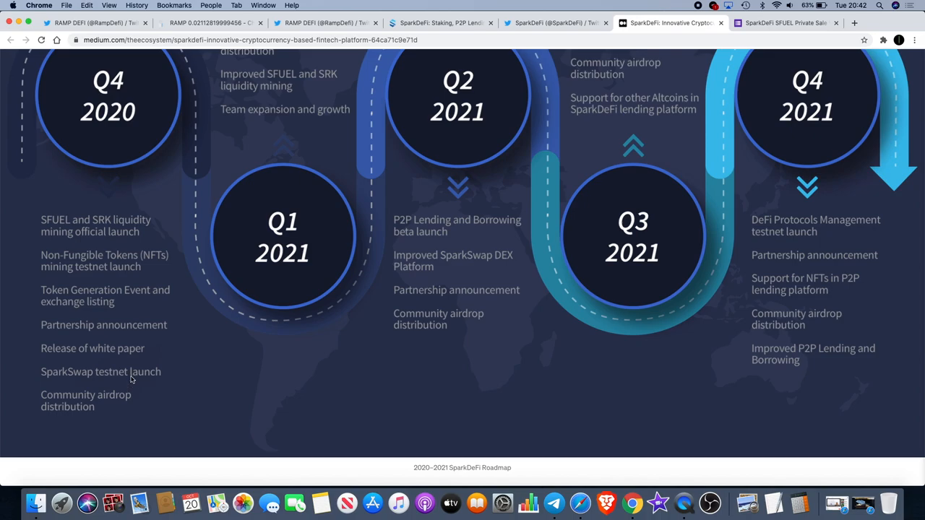
{"action": "mouse_move", "coordinate": [115, 406]}
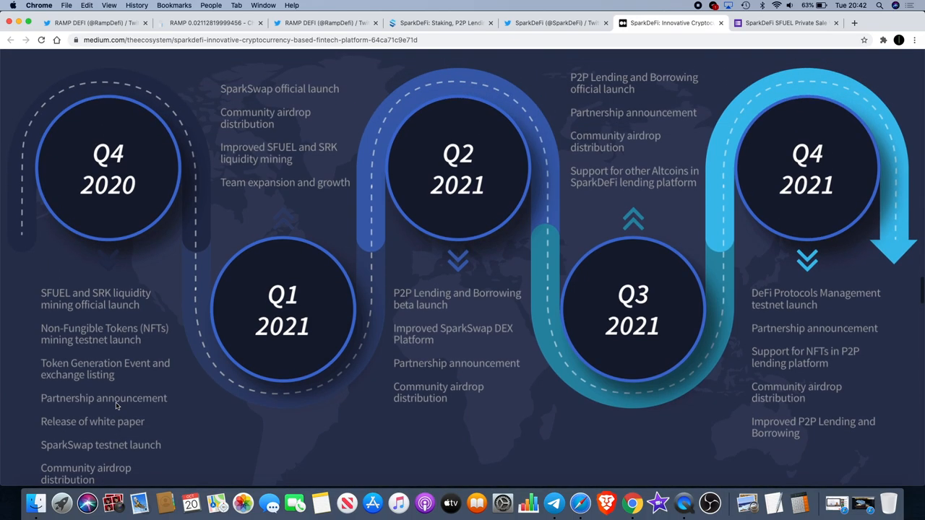
{"action": "mouse_move", "coordinate": [310, 88]}
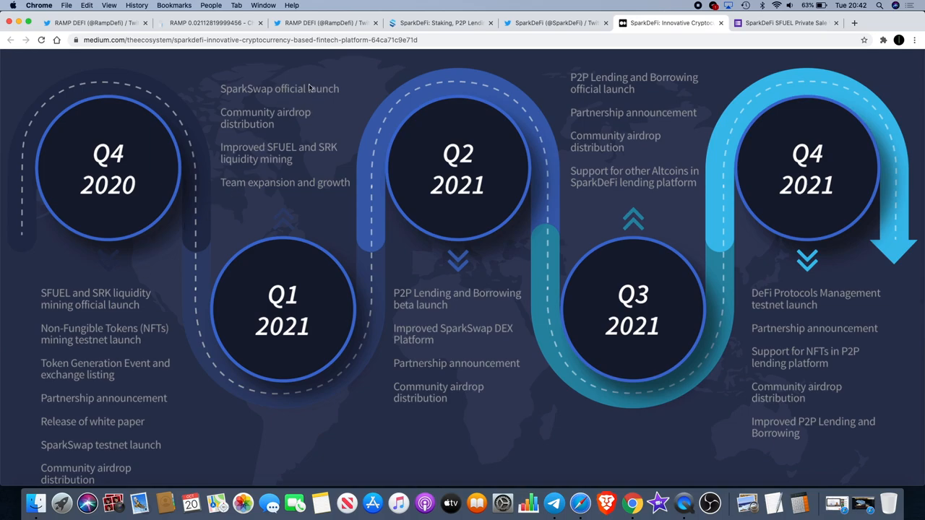
{"action": "mouse_move", "coordinate": [283, 257]}
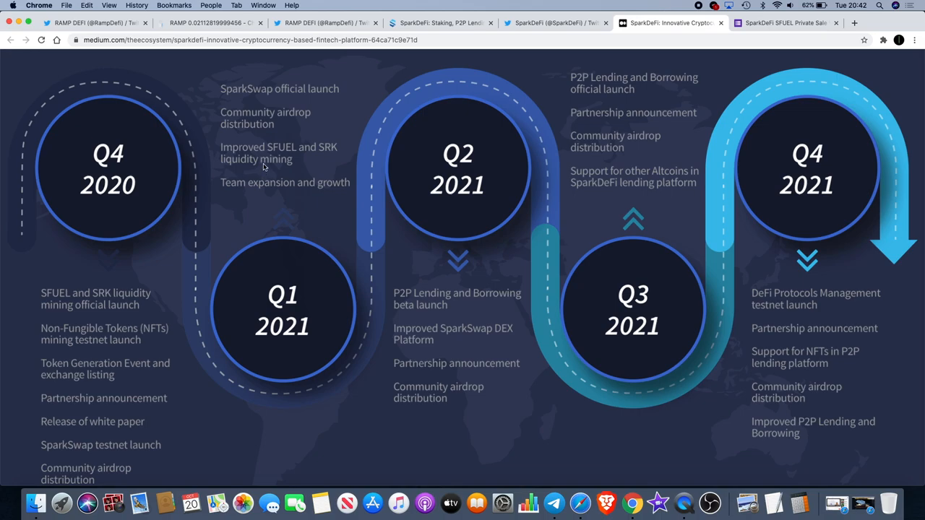
{"action": "mouse_move", "coordinate": [600, 196]}
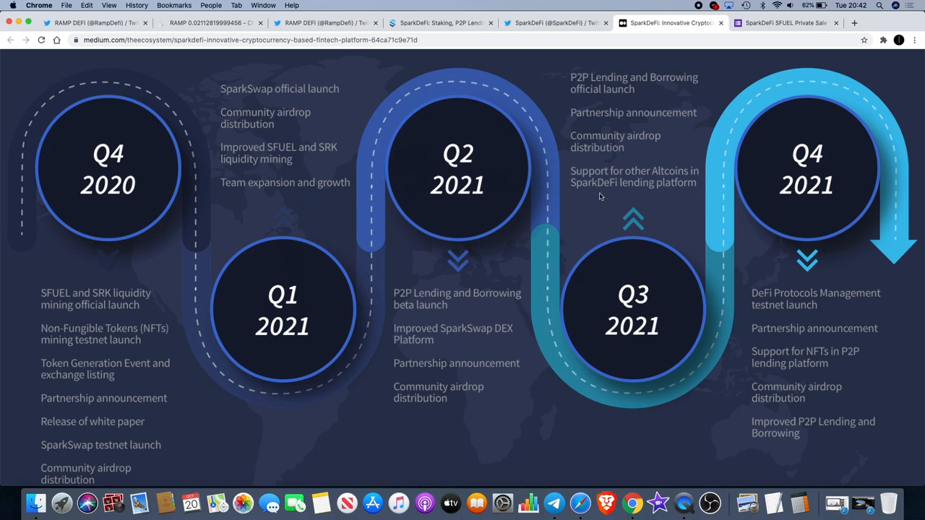
{"action": "mouse_move", "coordinate": [514, 268]}
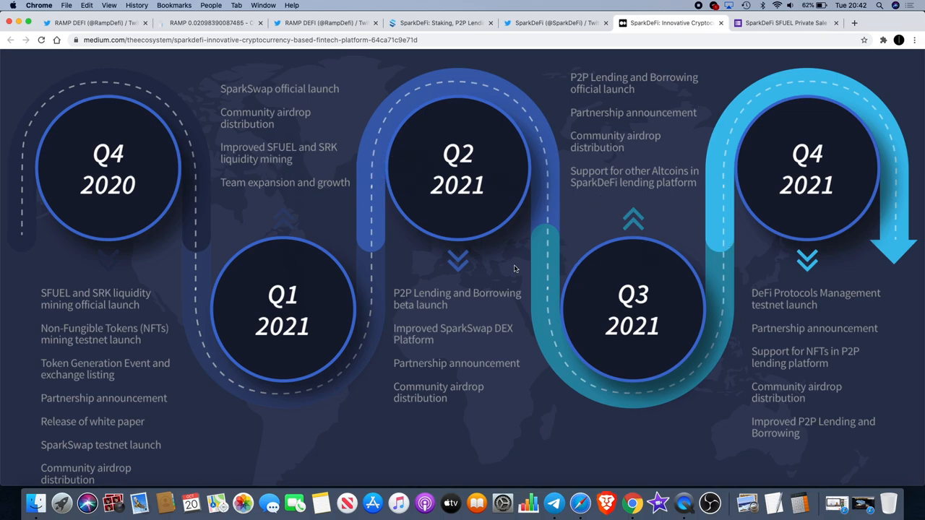
{"action": "scroll", "scroll_direction": "down", "scroll_amount": 3}
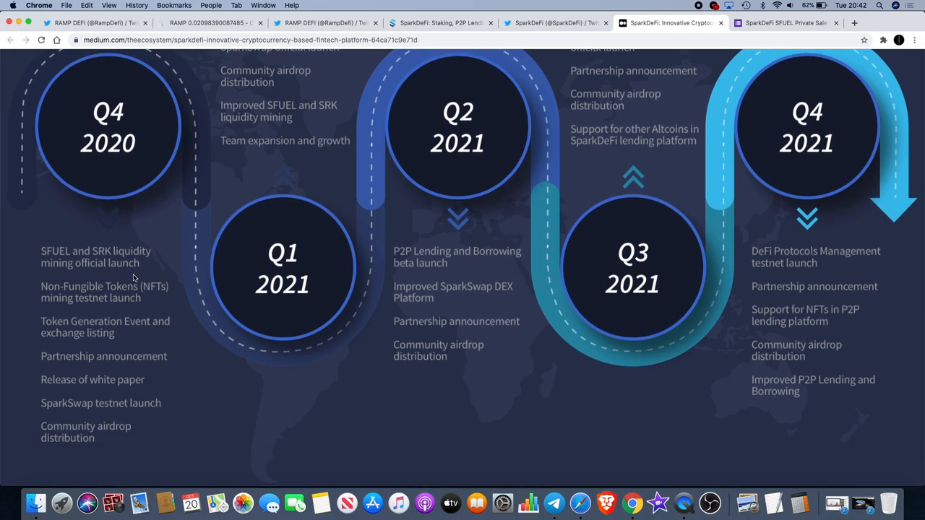
{"action": "mouse_move", "coordinate": [167, 341]}
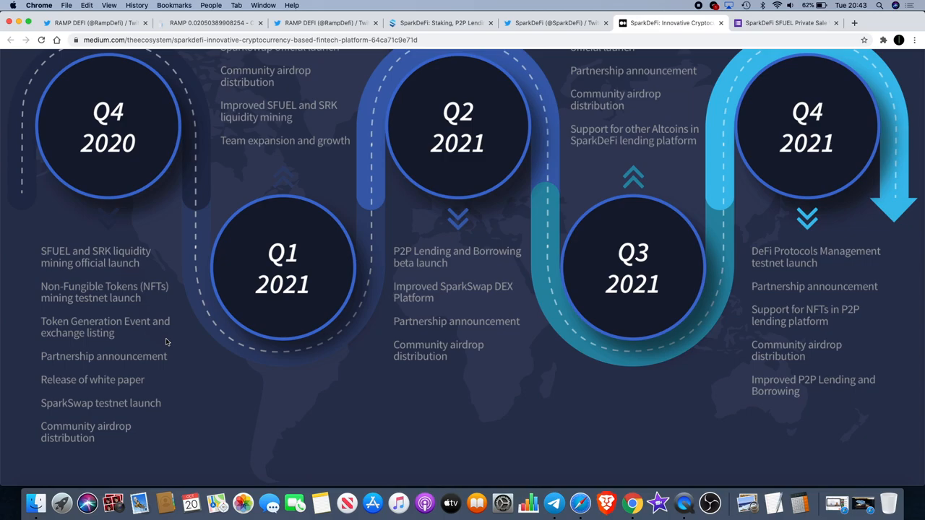
{"action": "mouse_move", "coordinate": [192, 306]}
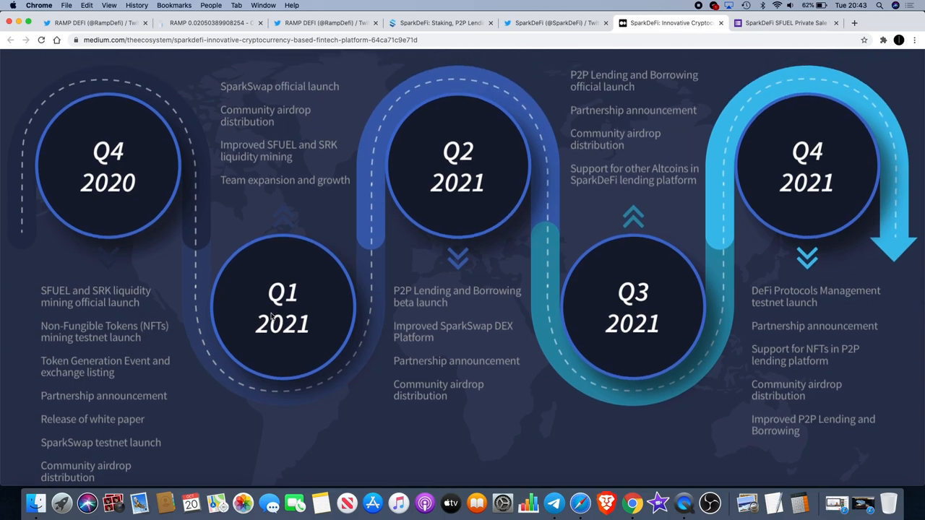
{"action": "scroll", "scroll_direction": "down", "scroll_amount": 3}
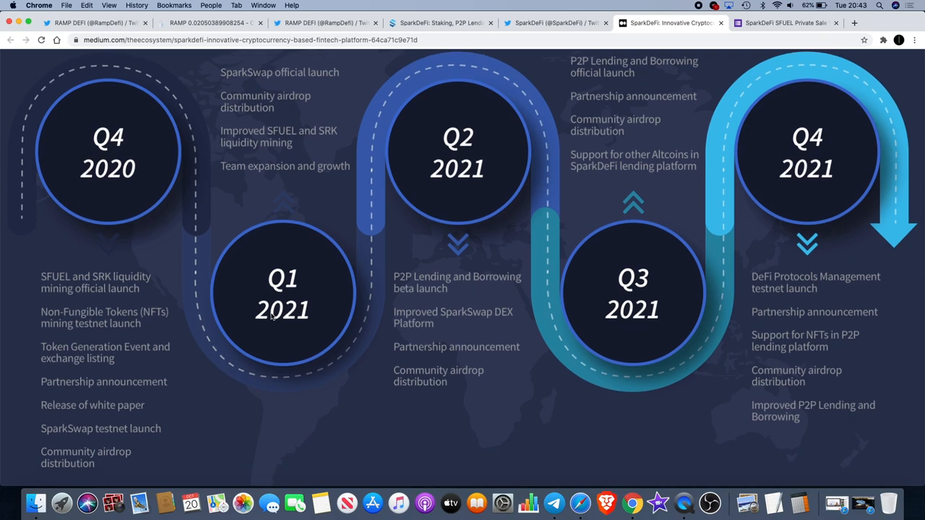
{"action": "mouse_move", "coordinate": [358, 210]}
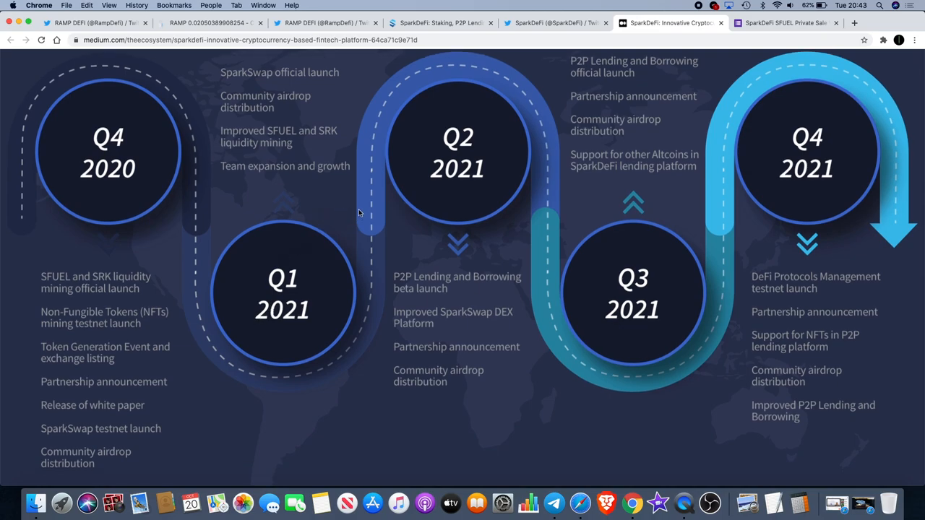
{"action": "mouse_move", "coordinate": [347, 158]}
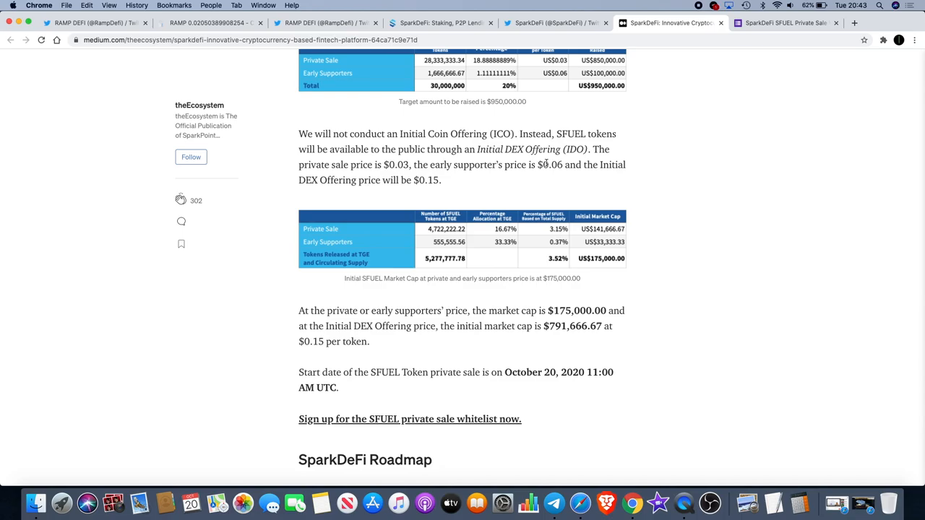
{"action": "mouse_move", "coordinate": [624, 182]}
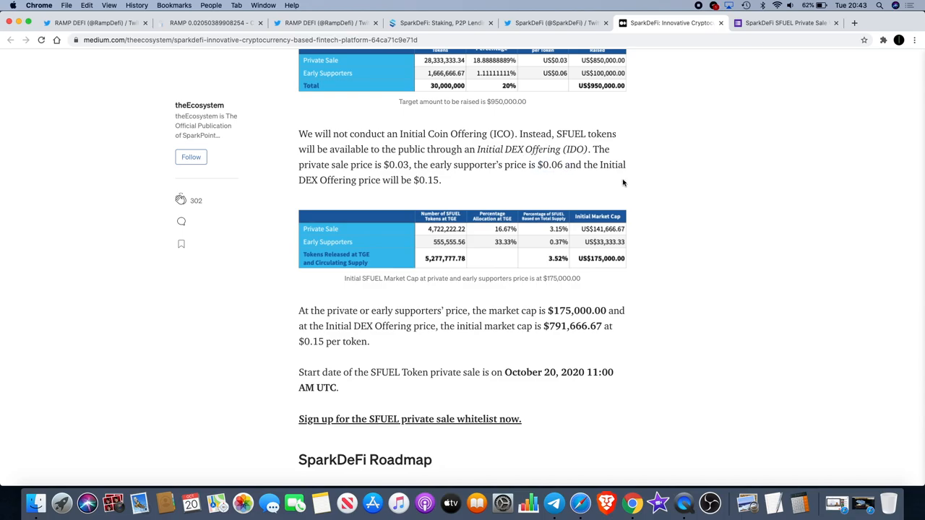
View the ended SFUEL private sale whitelisting form, then return to the SparkDeFi website roadmap page
{"action": "scroll", "scroll_direction": "down", "scroll_amount": 3}
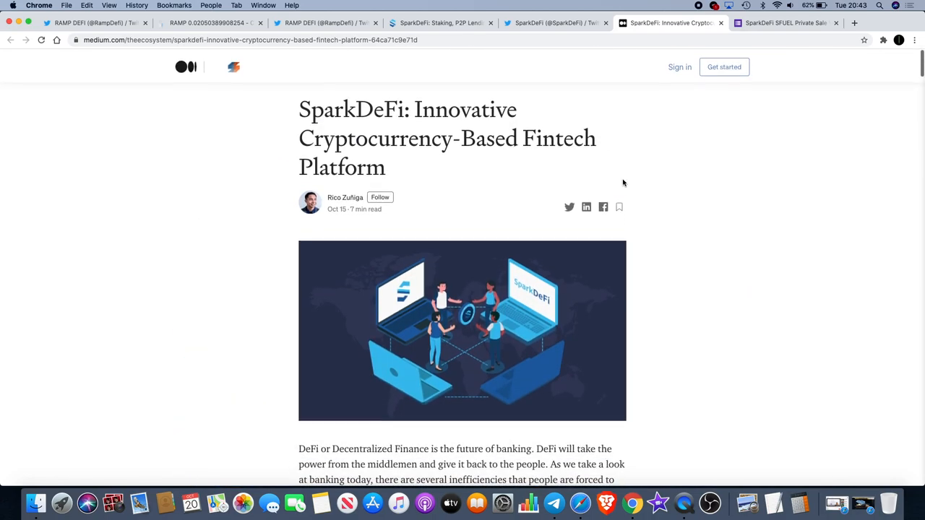
{"action": "scroll", "scroll_direction": "down", "scroll_amount": 3}
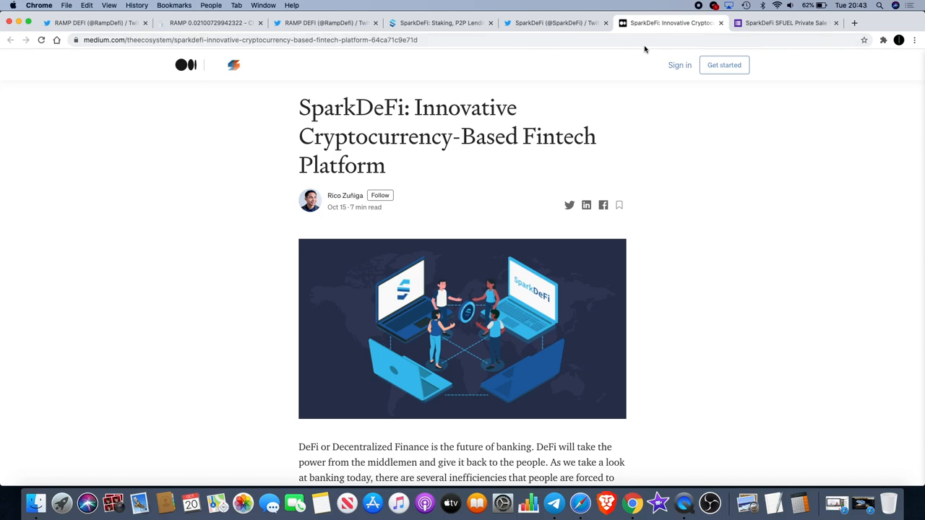
{"action": "left_click", "coordinate": [783, 23]}
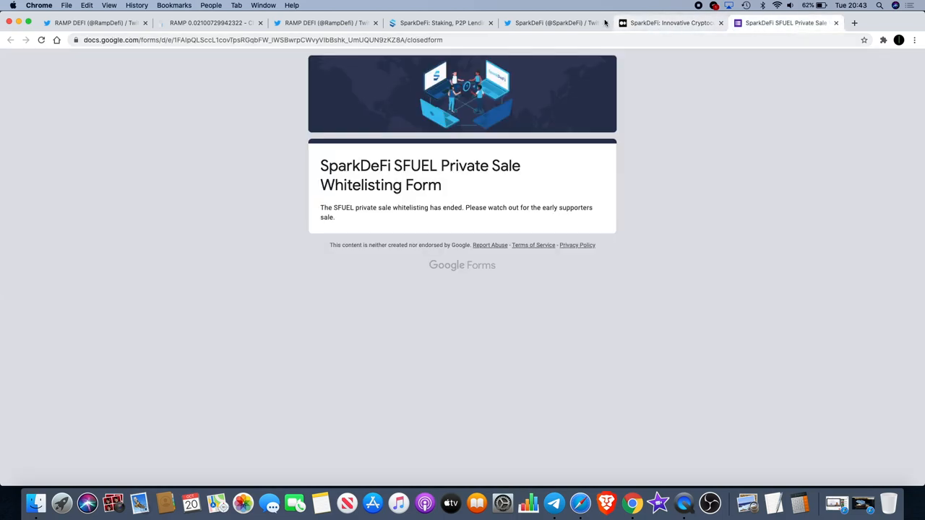
{"action": "left_click", "coordinate": [440, 23]}
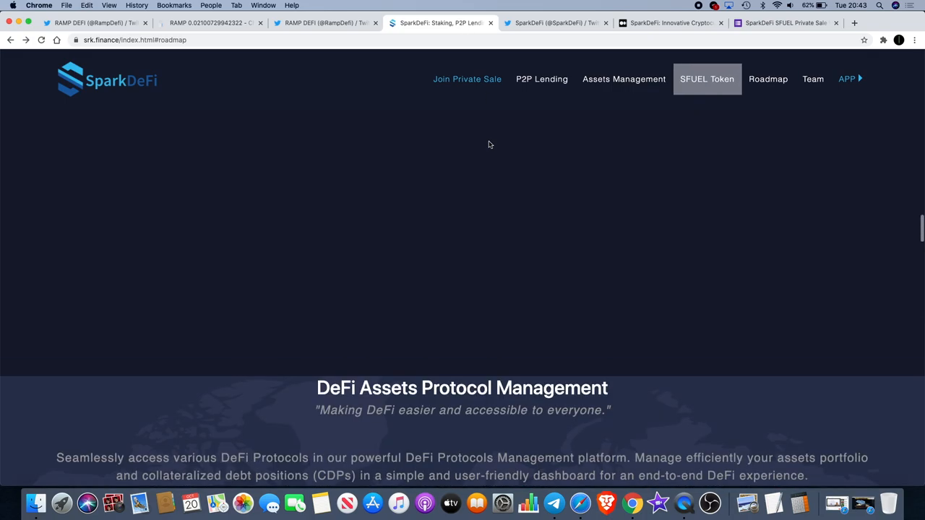
Review the P2P lending loan flow, supported crypto assets and NFT partners, then go to RAMP DeFi's Twitter
{"action": "left_click", "coordinate": [540, 78]}
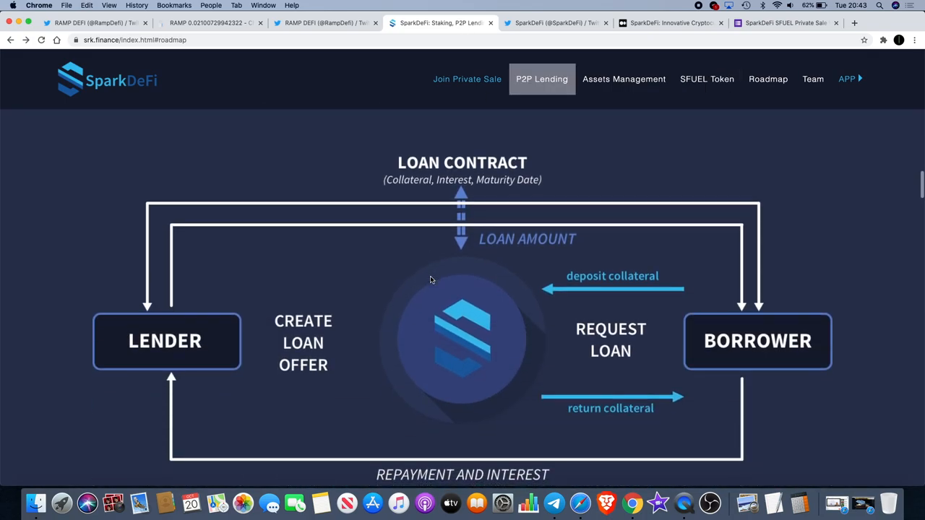
{"action": "scroll", "scroll_direction": "down", "scroll_amount": 3}
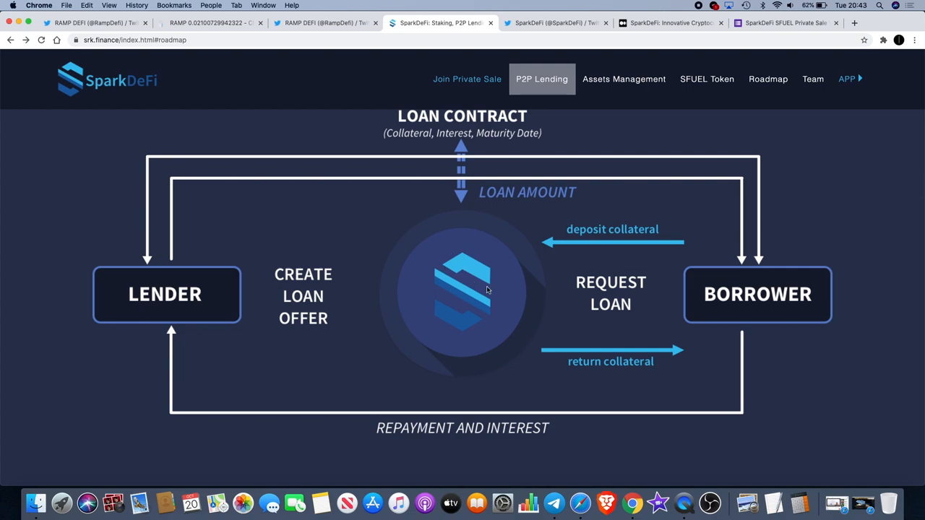
{"action": "scroll", "scroll_direction": "down", "scroll_amount": 3}
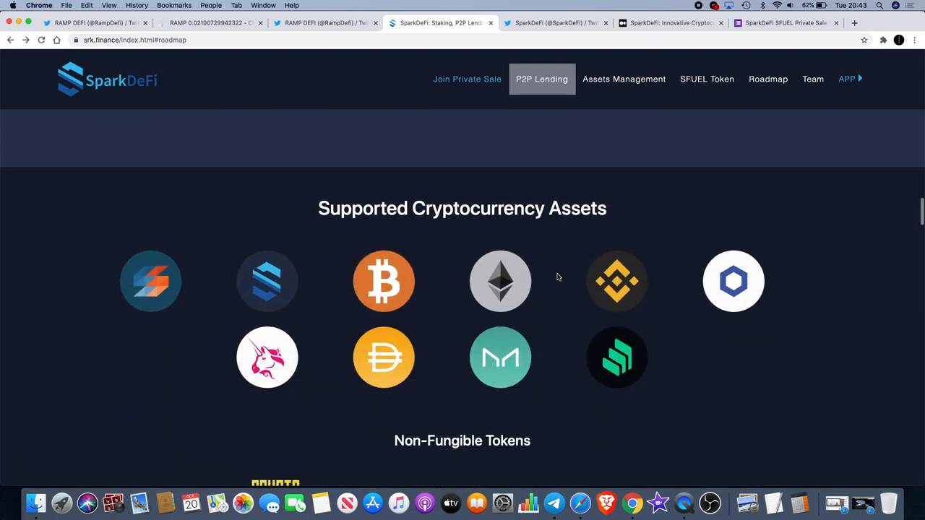
{"action": "scroll", "scroll_direction": "down", "scroll_amount": 3}
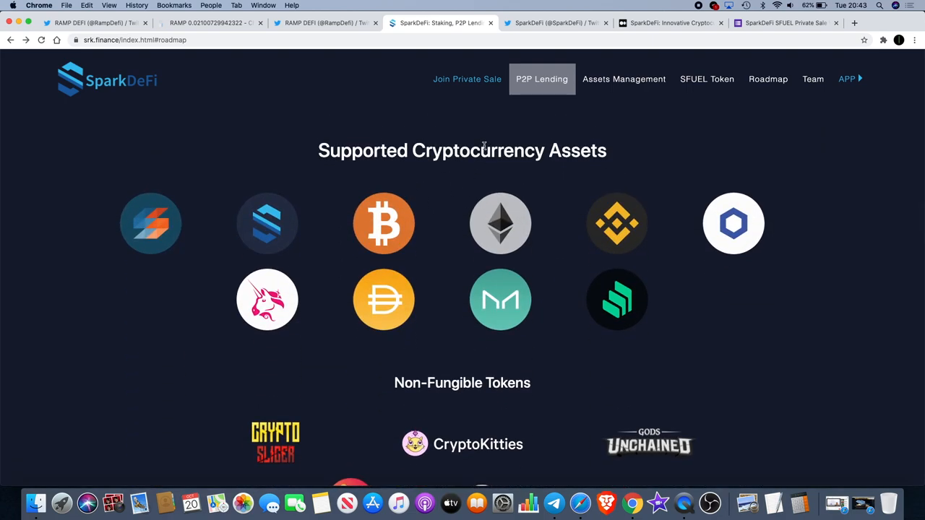
{"action": "scroll", "scroll_direction": "down", "scroll_amount": 3}
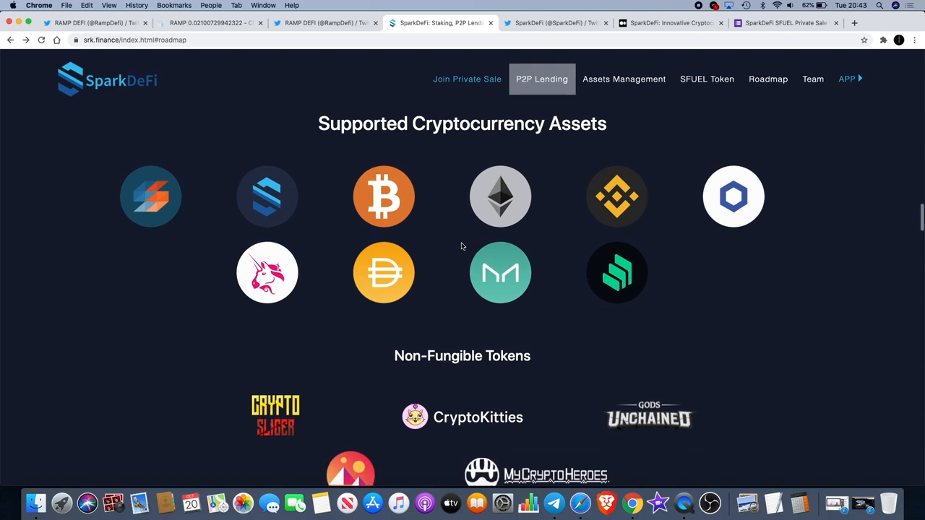
{"action": "scroll", "scroll_direction": "down", "scroll_amount": 3}
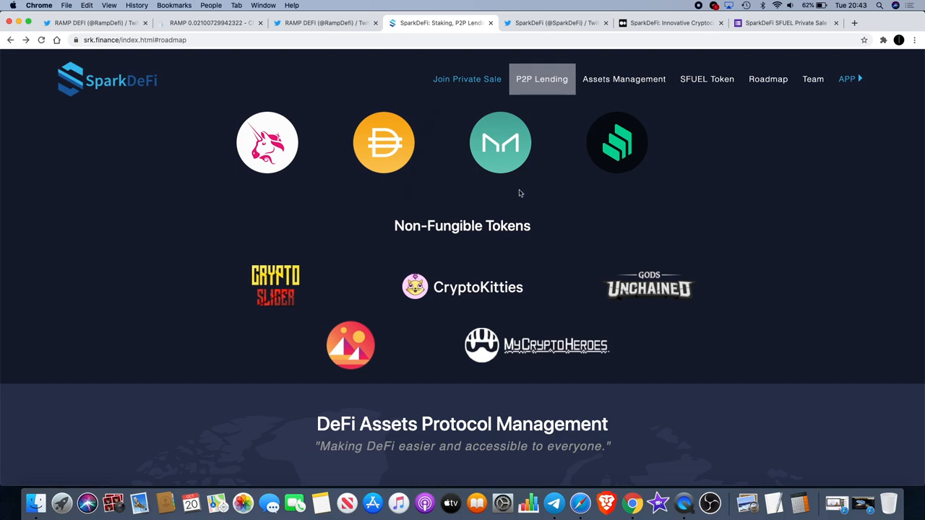
{"action": "mouse_move", "coordinate": [133, 6]}
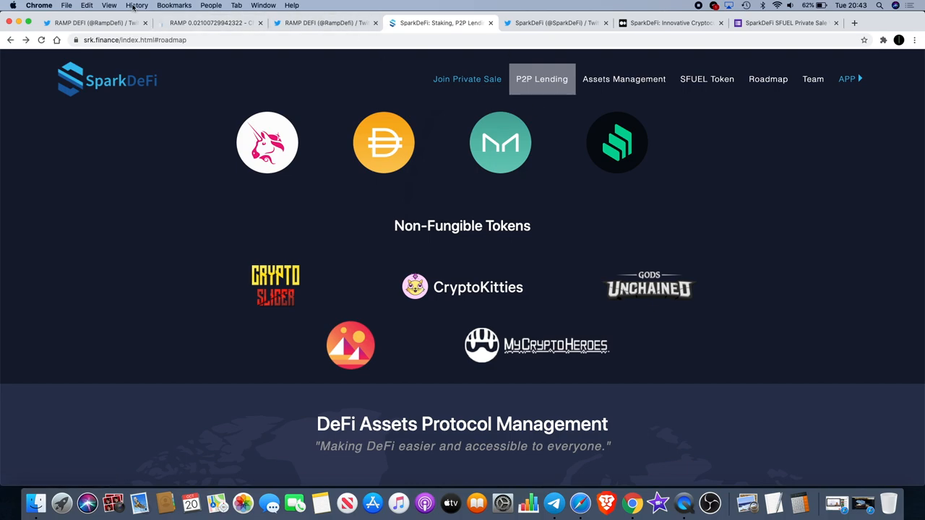
{"action": "left_click", "coordinate": [94, 23]}
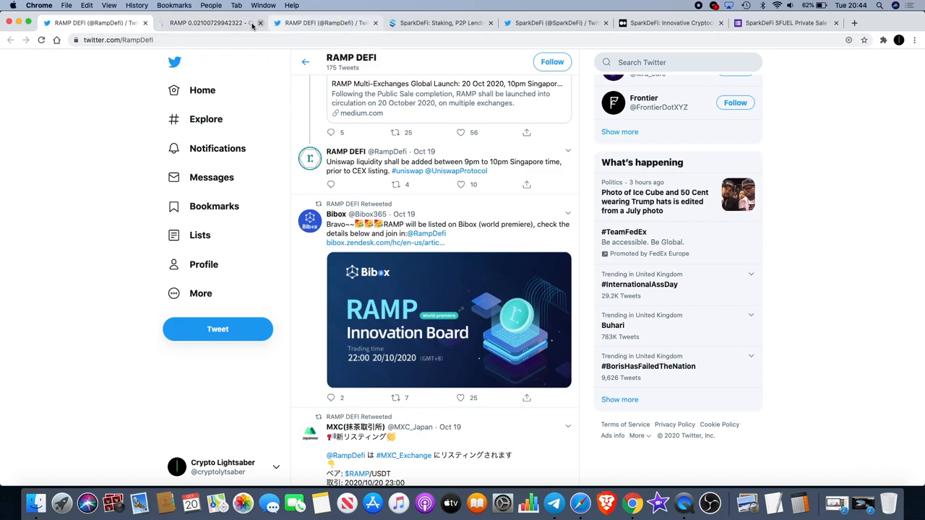
{"action": "left_click", "coordinate": [209, 23]}
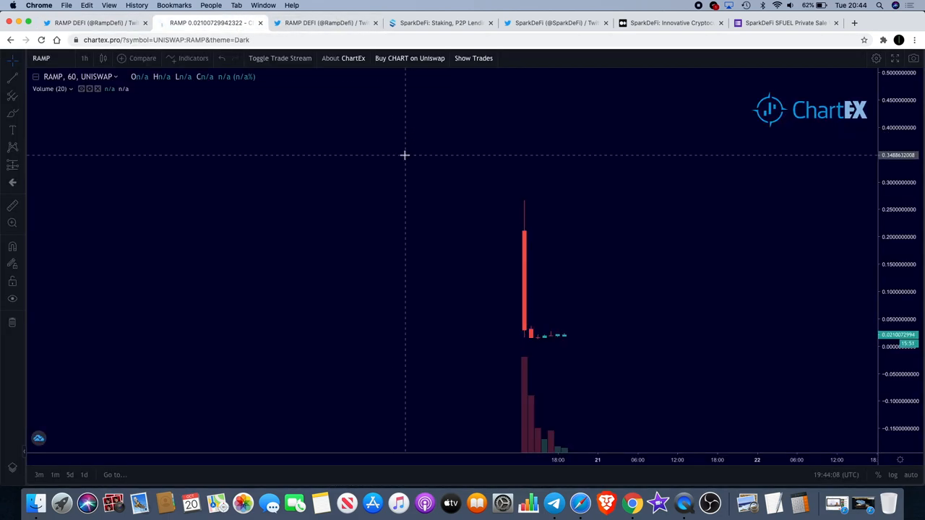
{"action": "left_click", "coordinate": [321, 23]}
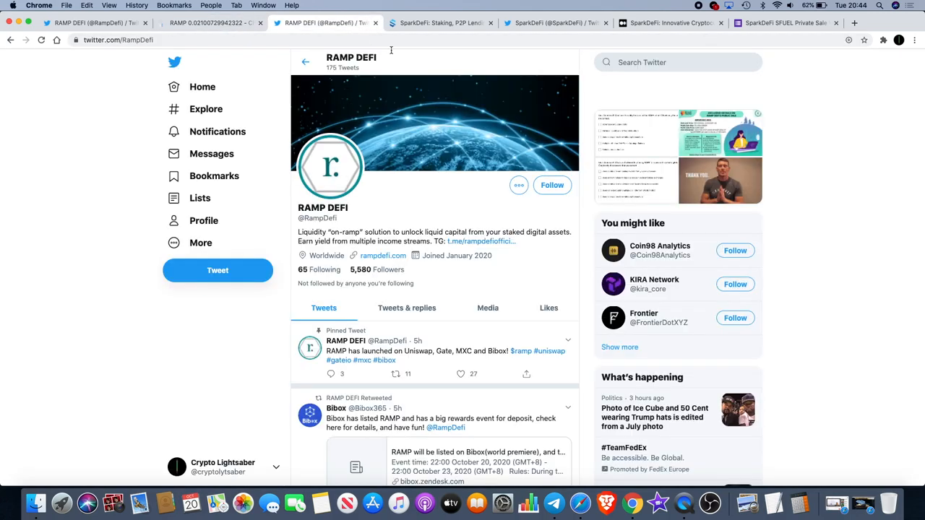
{"action": "mouse_move", "coordinate": [441, 23]}
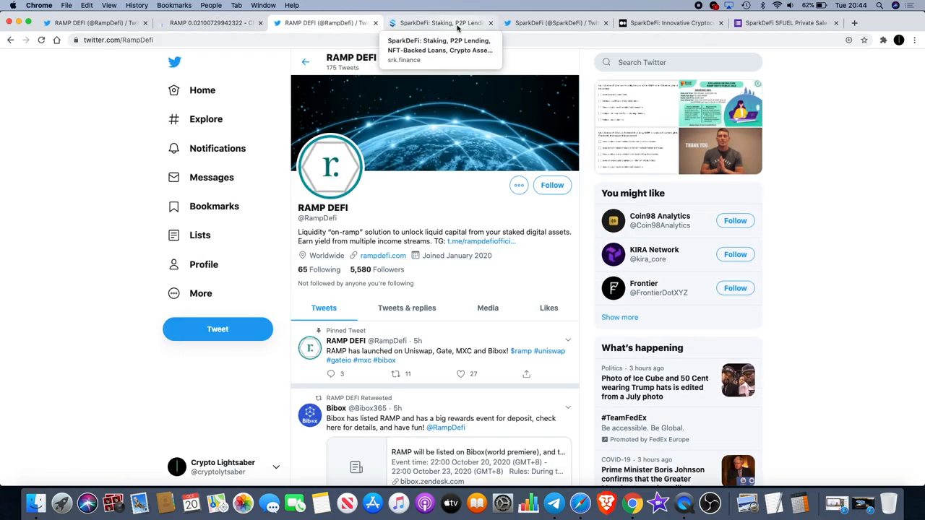
{"action": "left_click", "coordinate": [440, 24]}
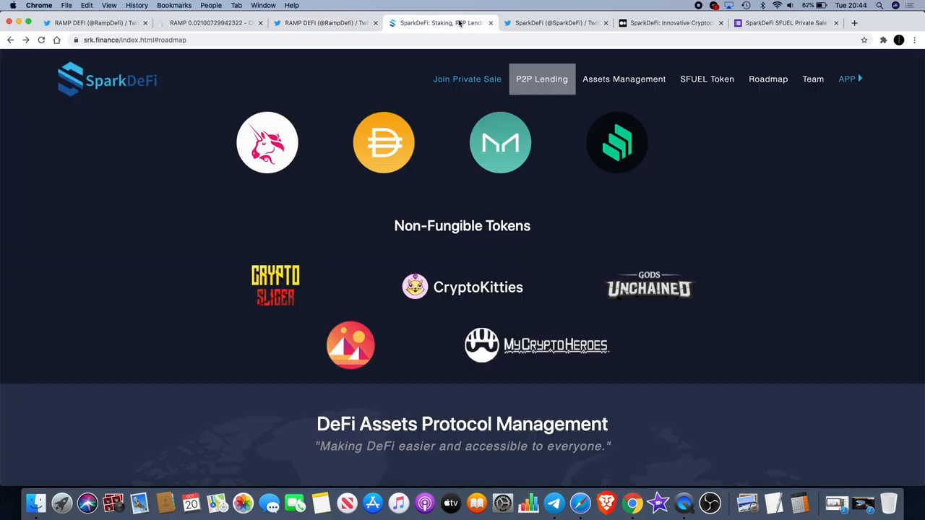
{"action": "left_click", "coordinate": [94, 23]}
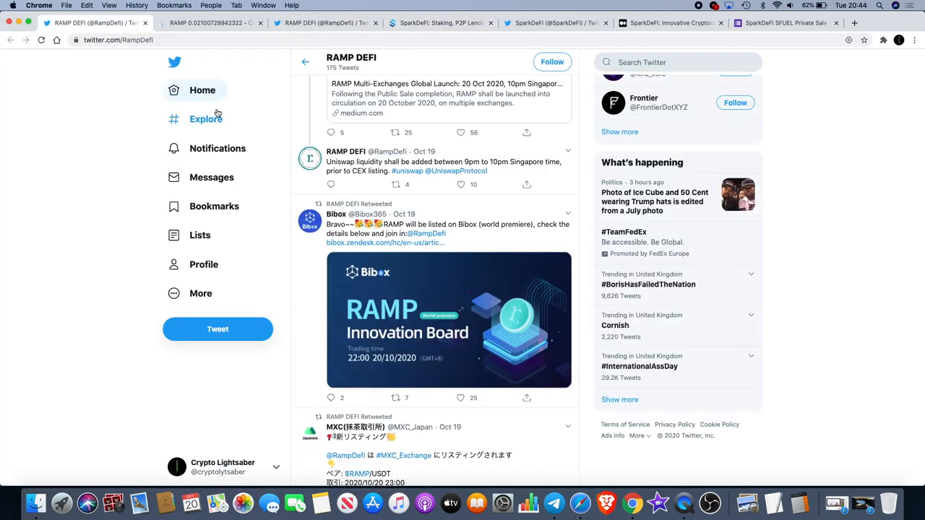
{"action": "scroll", "scroll_direction": "down", "scroll_amount": 3}
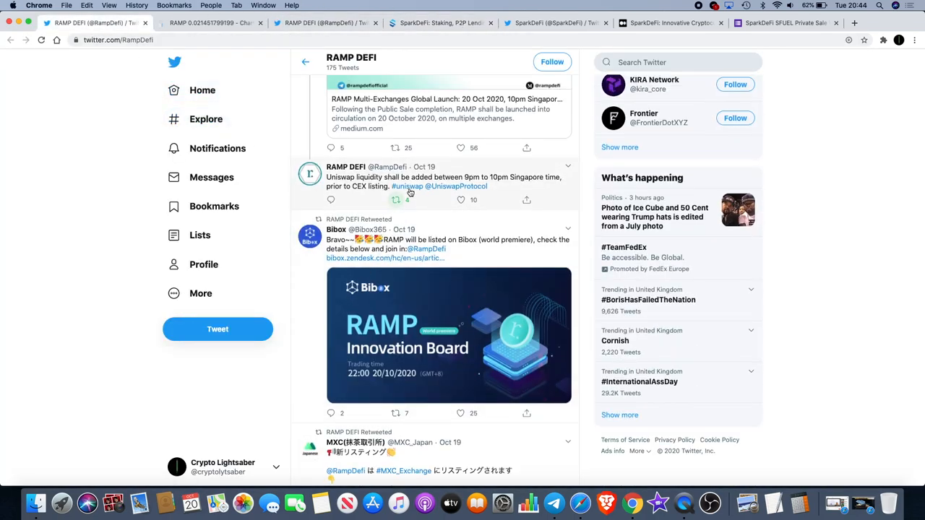
{"action": "scroll", "scroll_direction": "down", "scroll_amount": 3}
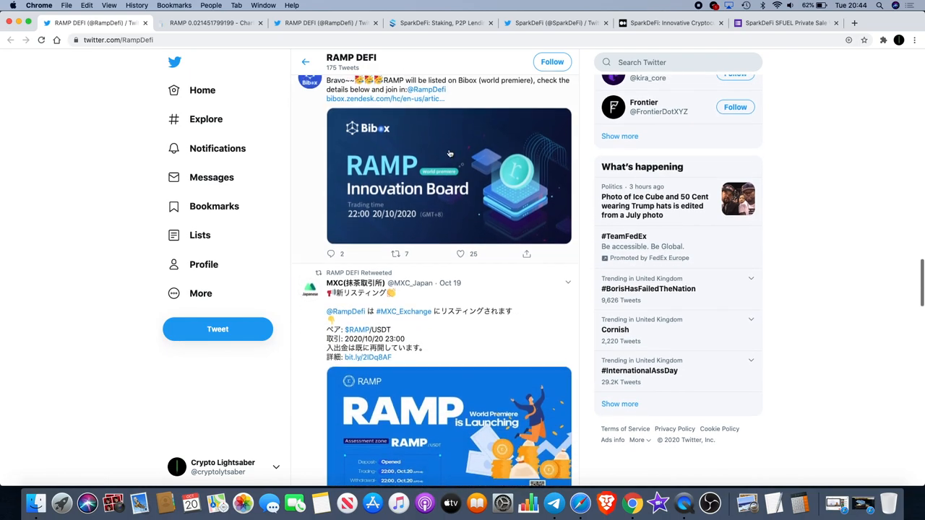
{"action": "scroll", "scroll_direction": "down", "scroll_amount": 3}
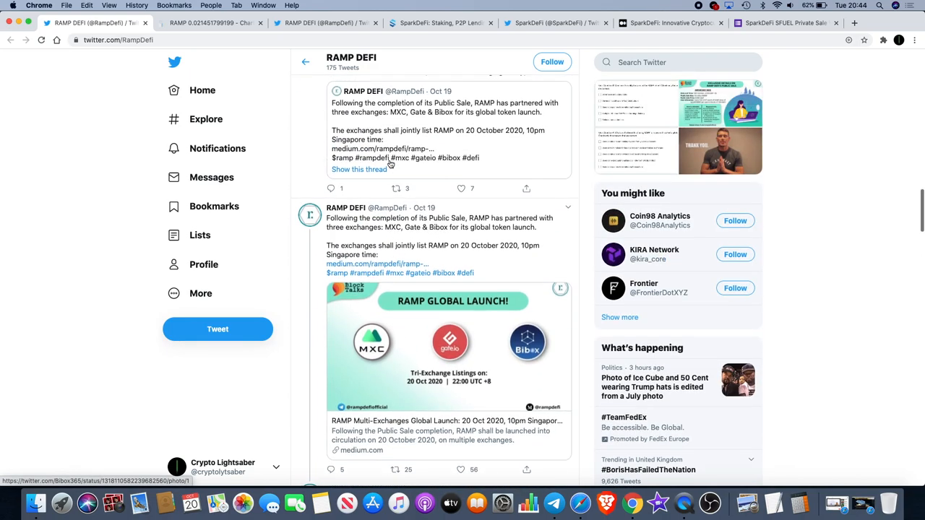
Search Google in a new tab for 'ramp defi smart contract'
{"action": "type", "text": "remp"}
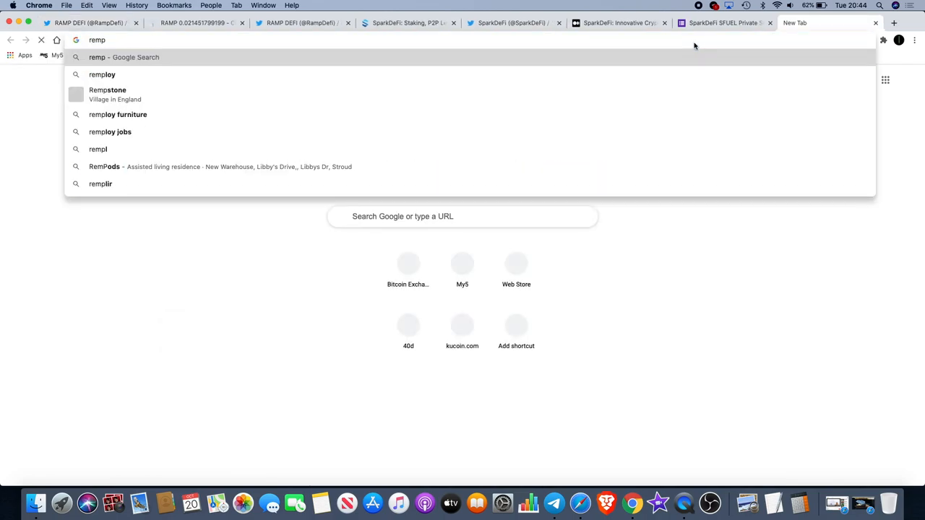
{"action": "type", "text": "ramp defi smart contract"}
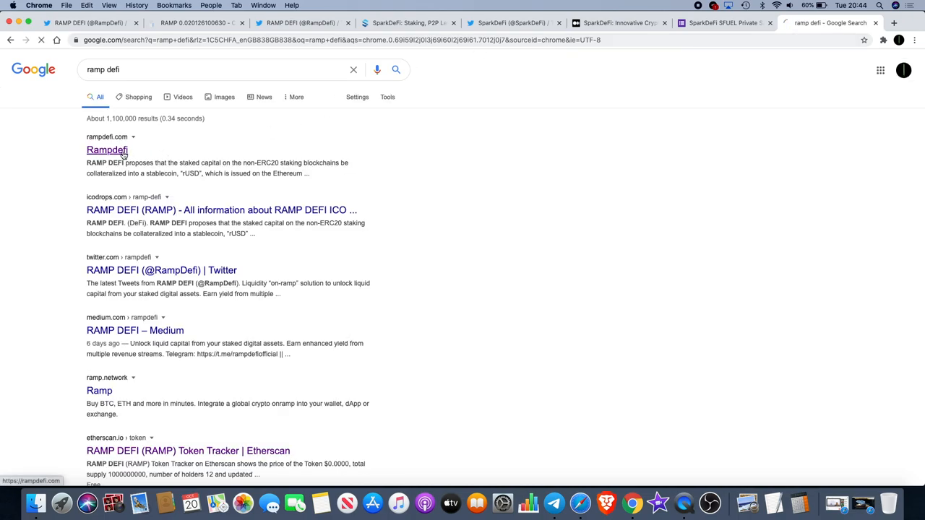
Go to rampdefi.com and read its Problem and Solution sections on rUSD and eUSD down to the Ethereum diagram
{"action": "left_click", "coordinate": [106, 149]}
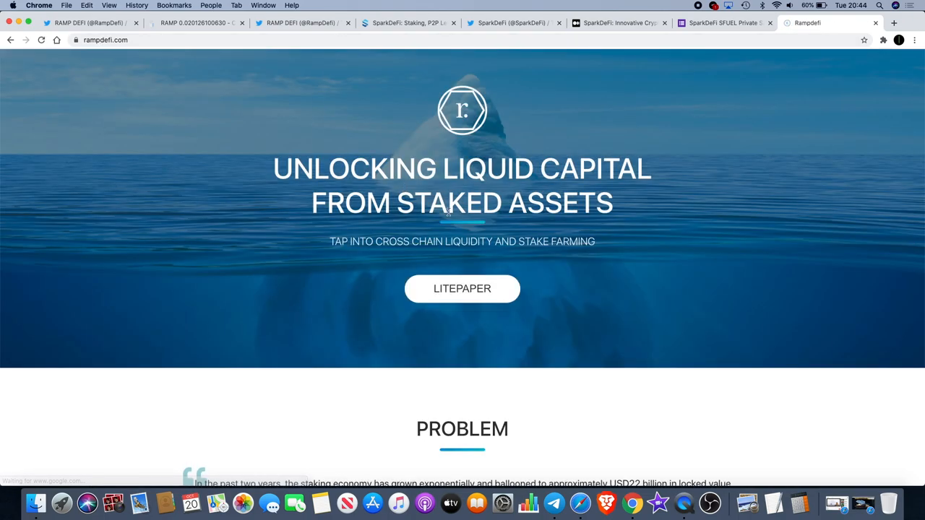
{"action": "scroll", "scroll_direction": "down", "scroll_amount": 3}
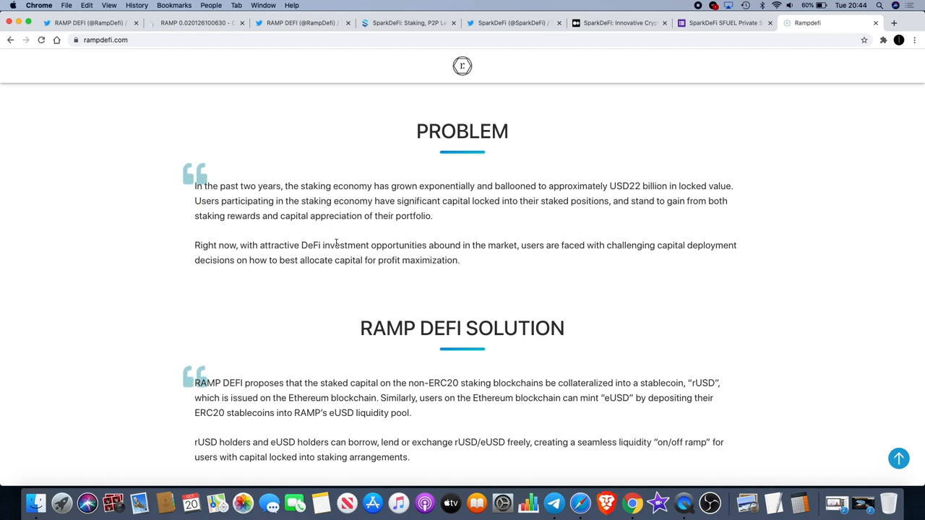
{"action": "mouse_move", "coordinate": [359, 210]}
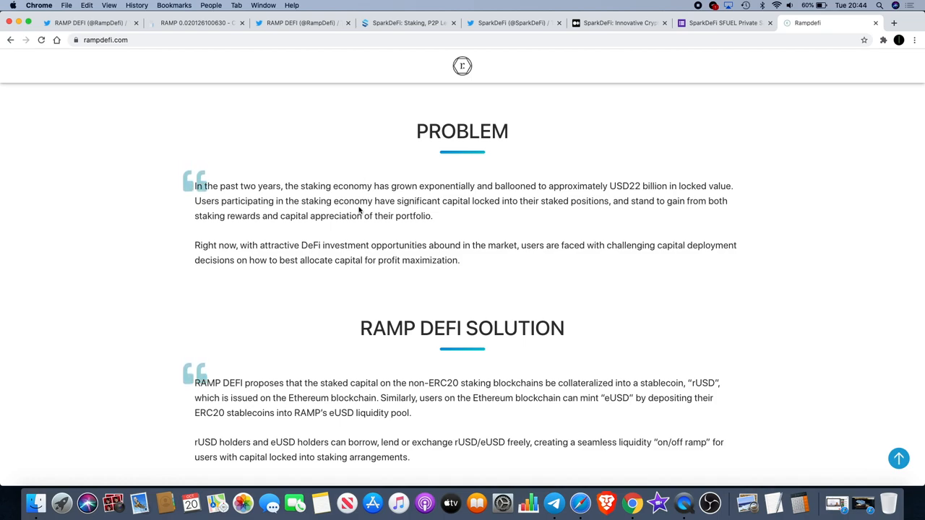
{"action": "mouse_move", "coordinate": [515, 195]}
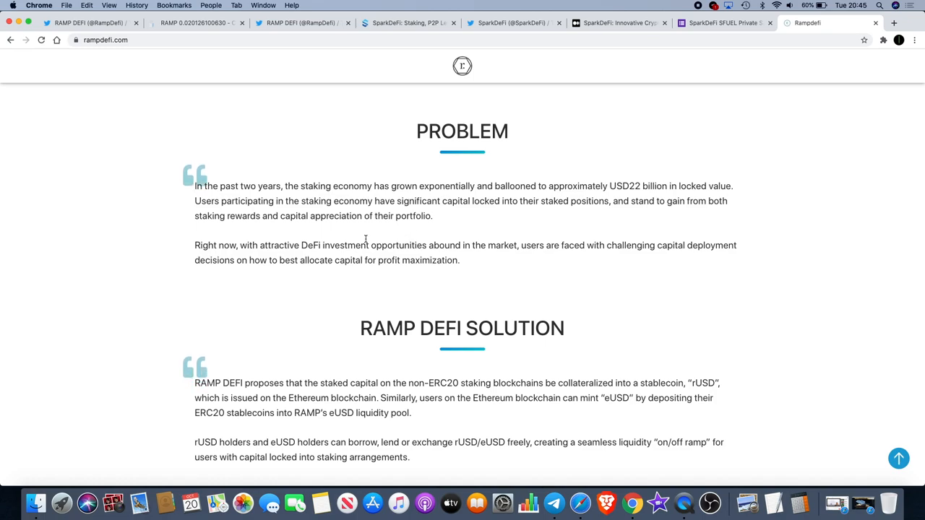
{"action": "mouse_move", "coordinate": [358, 251]}
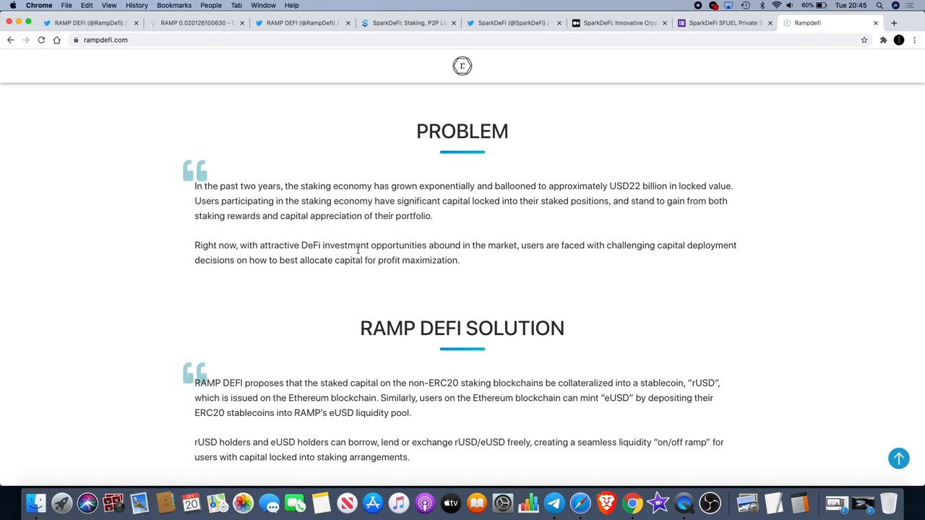
{"action": "mouse_move", "coordinate": [494, 254]}
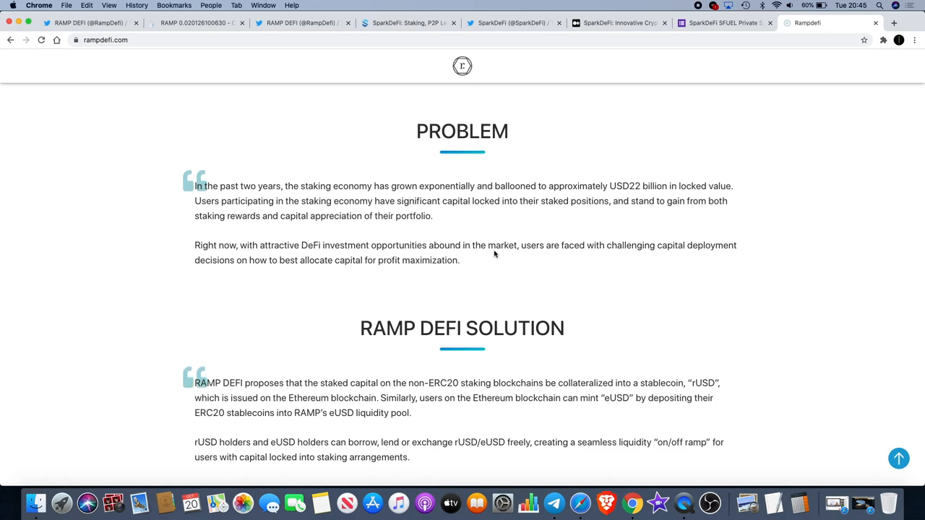
{"action": "mouse_move", "coordinate": [503, 254]}
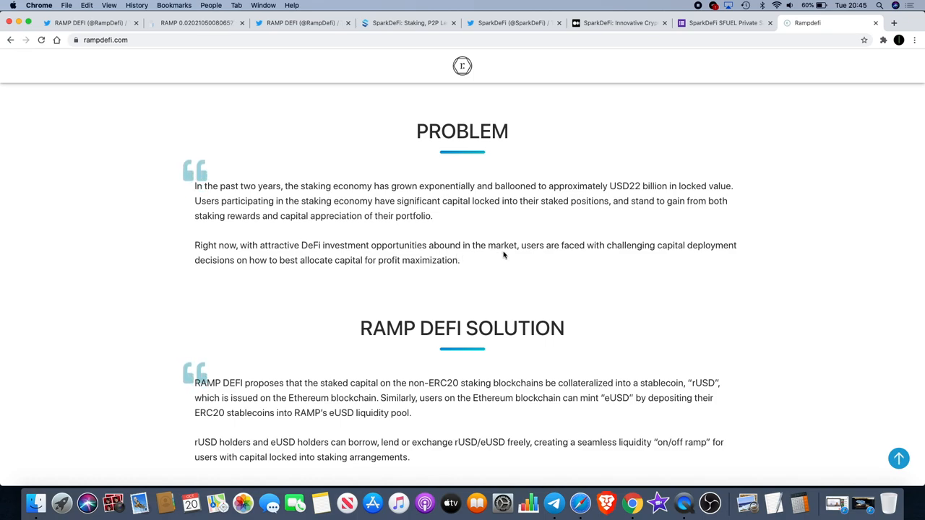
{"action": "scroll", "scroll_direction": "down", "scroll_amount": 3}
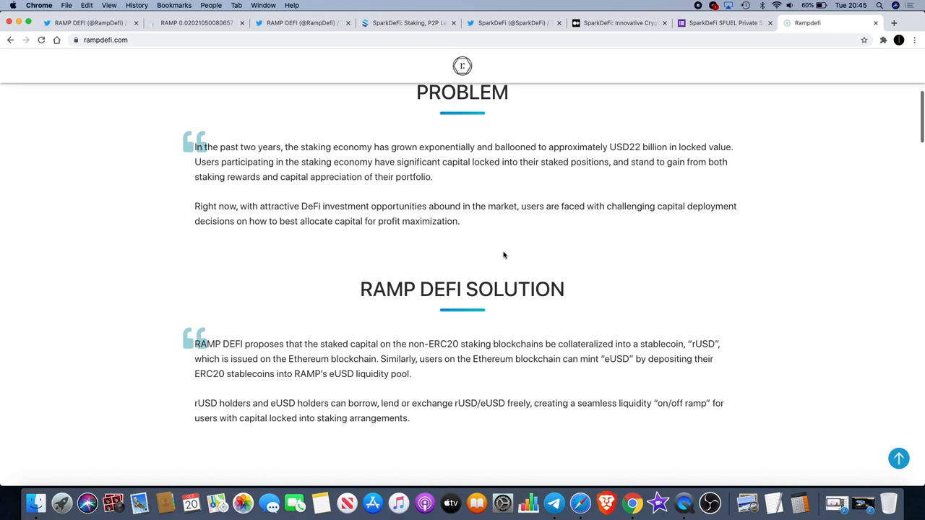
{"action": "scroll", "scroll_direction": "down", "scroll_amount": 3}
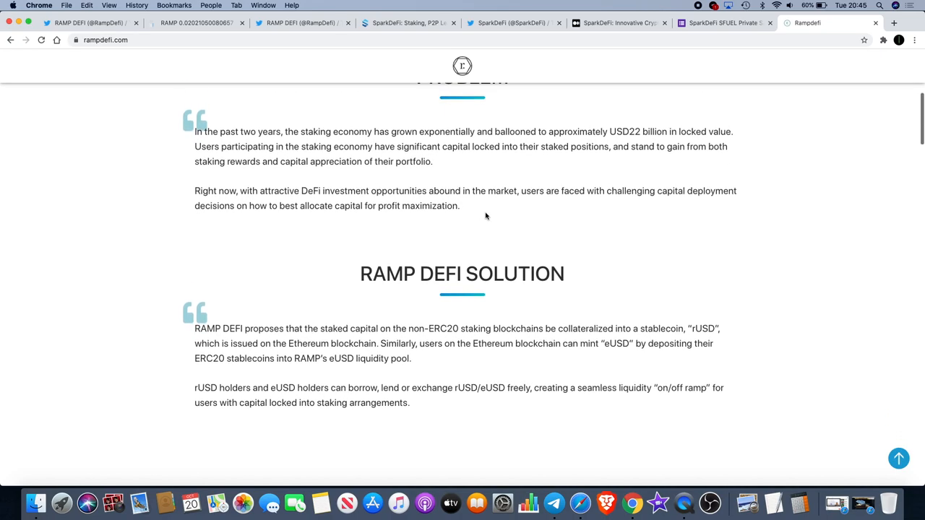
{"action": "scroll", "scroll_direction": "down", "scroll_amount": 3}
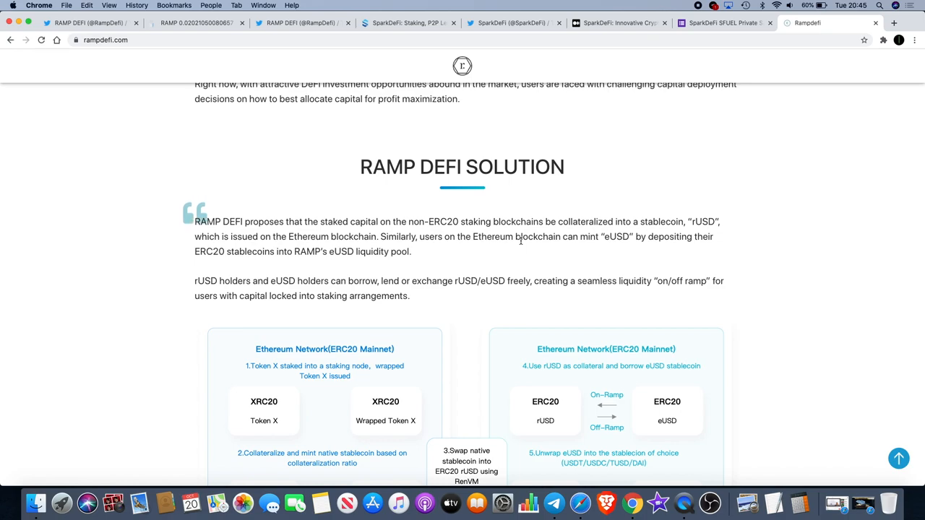
{"action": "mouse_move", "coordinate": [523, 249]}
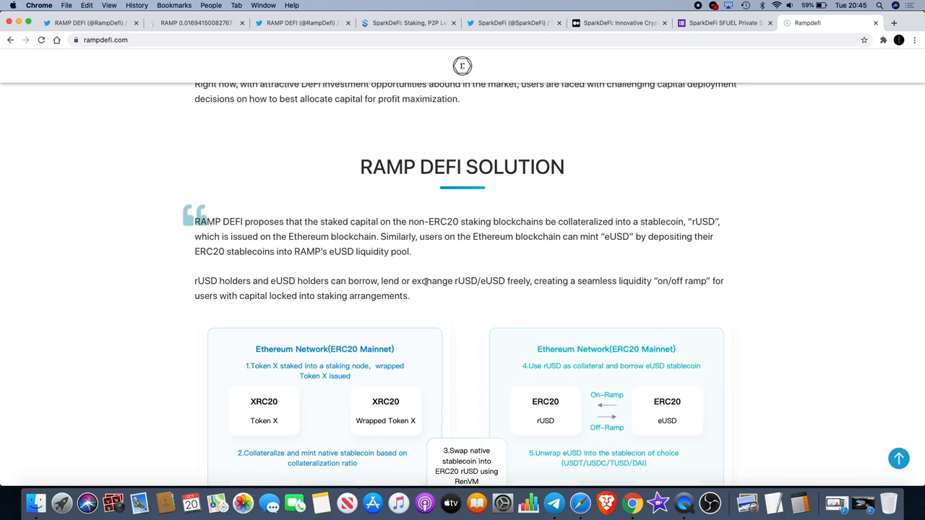
{"action": "mouse_move", "coordinate": [433, 306]}
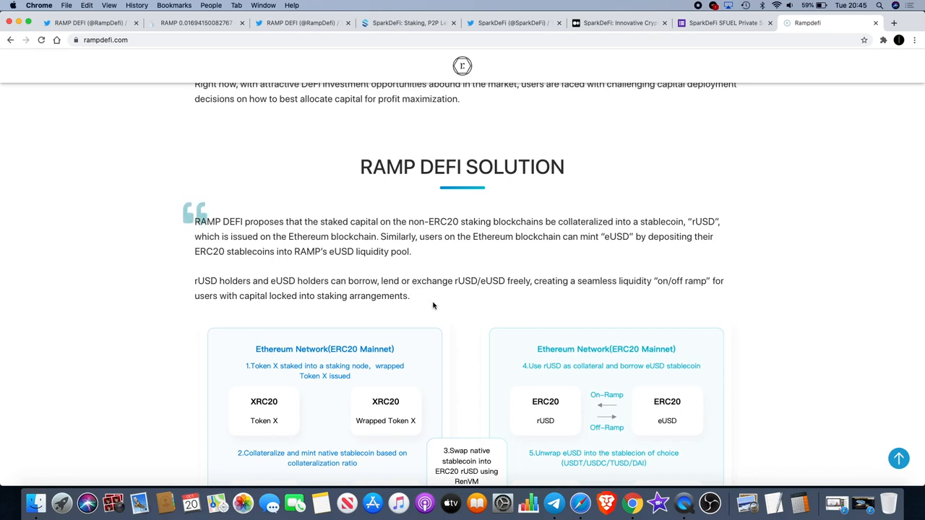
{"action": "mouse_move", "coordinate": [527, 298]}
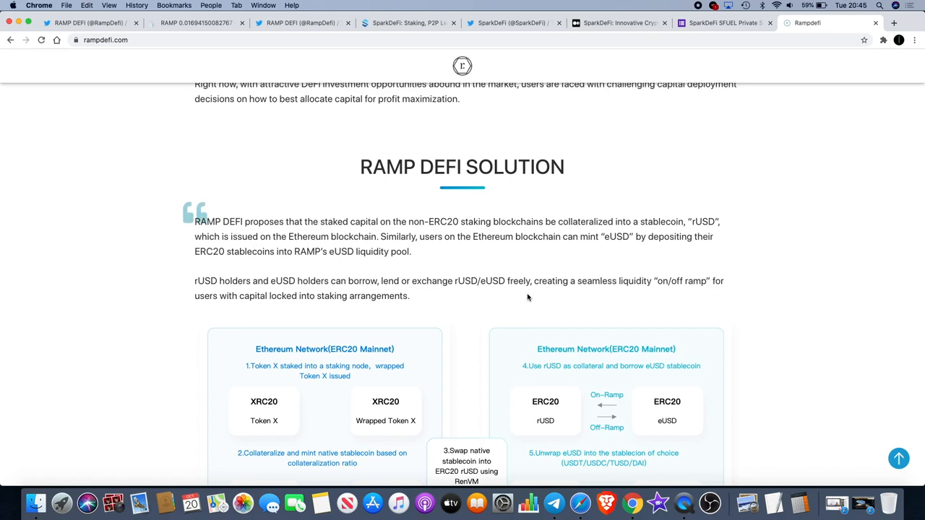
Read the User Benefits and RAMP DeFi ecosystem diagram down to rSwap and the Eco-System Partners
{"action": "scroll", "scroll_direction": "down", "scroll_amount": 3}
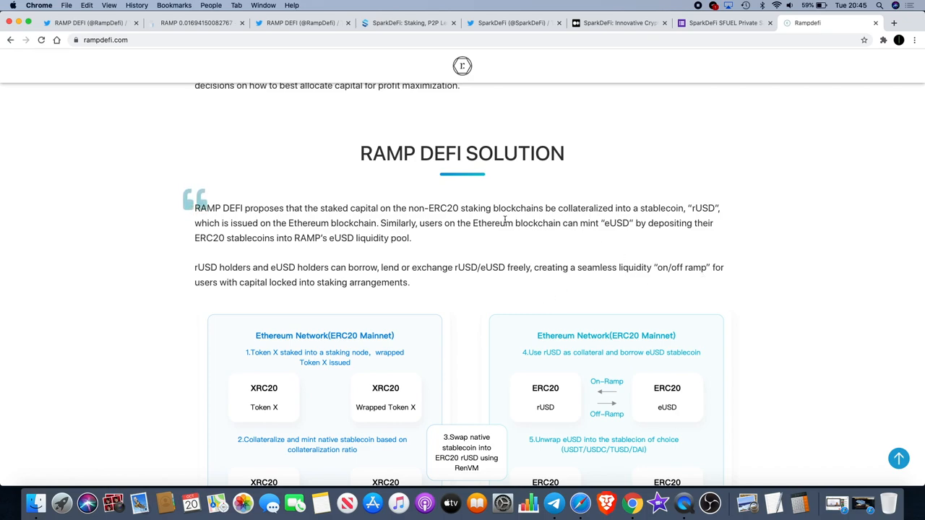
{"action": "mouse_move", "coordinate": [436, 171]}
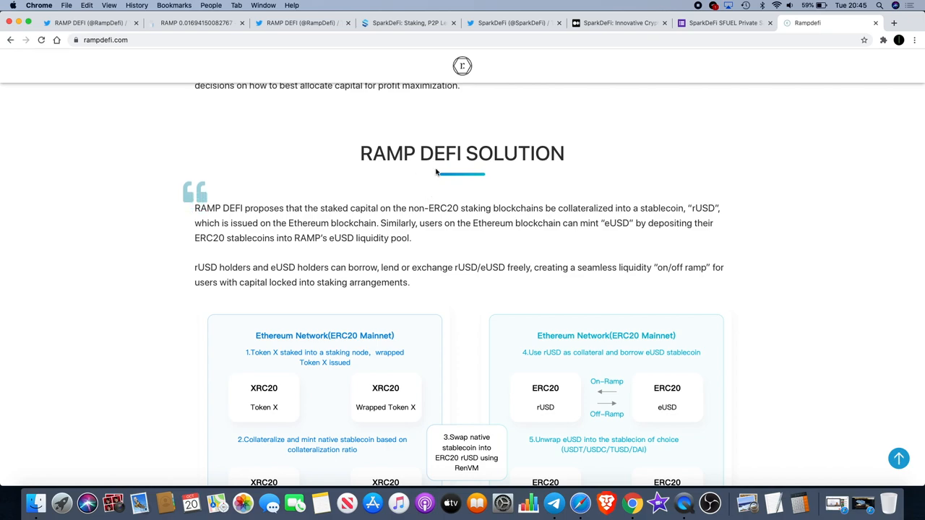
{"action": "scroll", "scroll_direction": "down", "scroll_amount": 3}
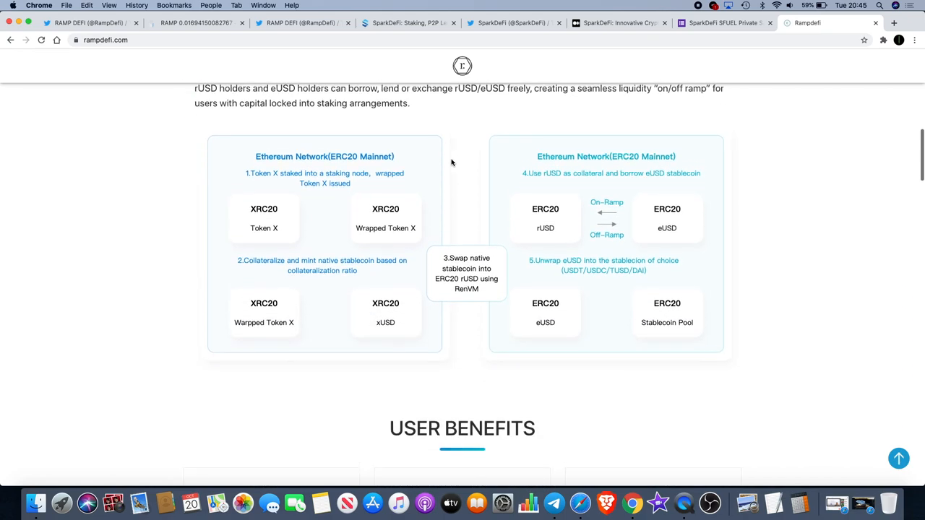
{"action": "scroll", "scroll_direction": "down", "scroll_amount": 3}
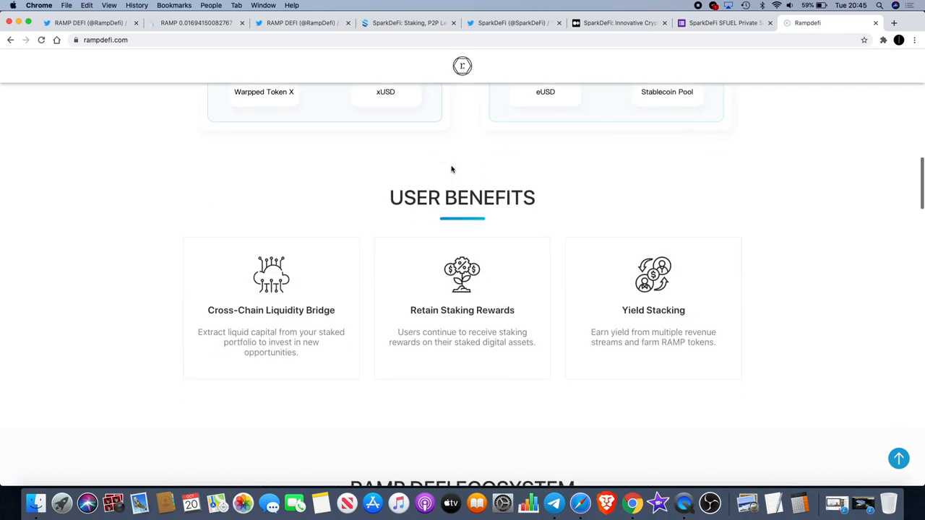
{"action": "scroll", "scroll_direction": "down", "scroll_amount": 3}
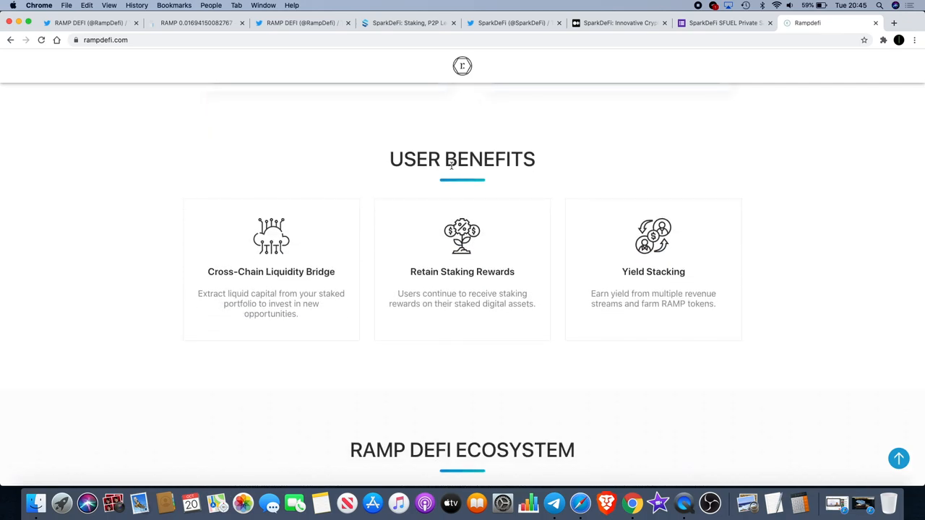
{"action": "scroll", "scroll_direction": "down", "scroll_amount": 3}
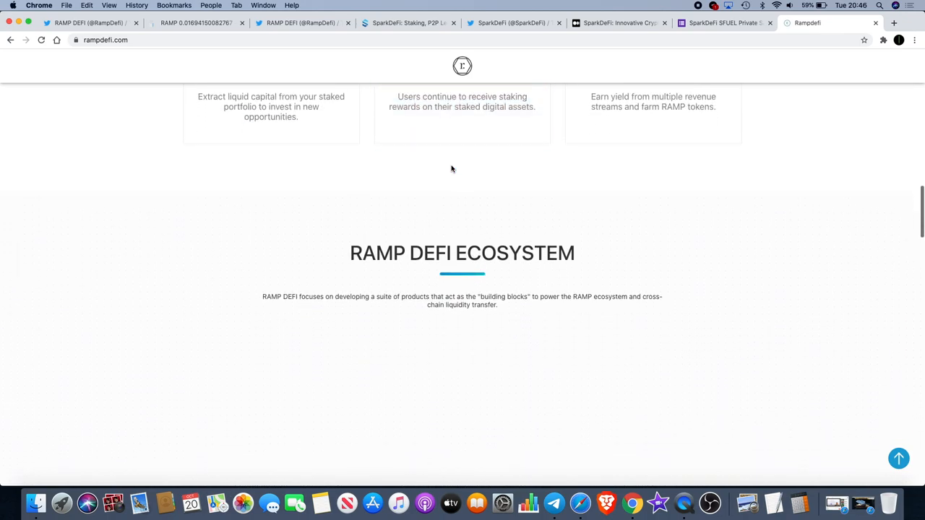
{"action": "scroll", "scroll_direction": "down", "scroll_amount": 3}
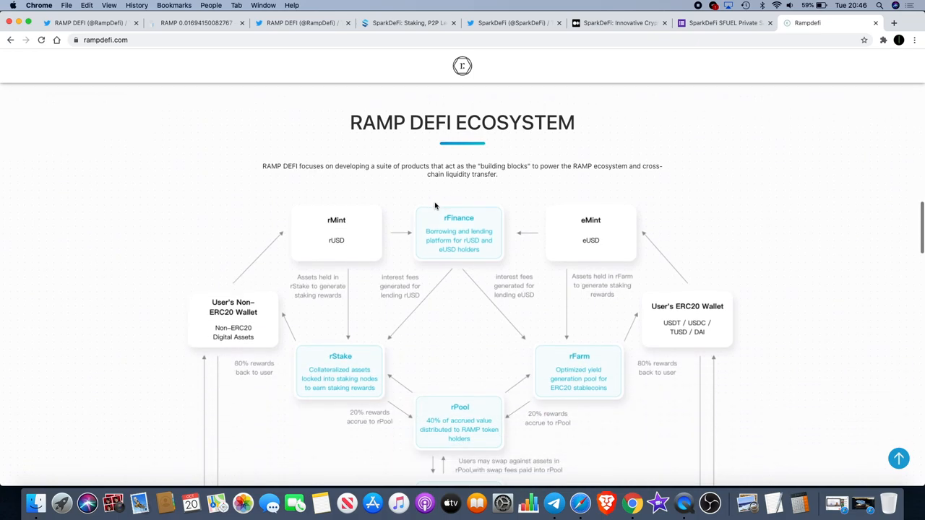
{"action": "scroll", "scroll_direction": "down", "scroll_amount": 3}
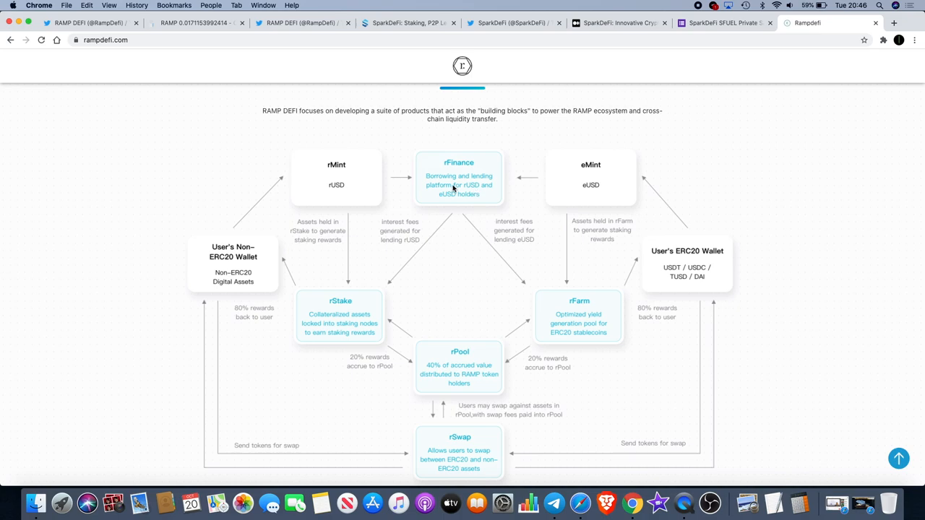
{"action": "scroll", "scroll_direction": "down", "scroll_amount": 3}
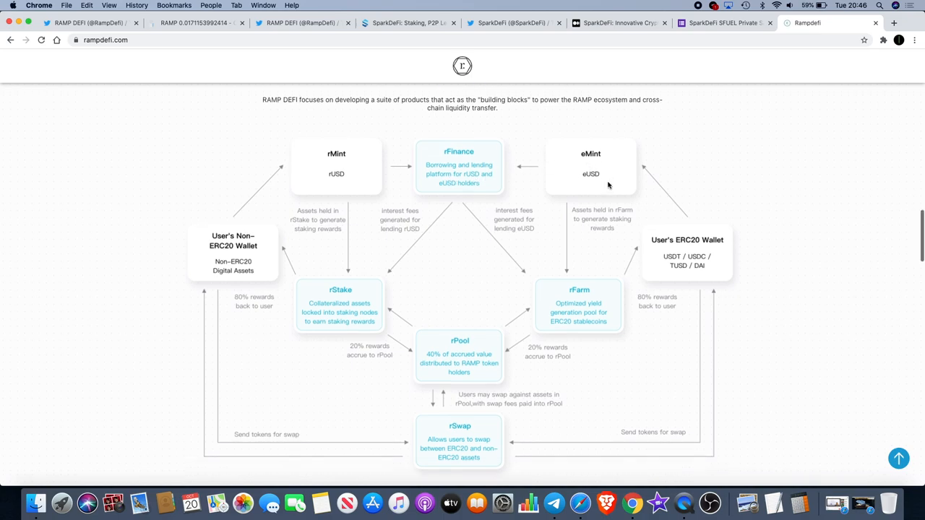
{"action": "scroll", "scroll_direction": "down", "scroll_amount": 3}
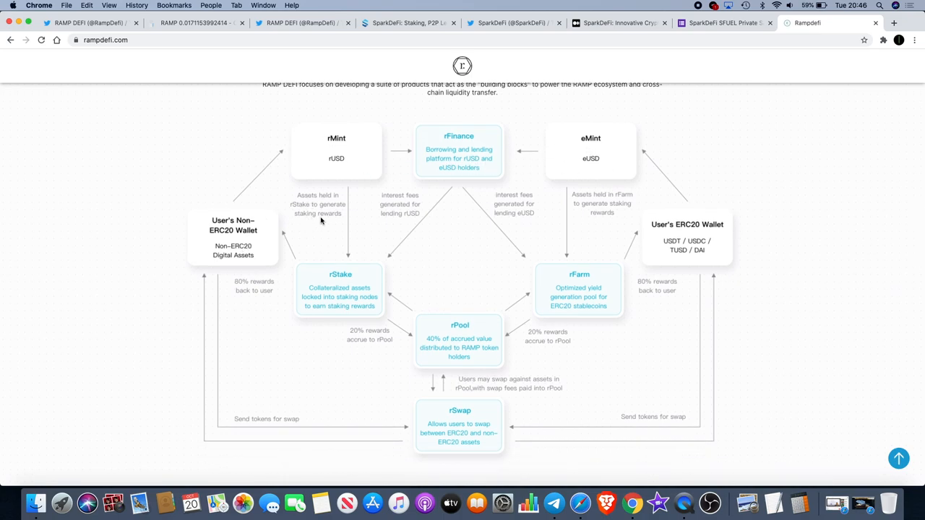
{"action": "scroll", "scroll_direction": "down", "scroll_amount": 3}
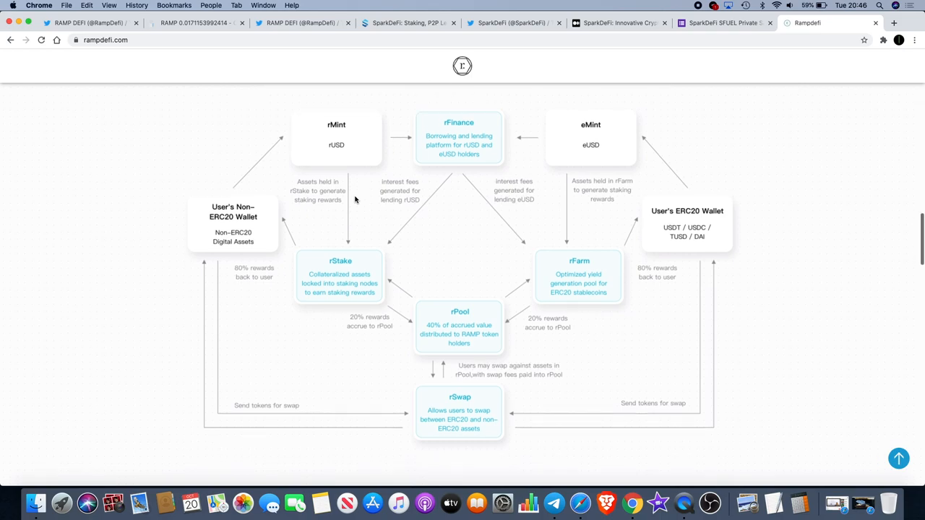
{"action": "scroll", "scroll_direction": "down", "scroll_amount": 3}
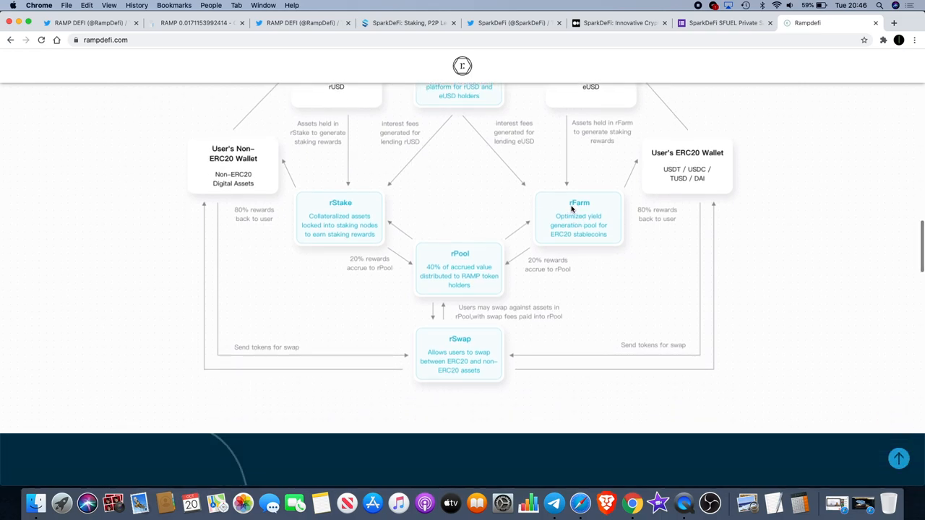
{"action": "scroll", "scroll_direction": "down", "scroll_amount": 3}
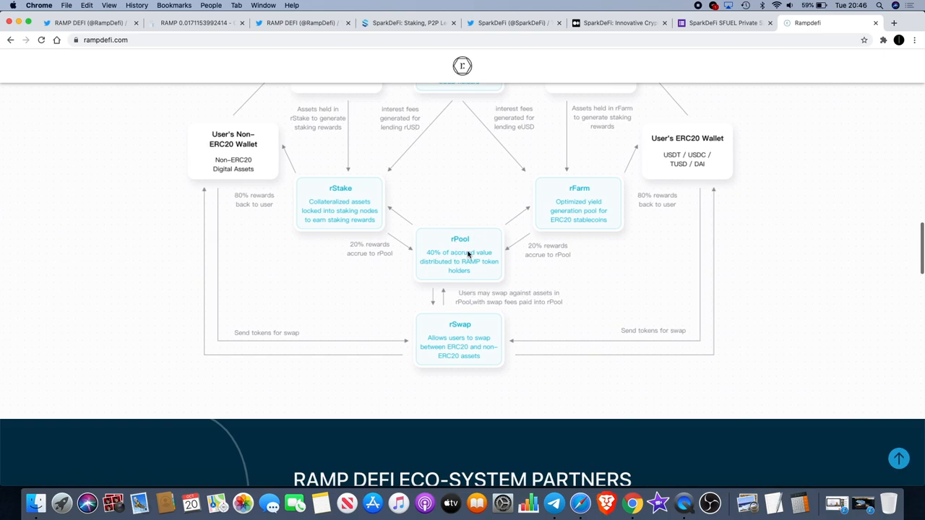
{"action": "scroll", "scroll_direction": "down", "scroll_amount": 3}
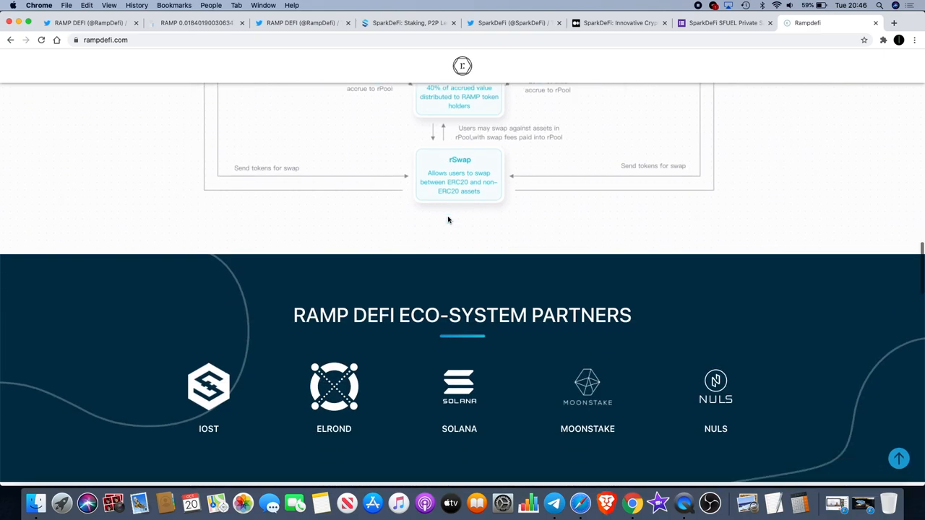
Continue past the roadmap to the Team and Advisors company logos and the start of Investors
{"action": "scroll", "scroll_direction": "down", "scroll_amount": 3}
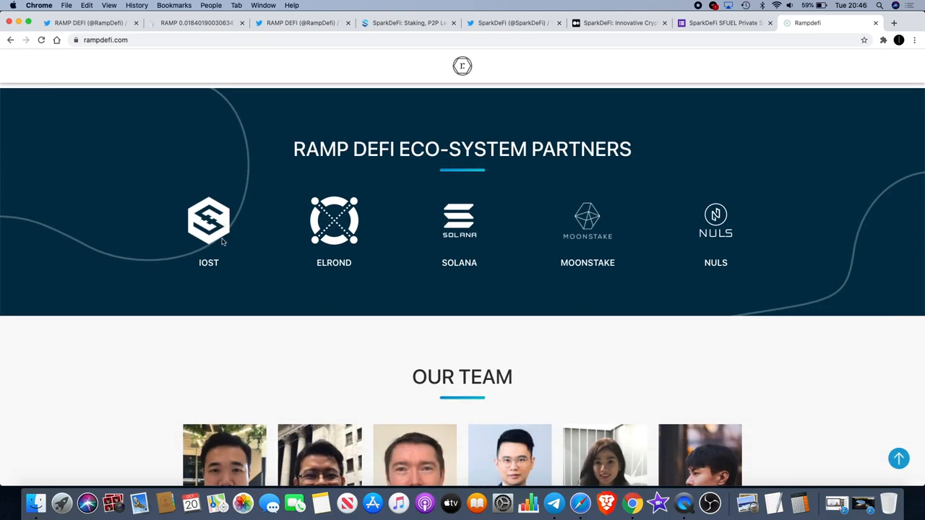
{"action": "mouse_move", "coordinate": [445, 218]}
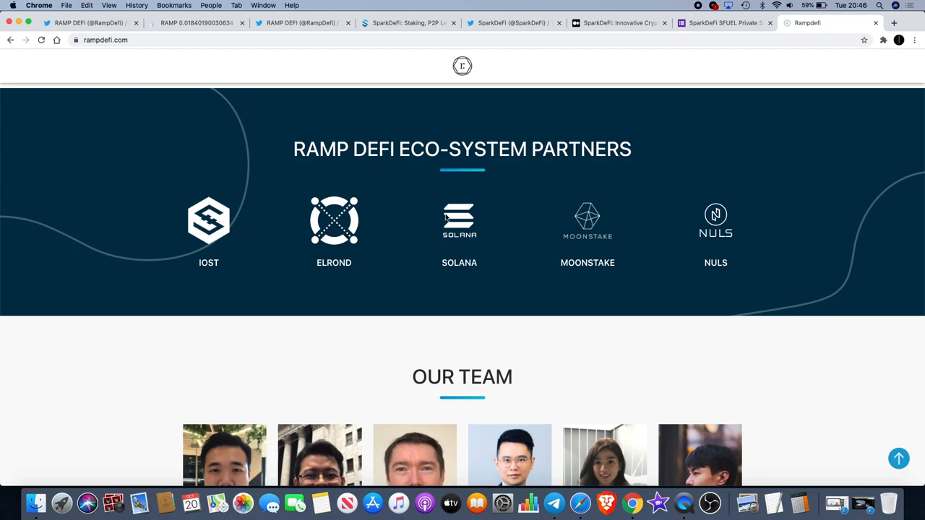
{"action": "scroll", "scroll_direction": "down", "scroll_amount": 3}
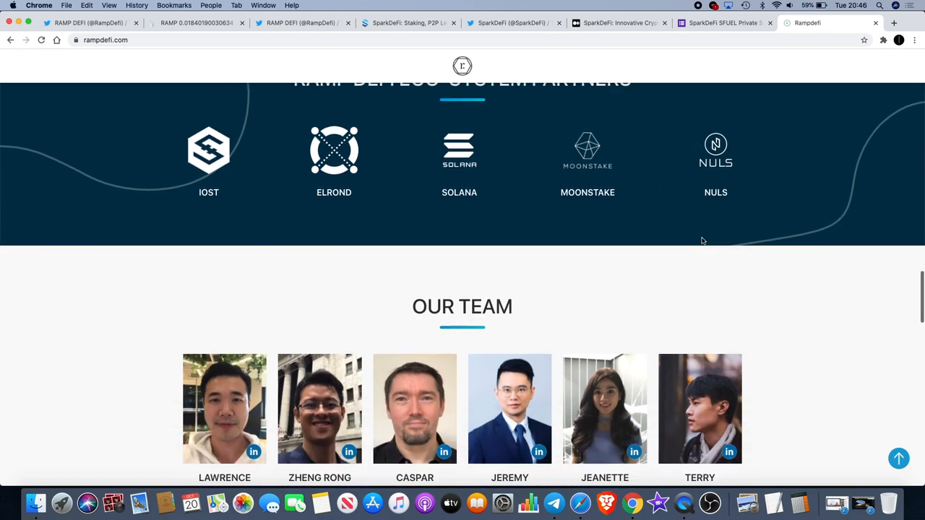
{"action": "scroll", "scroll_direction": "down", "scroll_amount": 3}
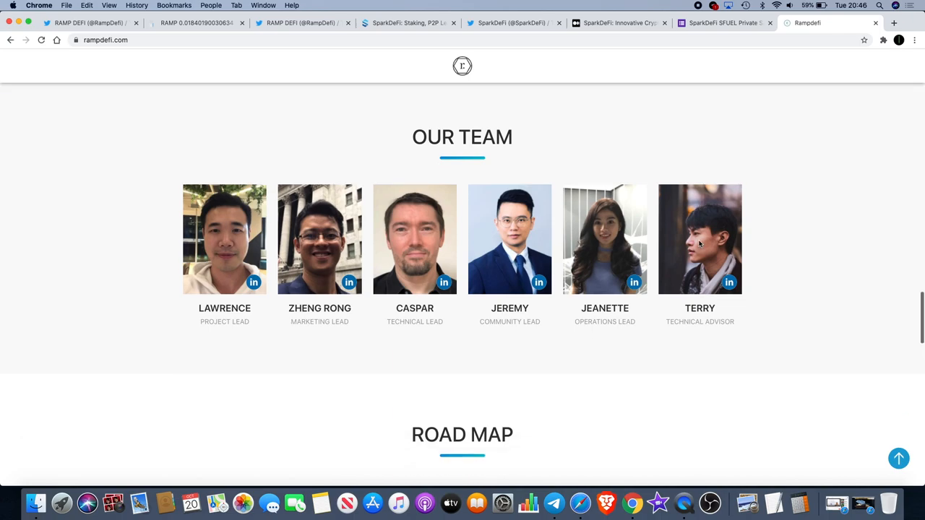
{"action": "scroll", "scroll_direction": "down", "scroll_amount": 3}
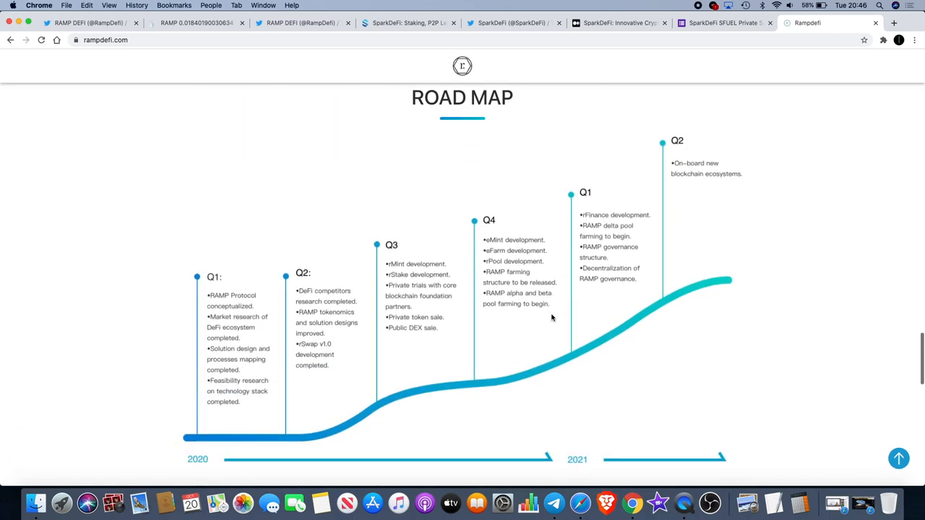
{"action": "scroll", "scroll_direction": "down", "scroll_amount": 3}
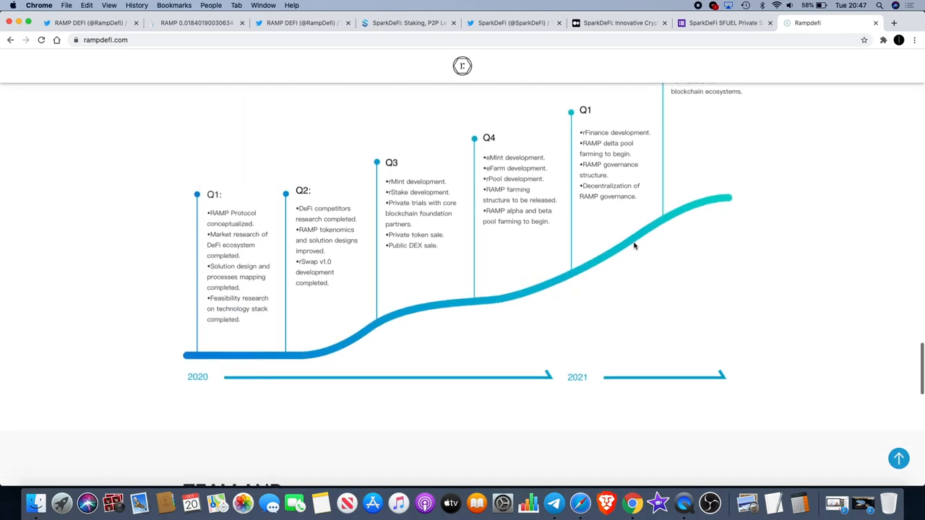
{"action": "scroll", "scroll_direction": "down", "scroll_amount": 3}
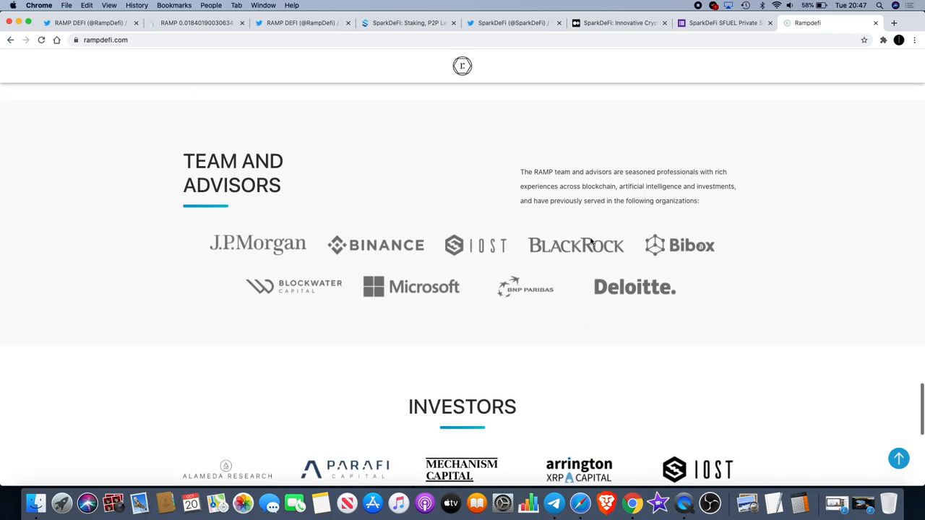
{"action": "scroll", "scroll_direction": "down", "scroll_amount": 3}
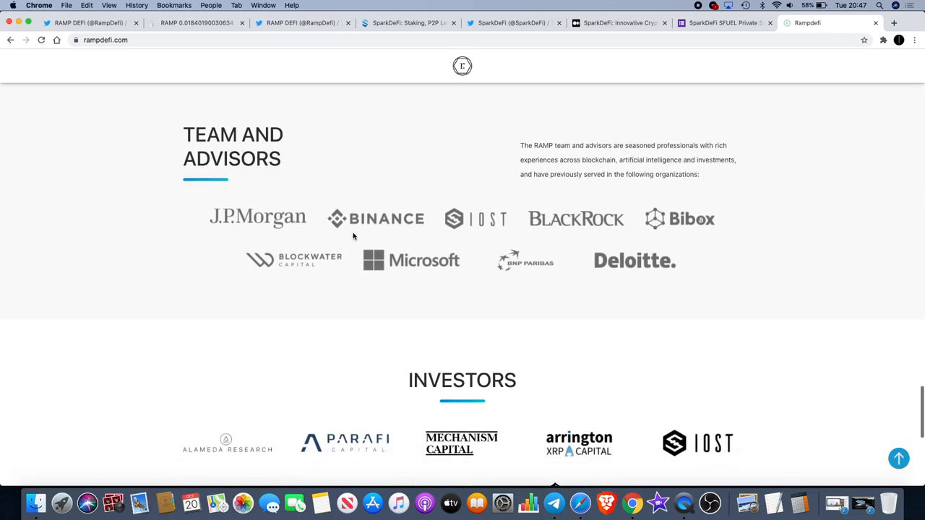
{"action": "scroll", "scroll_direction": "down", "scroll_amount": 3}
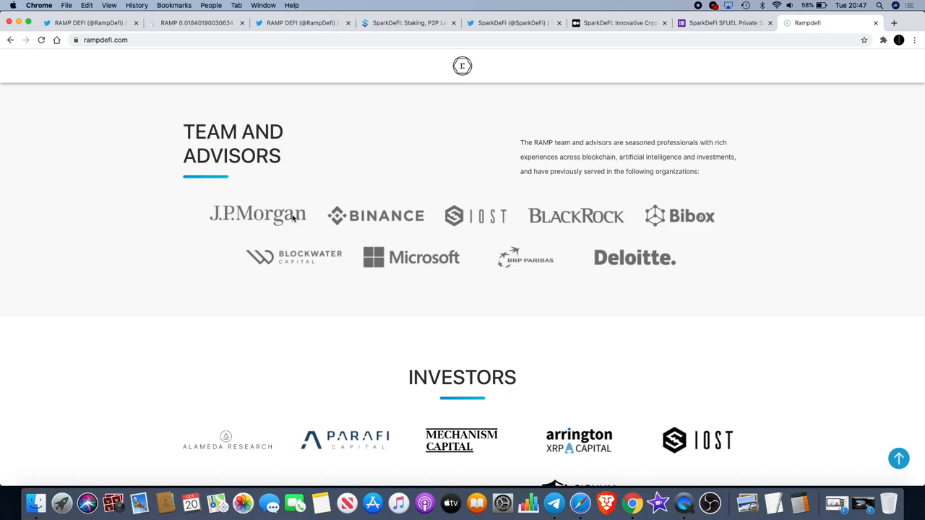
{"action": "mouse_move", "coordinate": [296, 220]}
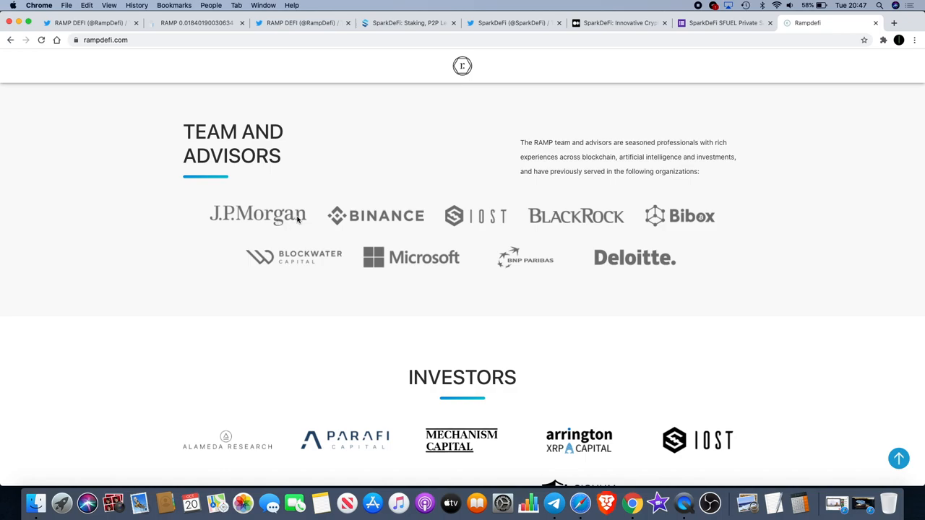
{"action": "mouse_move", "coordinate": [290, 200]}
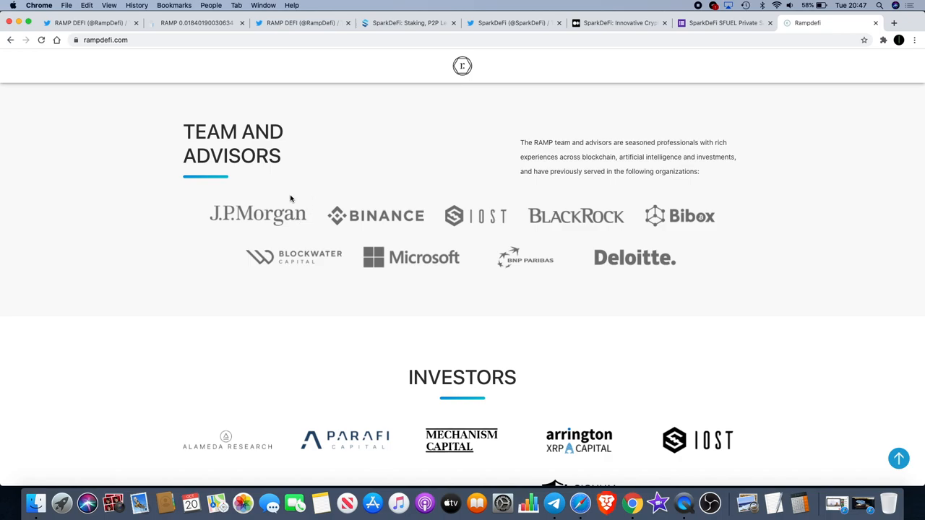
{"action": "scroll", "scroll_direction": "down", "scroll_amount": 3}
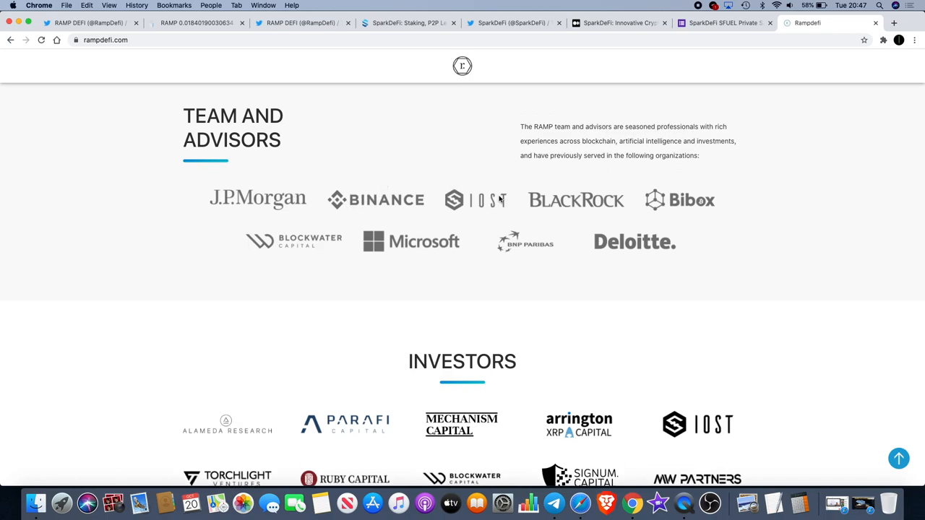
{"action": "mouse_move", "coordinate": [667, 194]}
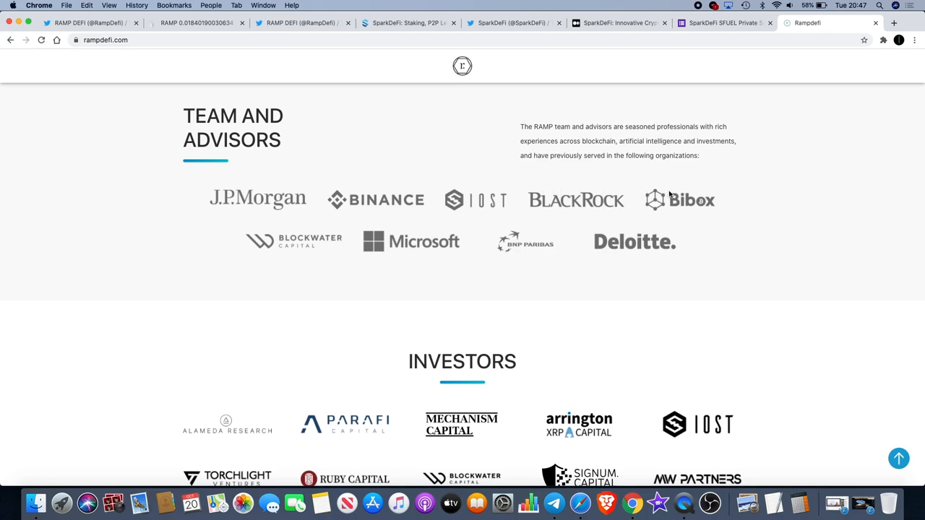
{"action": "mouse_move", "coordinate": [668, 220]}
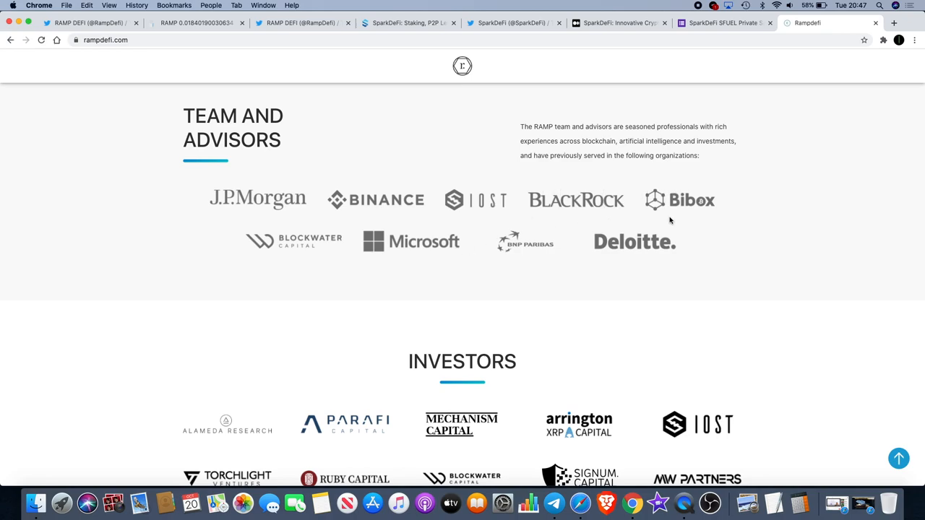
{"action": "mouse_move", "coordinate": [461, 248]}
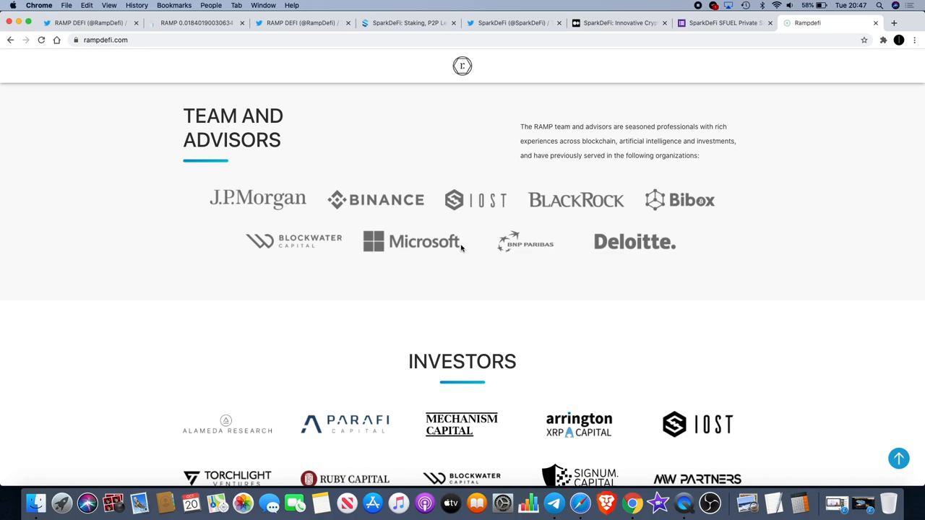
{"action": "mouse_move", "coordinate": [306, 243]}
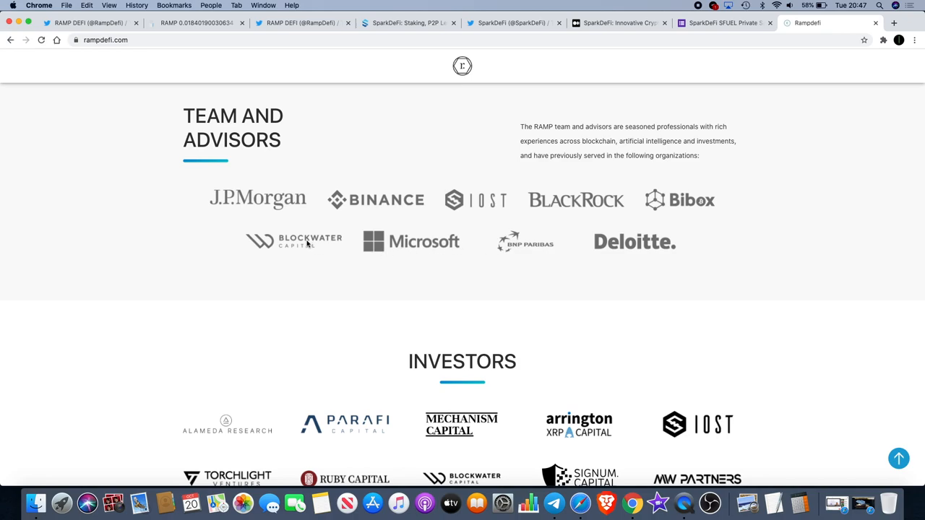
{"action": "mouse_move", "coordinate": [610, 236]}
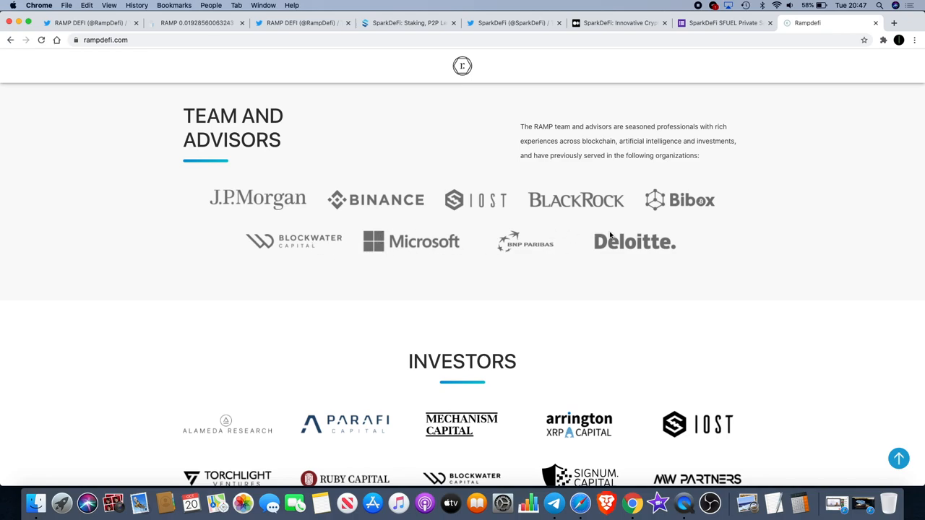
{"action": "mouse_move", "coordinate": [483, 248]}
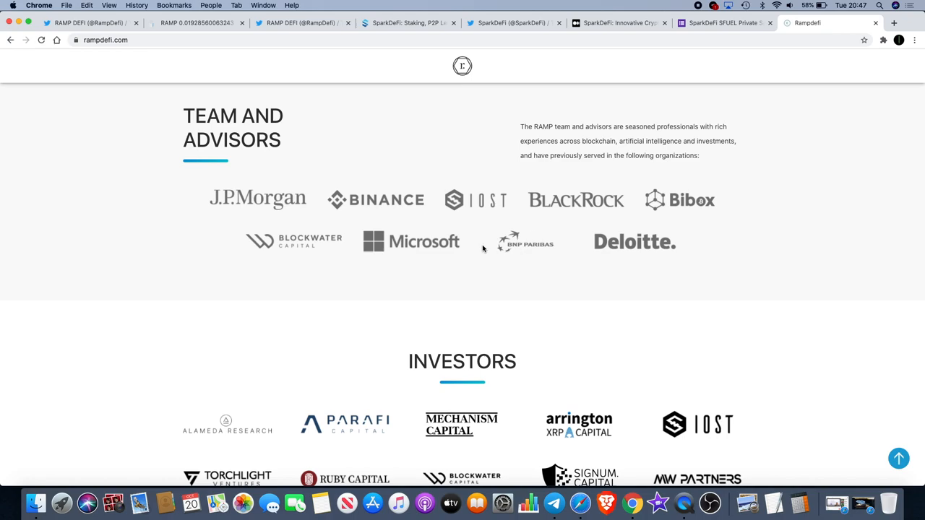
{"action": "mouse_move", "coordinate": [304, 246]}
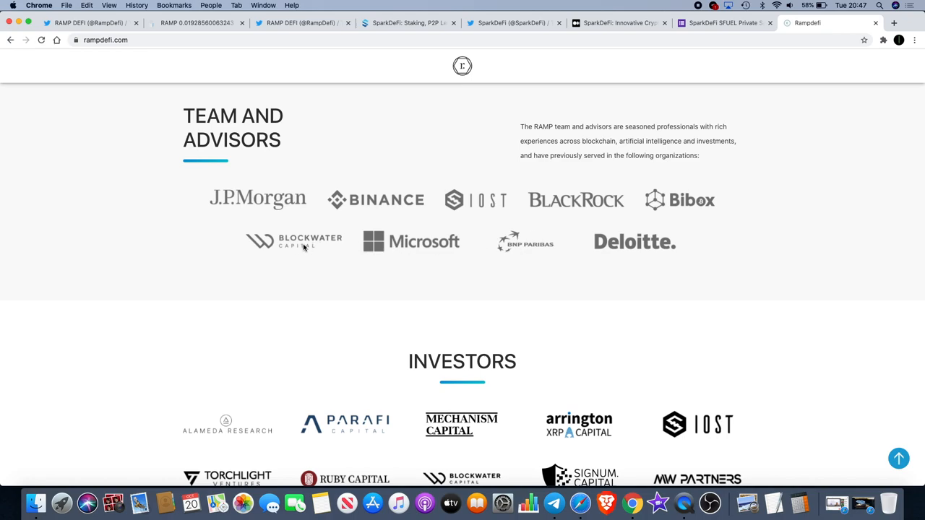
Show the full Investors list from Alameda Research through Orthogonal Trading
{"action": "scroll", "scroll_direction": "down", "scroll_amount": 3}
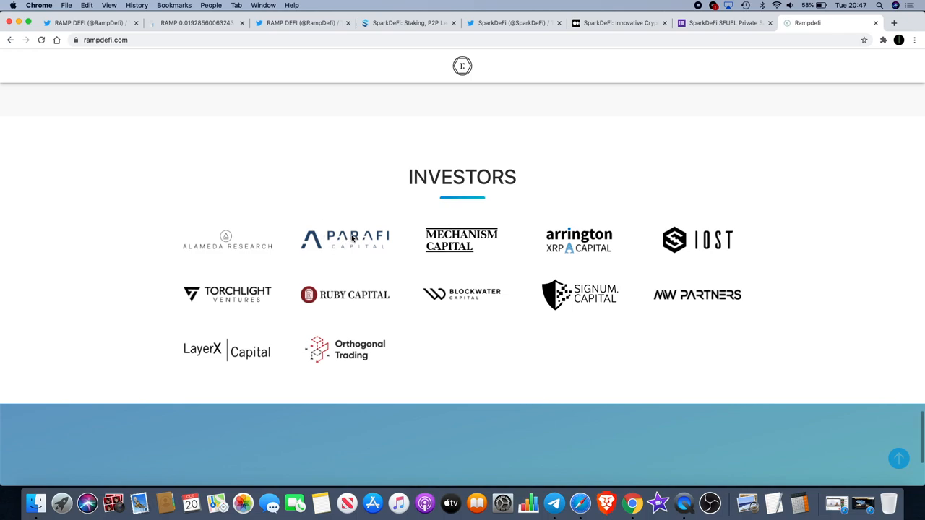
{"action": "mouse_move", "coordinate": [577, 244]}
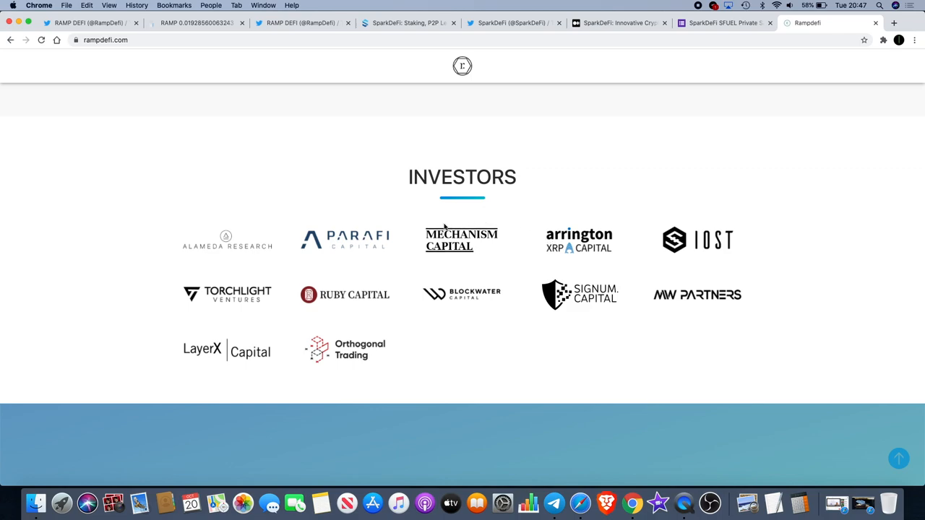
{"action": "mouse_move", "coordinate": [233, 301]}
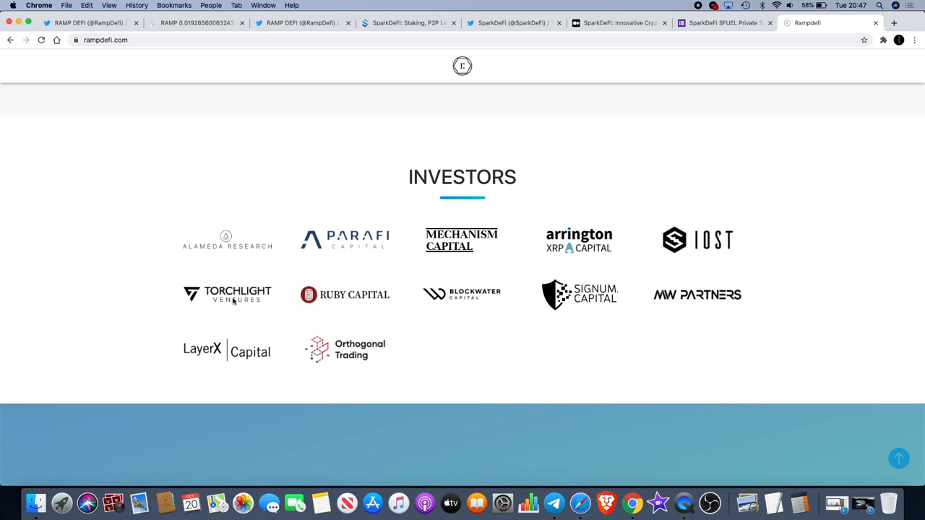
{"action": "mouse_move", "coordinate": [458, 280]}
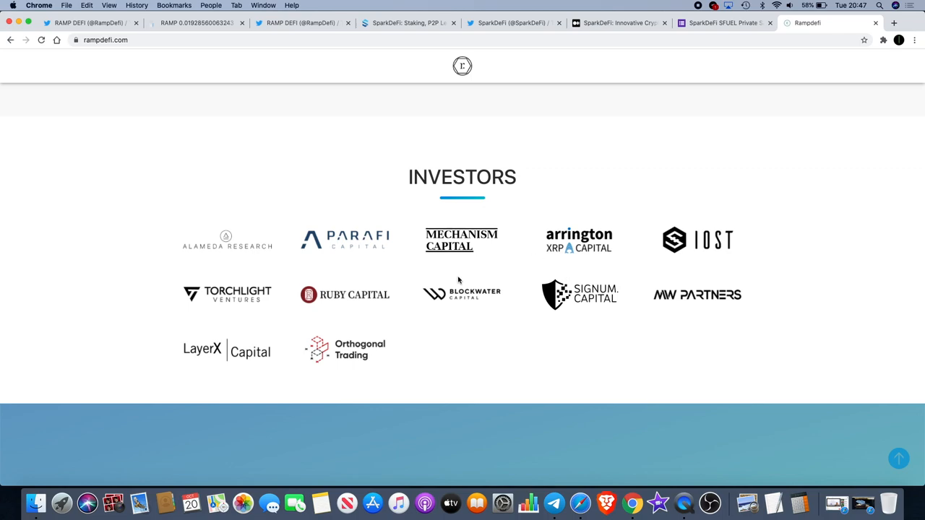
{"action": "mouse_move", "coordinate": [578, 292]}
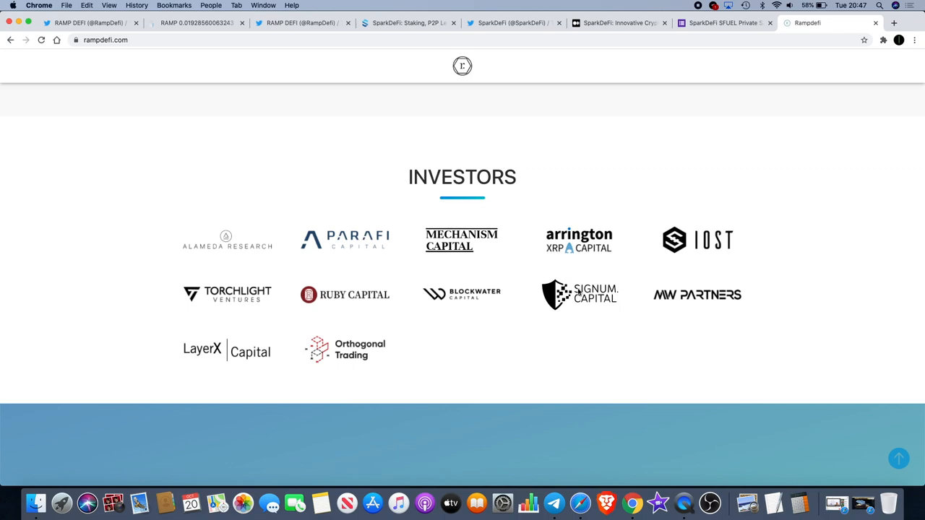
Scroll back up past Road Map, Our Team and RAMP DeFi Solution to the hero banner
{"action": "scroll", "scroll_direction": "down", "scroll_amount": 3}
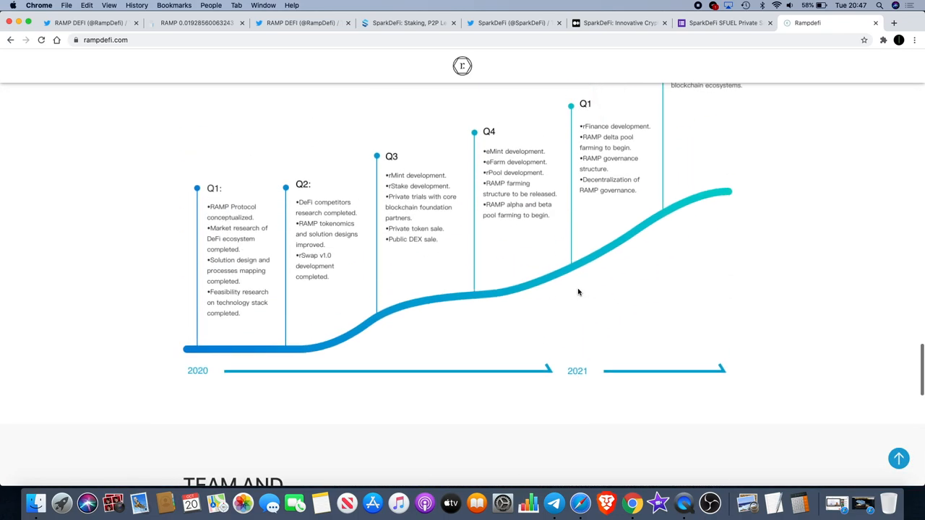
{"action": "scroll", "scroll_direction": "down", "scroll_amount": 3}
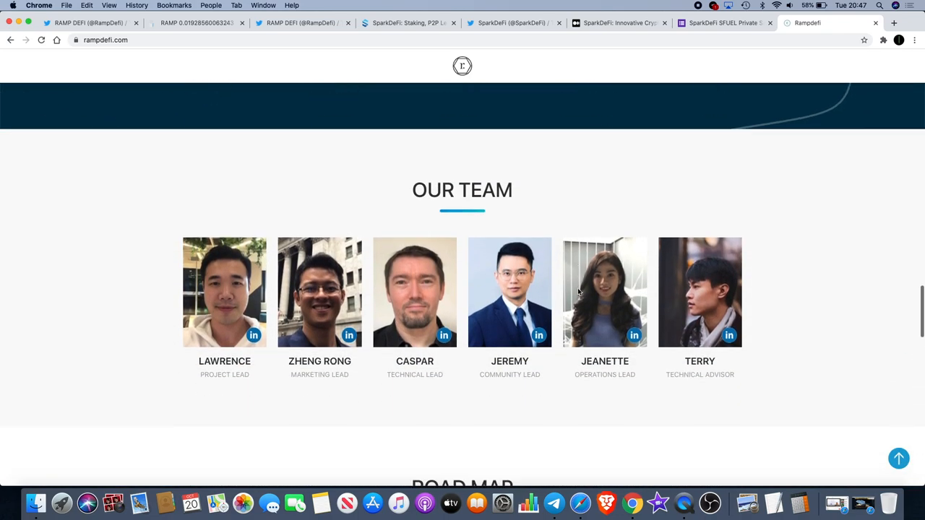
{"action": "scroll", "scroll_direction": "down", "scroll_amount": 3}
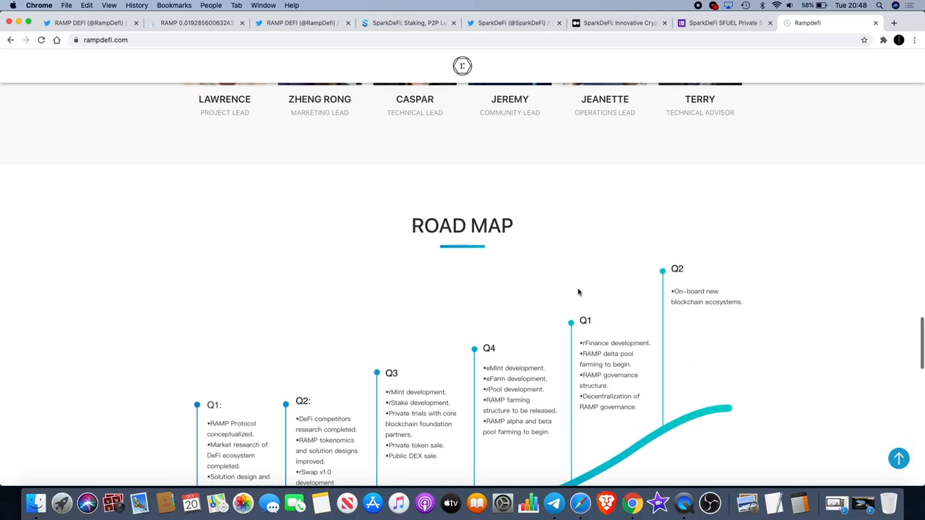
{"action": "scroll", "scroll_direction": "down", "scroll_amount": 3}
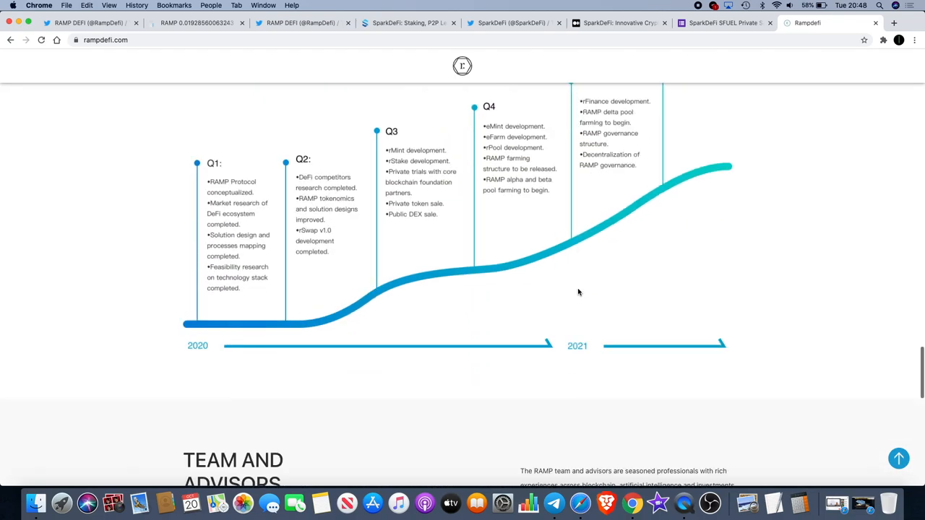
{"action": "scroll", "scroll_direction": "down", "scroll_amount": 3}
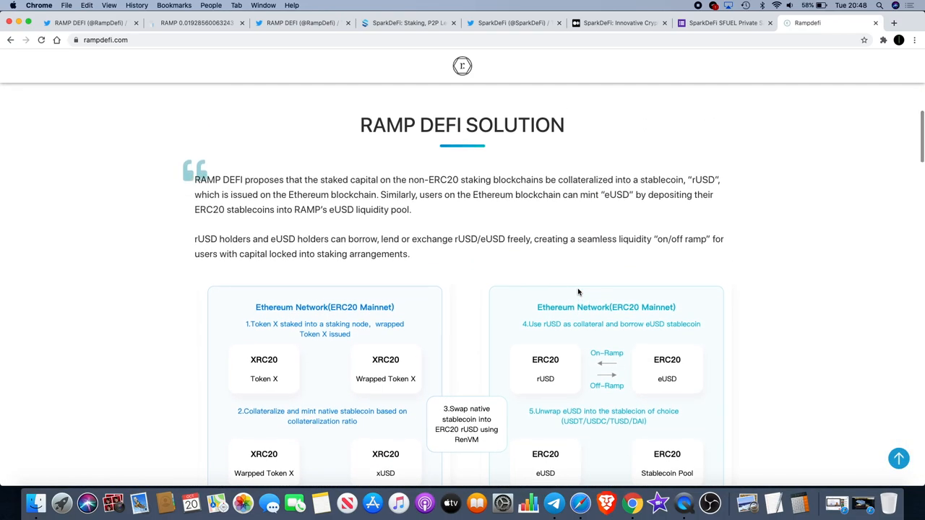
{"action": "scroll", "scroll_direction": "up", "scroll_amount": 3}
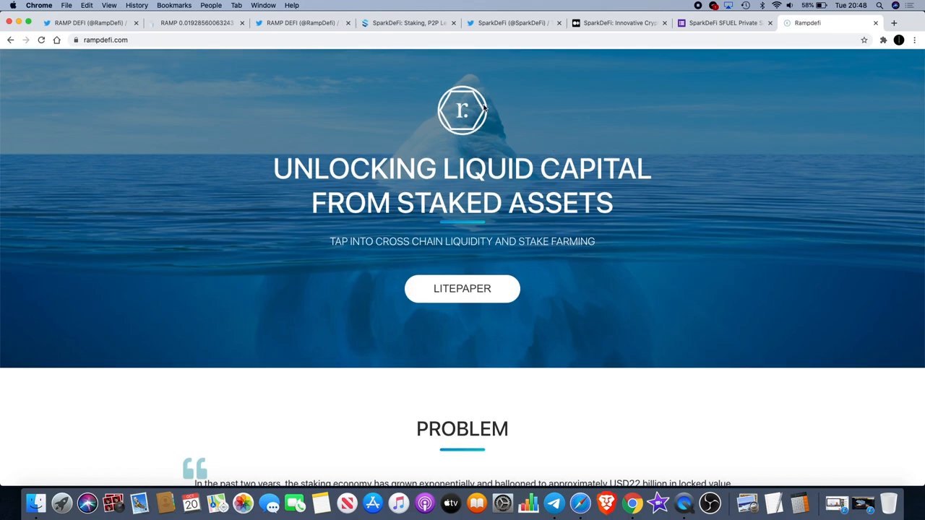
Show the RAMP DEFI Twitter profile and its pinned Uniswap, Gate, MXC and Bibox launch tweet
{"action": "left_click", "coordinate": [301, 23]}
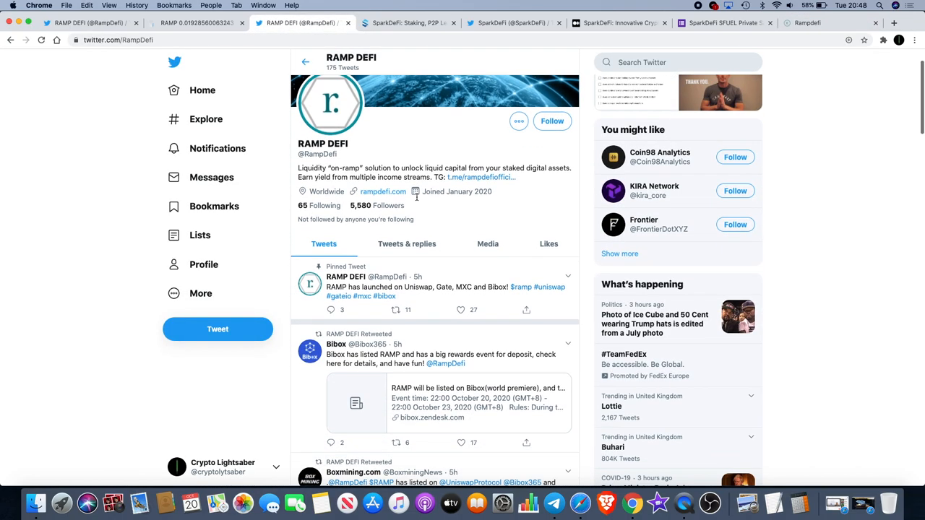
{"action": "mouse_move", "coordinate": [355, 296]}
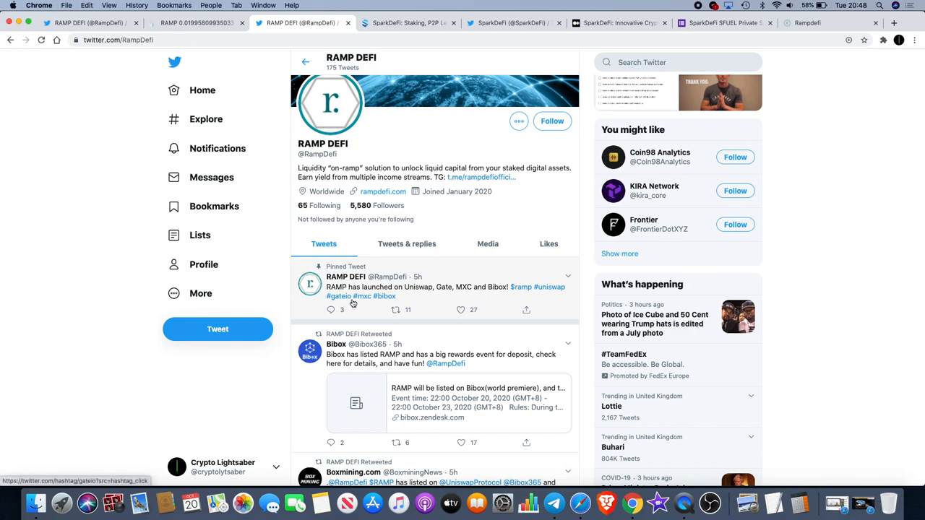
{"action": "mouse_move", "coordinate": [384, 297]}
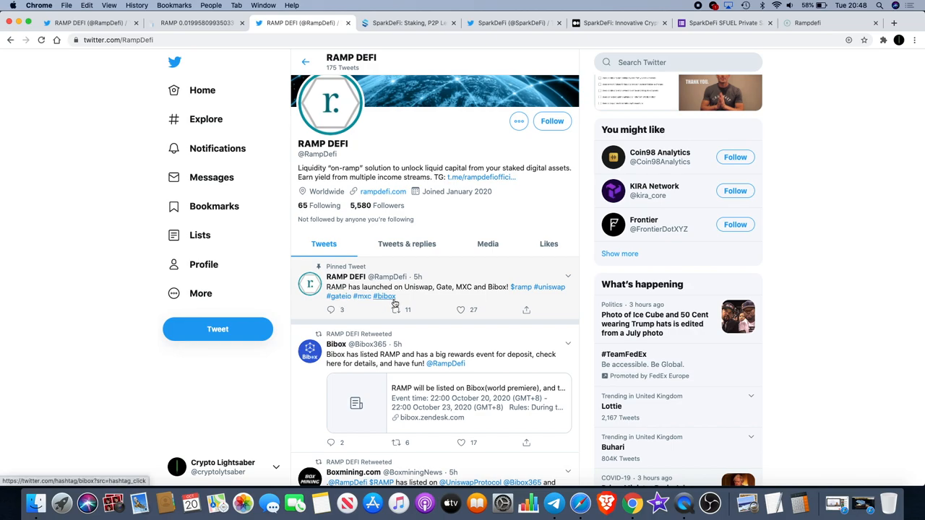
{"action": "scroll", "scroll_direction": "down", "scroll_amount": 3}
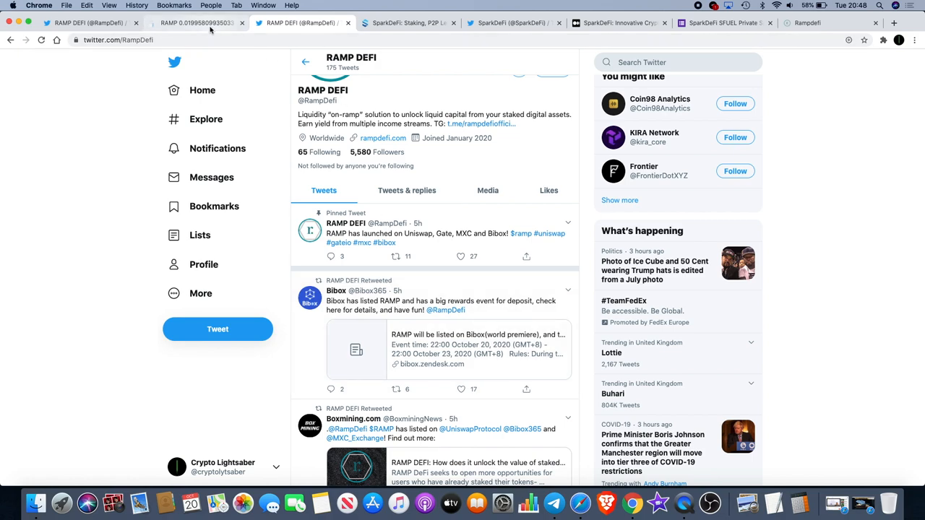
Show the ChartEx RAMP/Uniswap 60-minute chart with its sharp initial price drop
{"action": "left_click", "coordinate": [195, 24]}
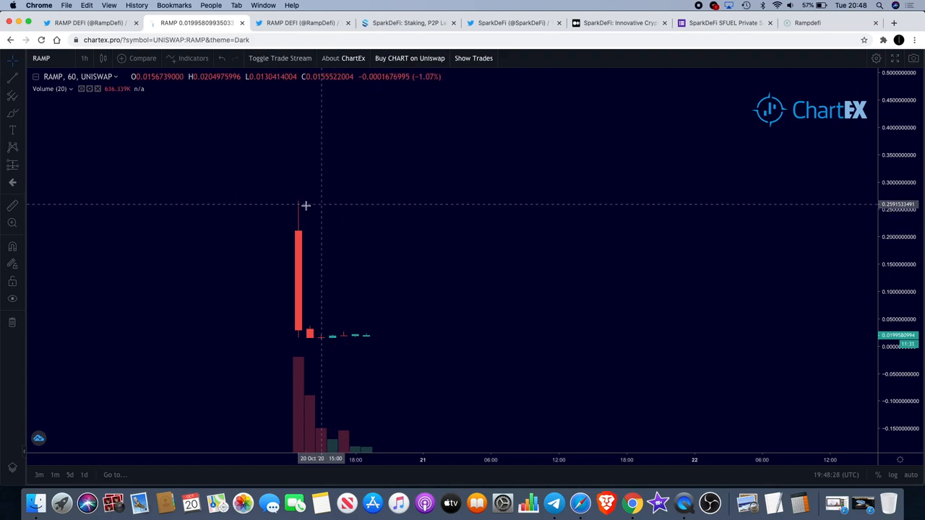
{"action": "mouse_move", "coordinate": [308, 302]}
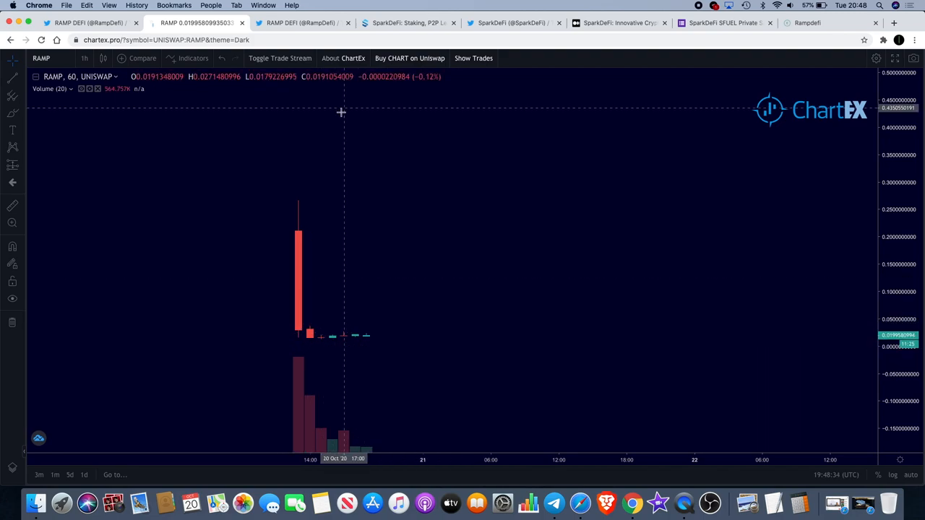
{"action": "mouse_move", "coordinate": [355, 338]}
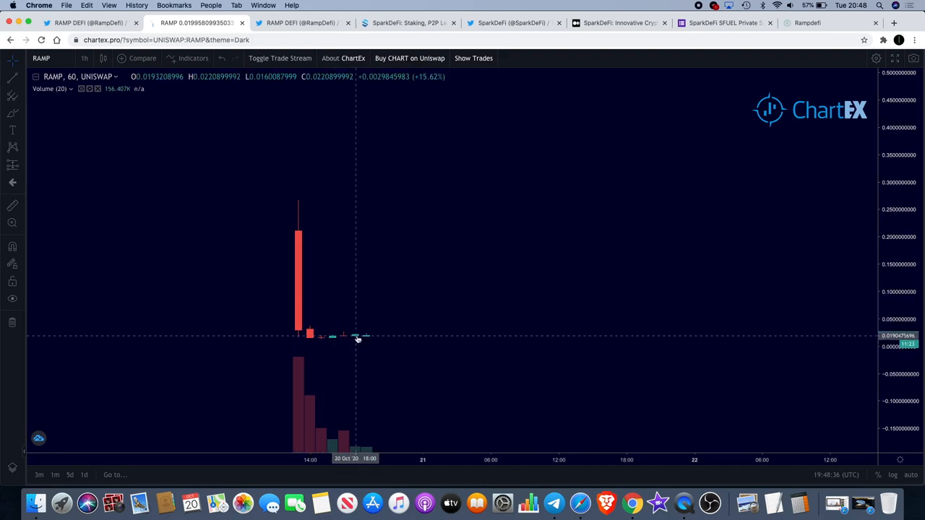
{"action": "mouse_move", "coordinate": [367, 340]}
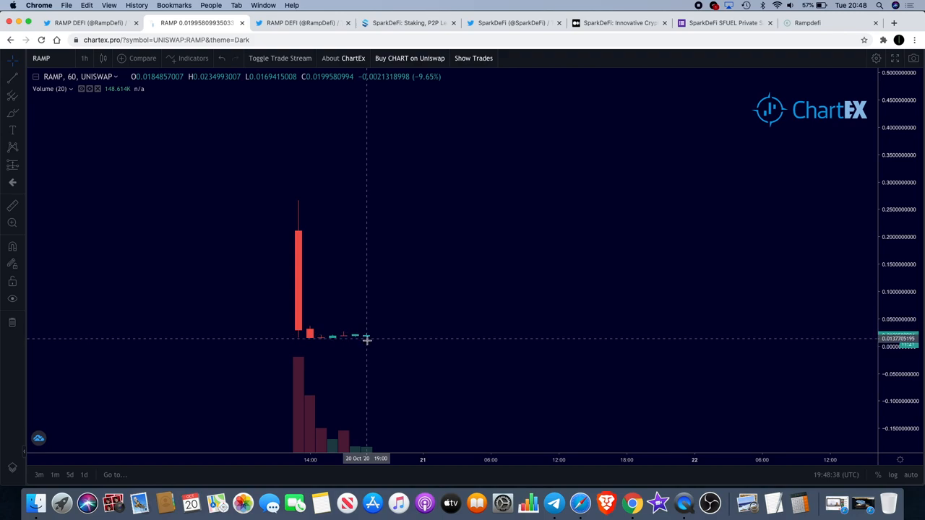
{"action": "mouse_move", "coordinate": [555, 361]}
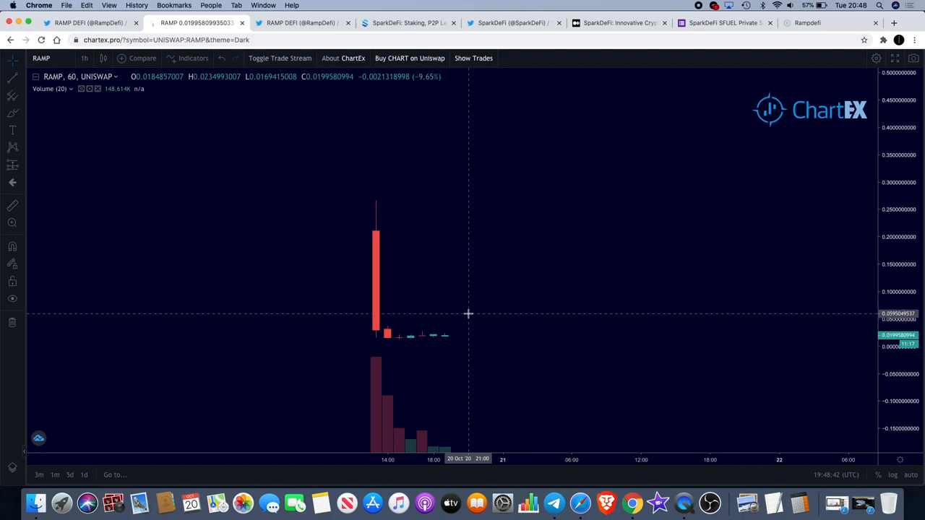
{"action": "mouse_move", "coordinate": [393, 60]}
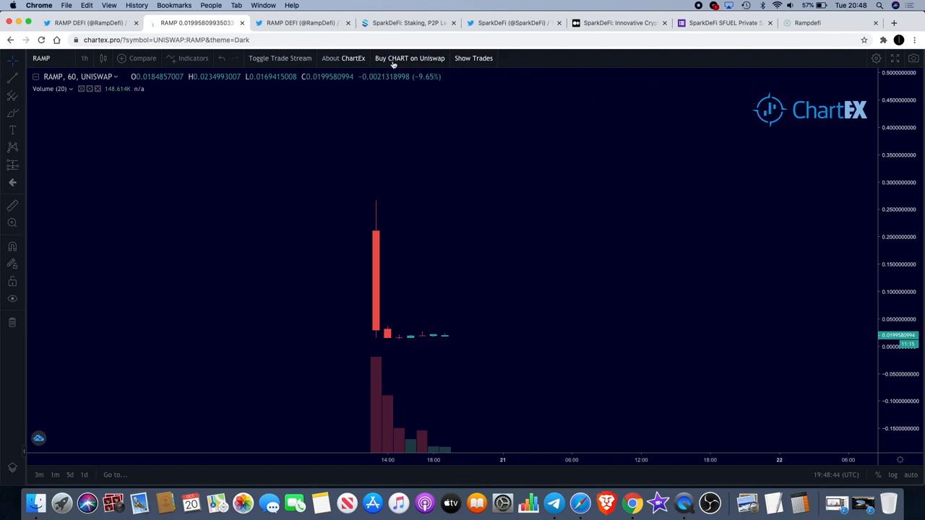
{"action": "mouse_move", "coordinate": [300, 23]}
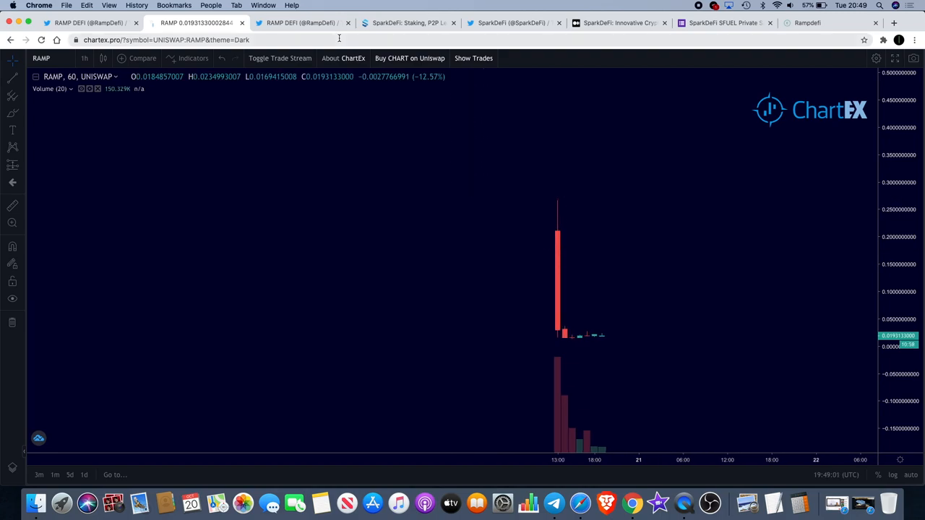
{"action": "mouse_move", "coordinate": [301, 23]}
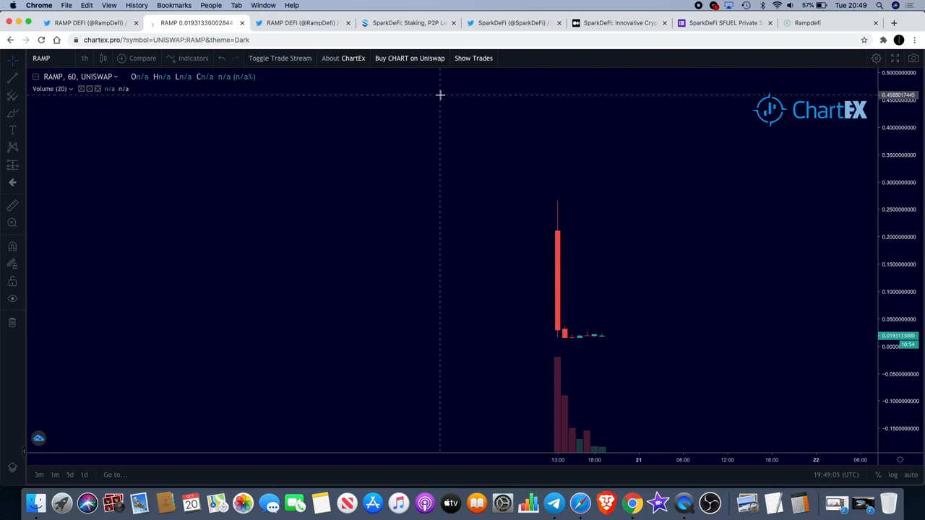
{"action": "mouse_move", "coordinate": [476, 142]}
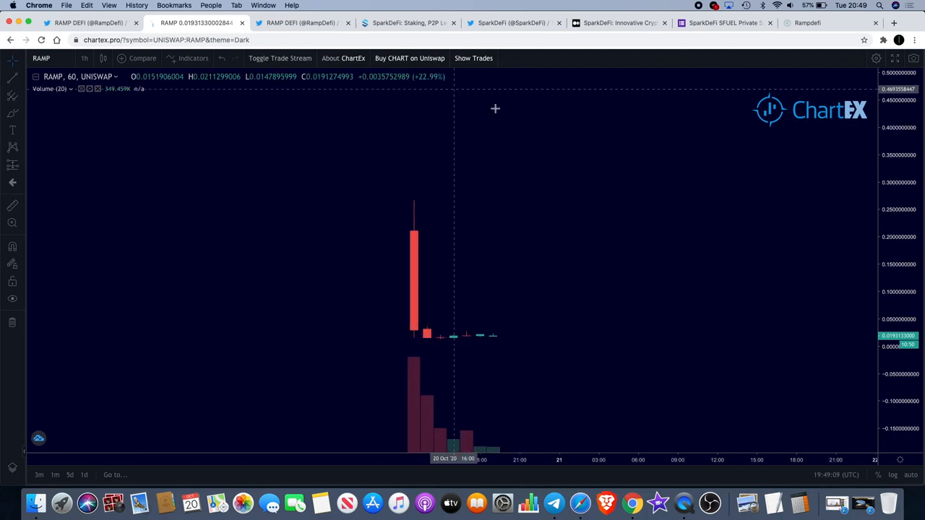
{"action": "mouse_move", "coordinate": [552, 137]}
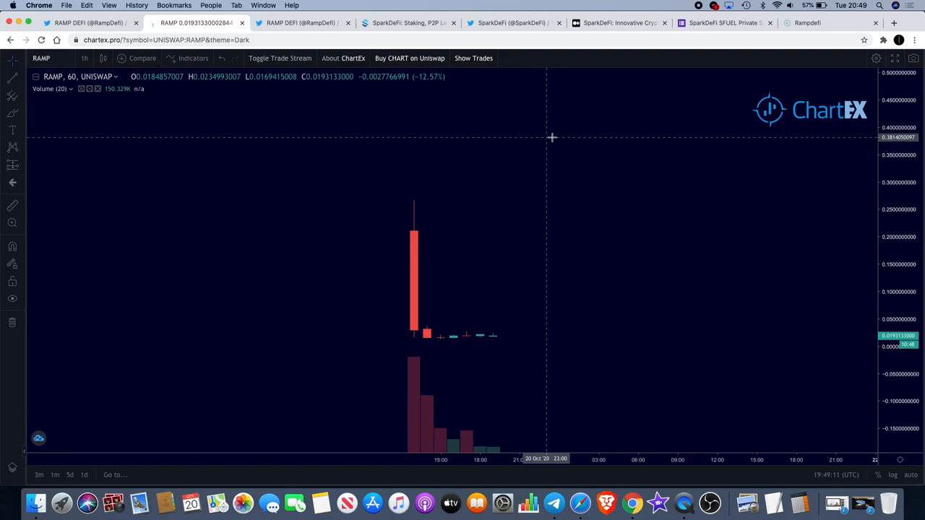
{"action": "mouse_move", "coordinate": [475, 255]}
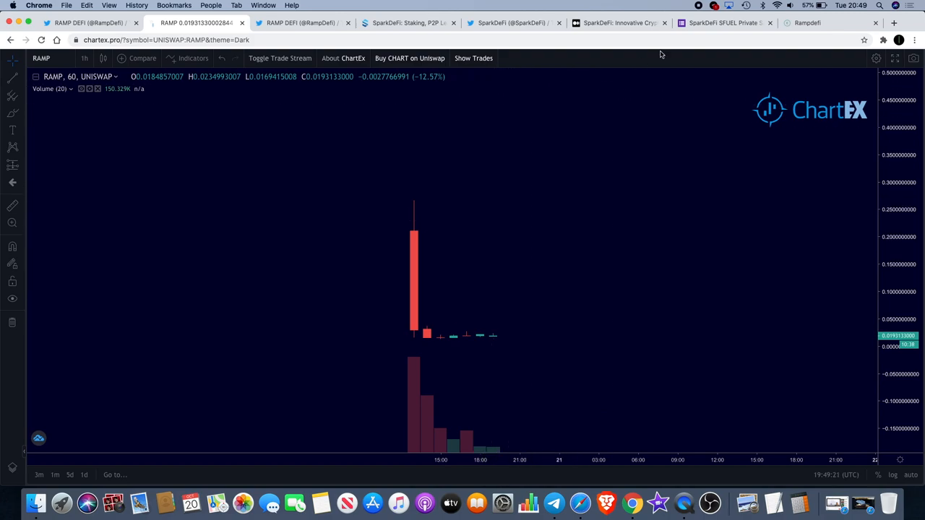
{"action": "mouse_move", "coordinate": [729, 35]}
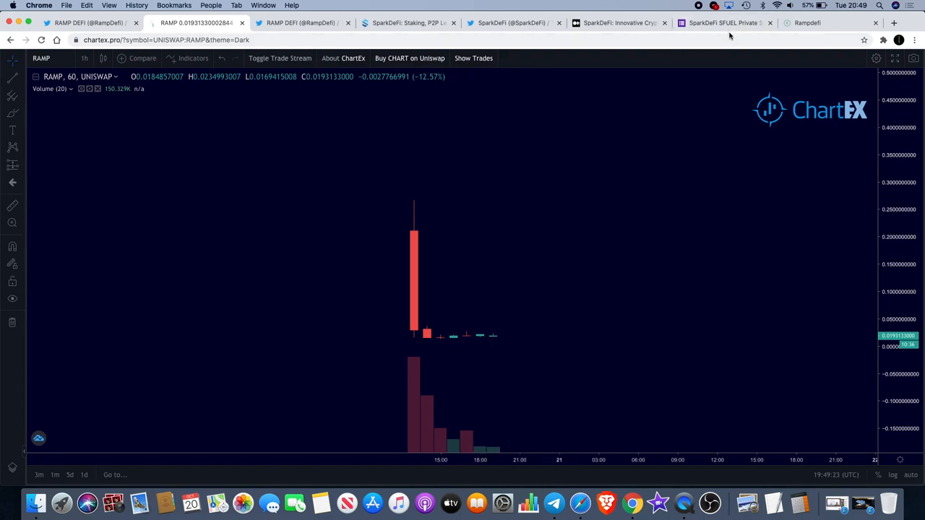